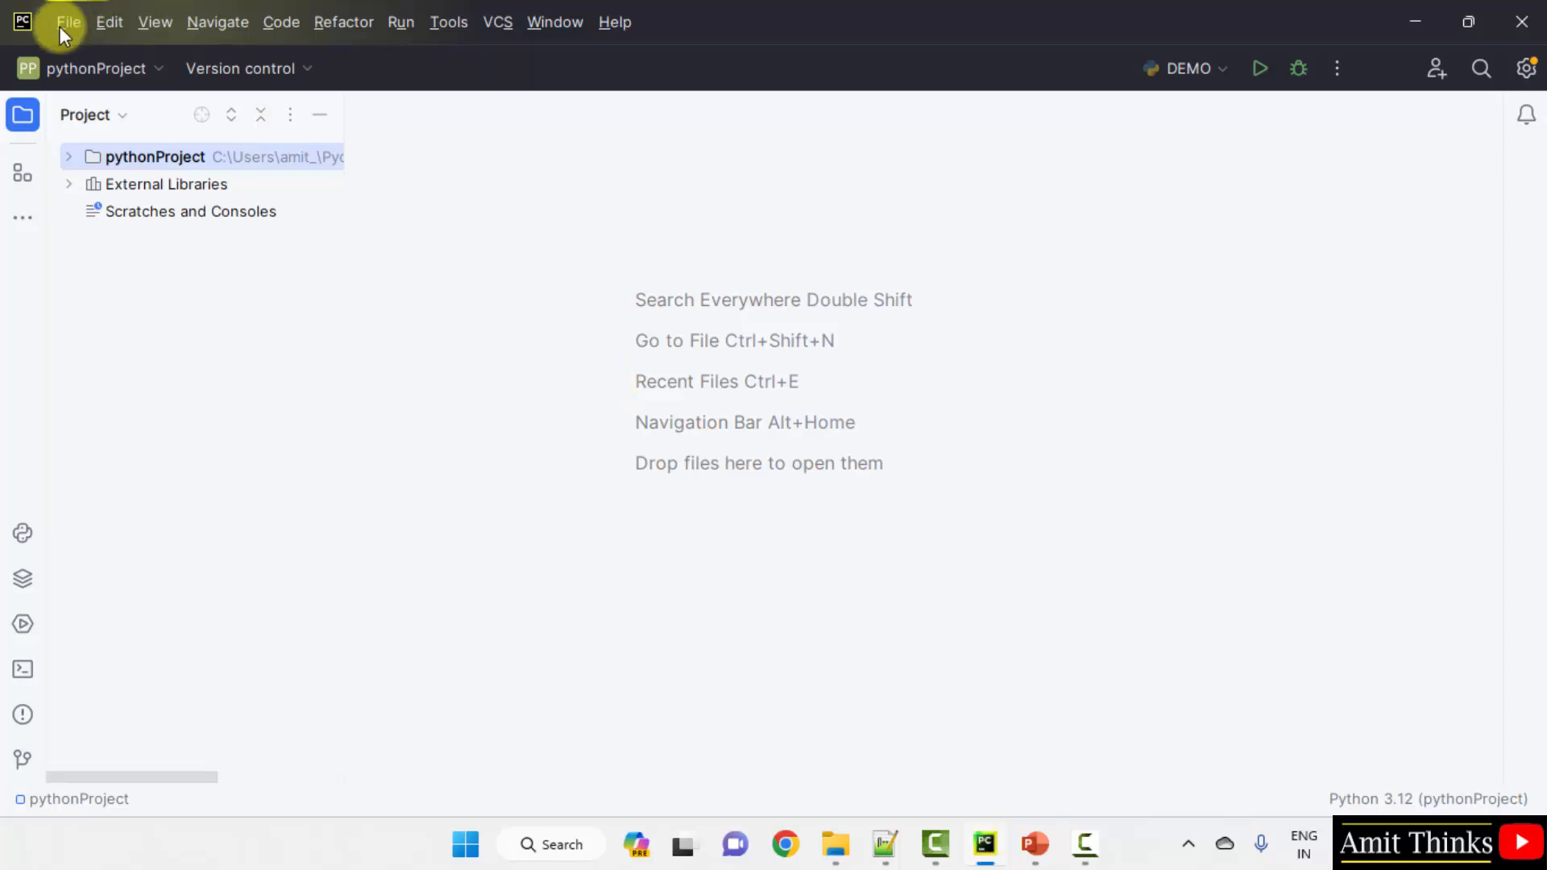
- Create a new project named PandasCategories with a Virtualenv environment
click(68, 22)
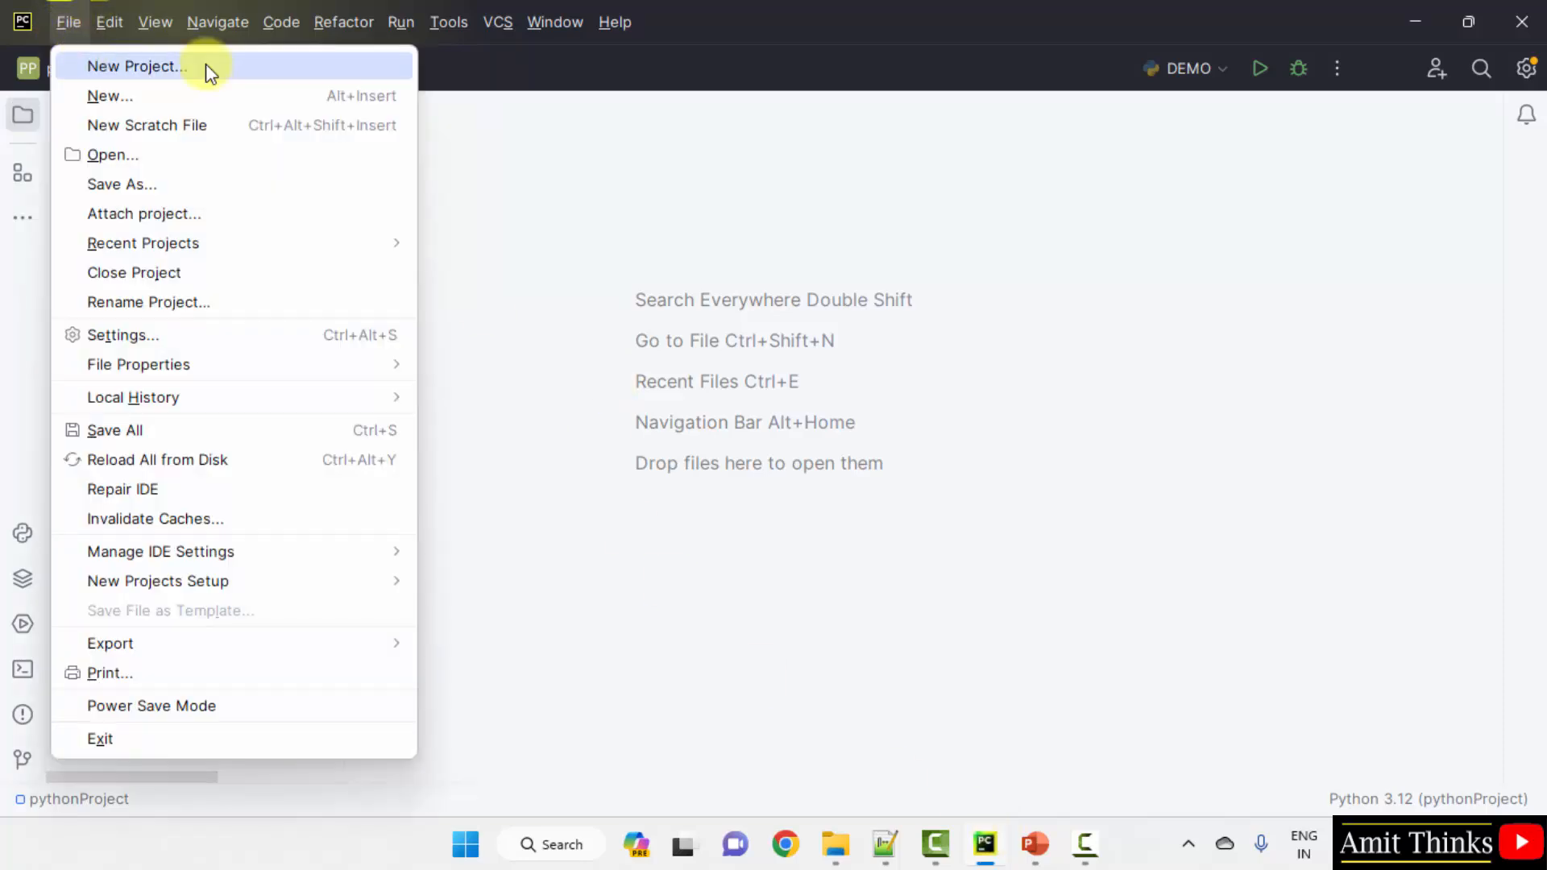
click(136, 66)
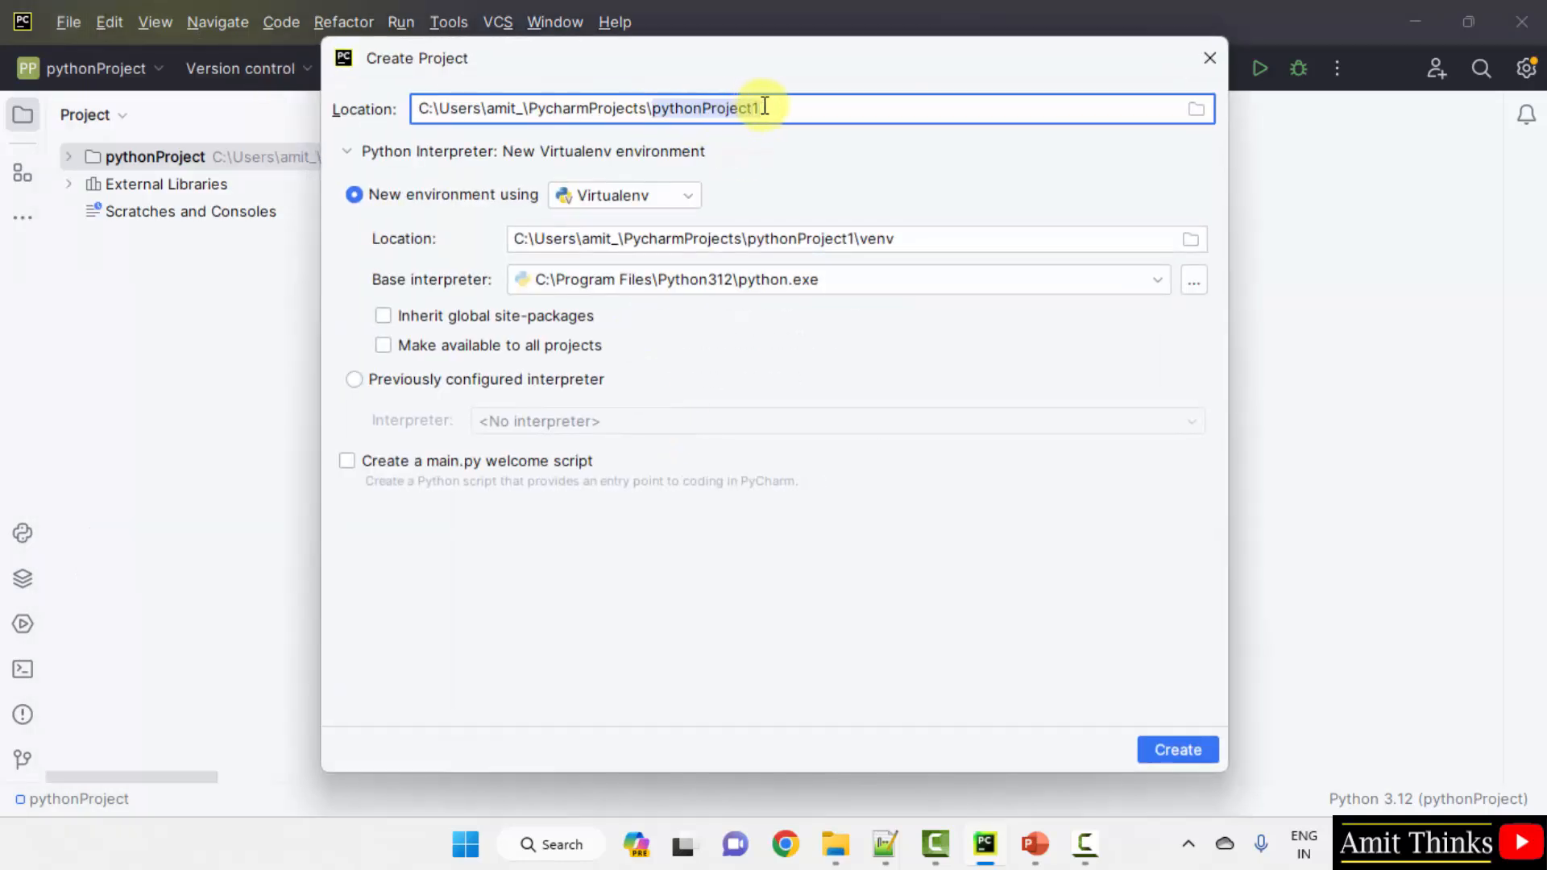
text(P)
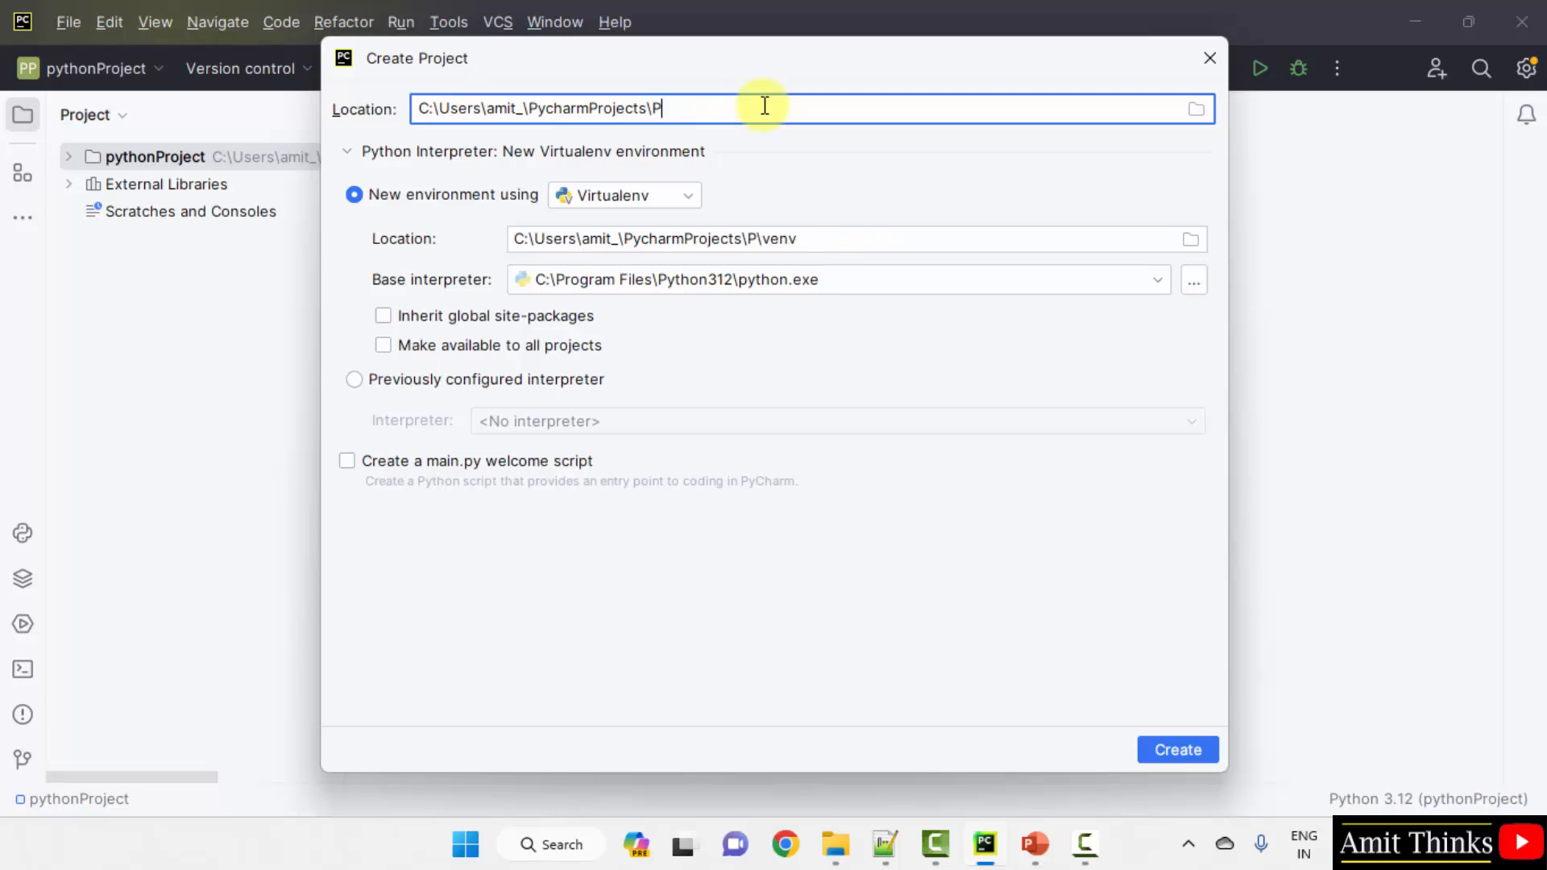
text(andasCategories)
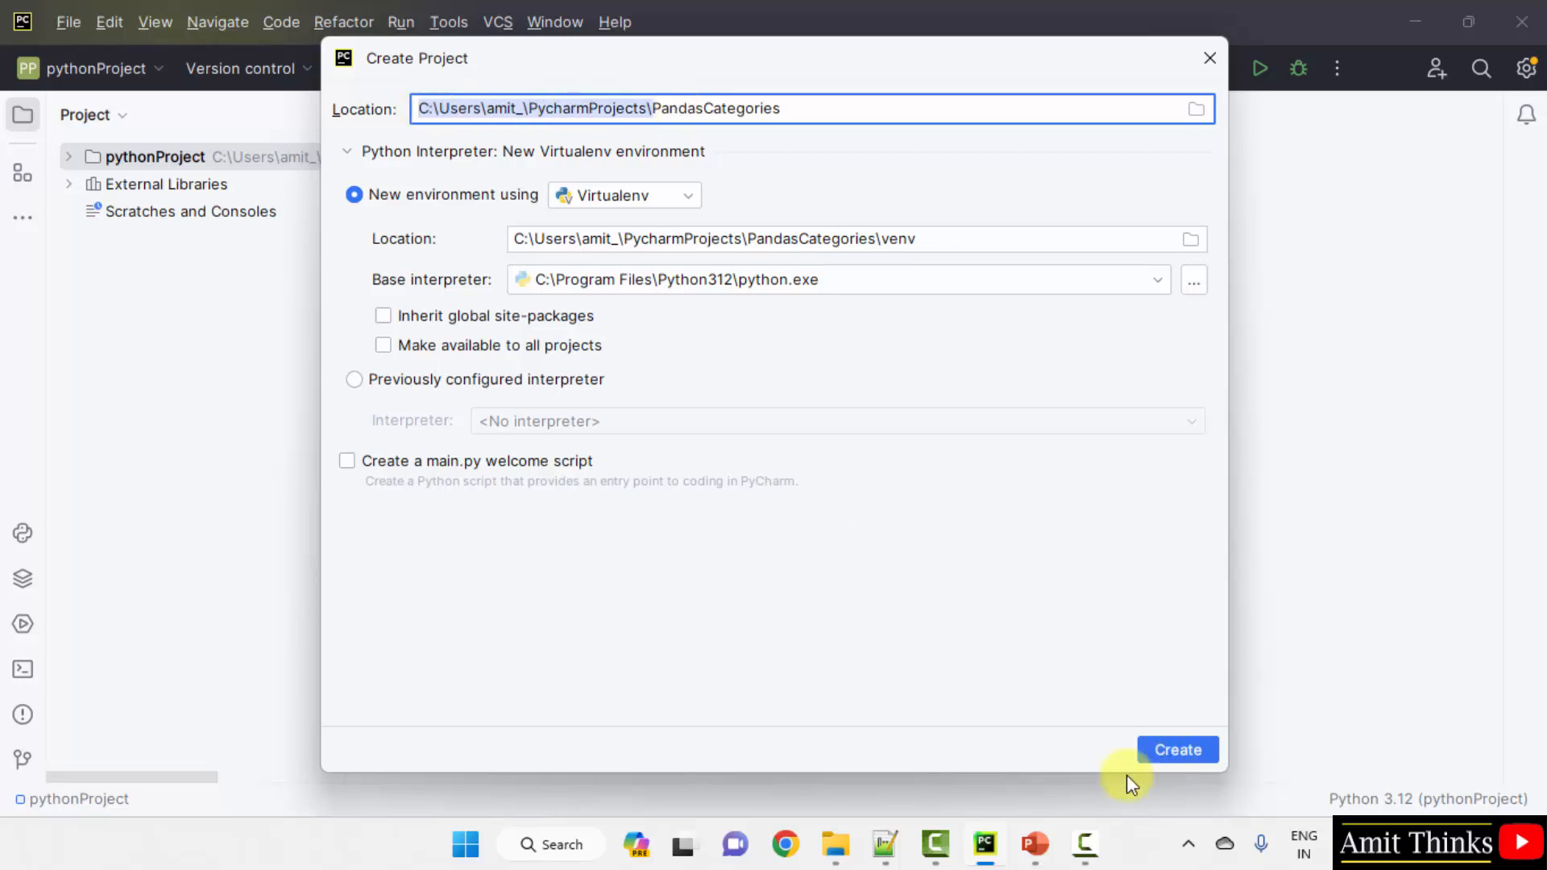
click(1177, 750)
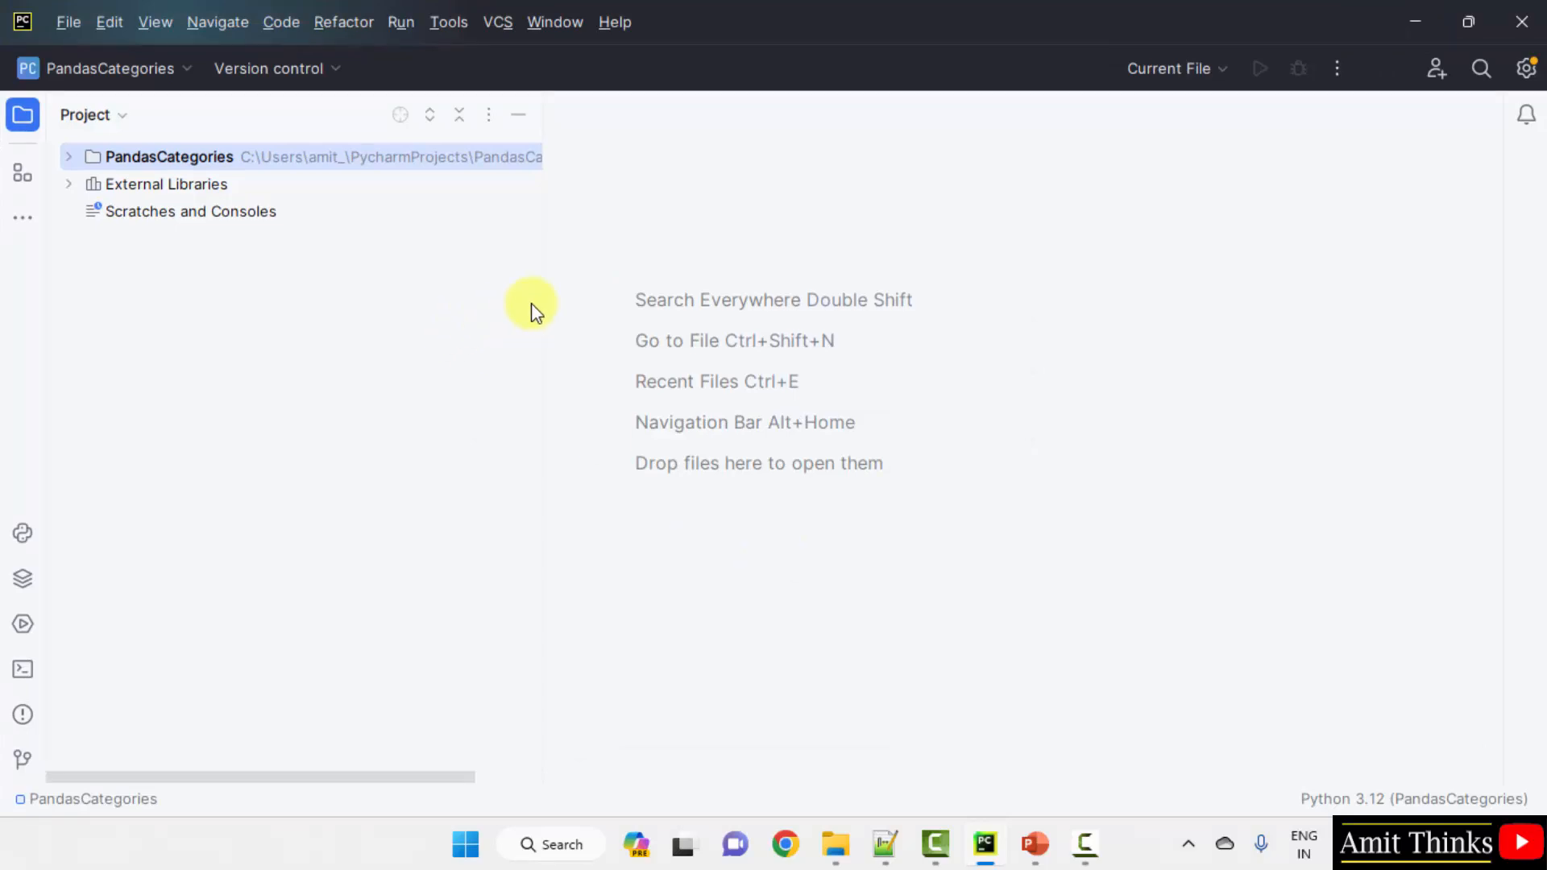
- Add two Python files, Demo1.py and Demo2.py, to the project folder
right_click(167, 157)
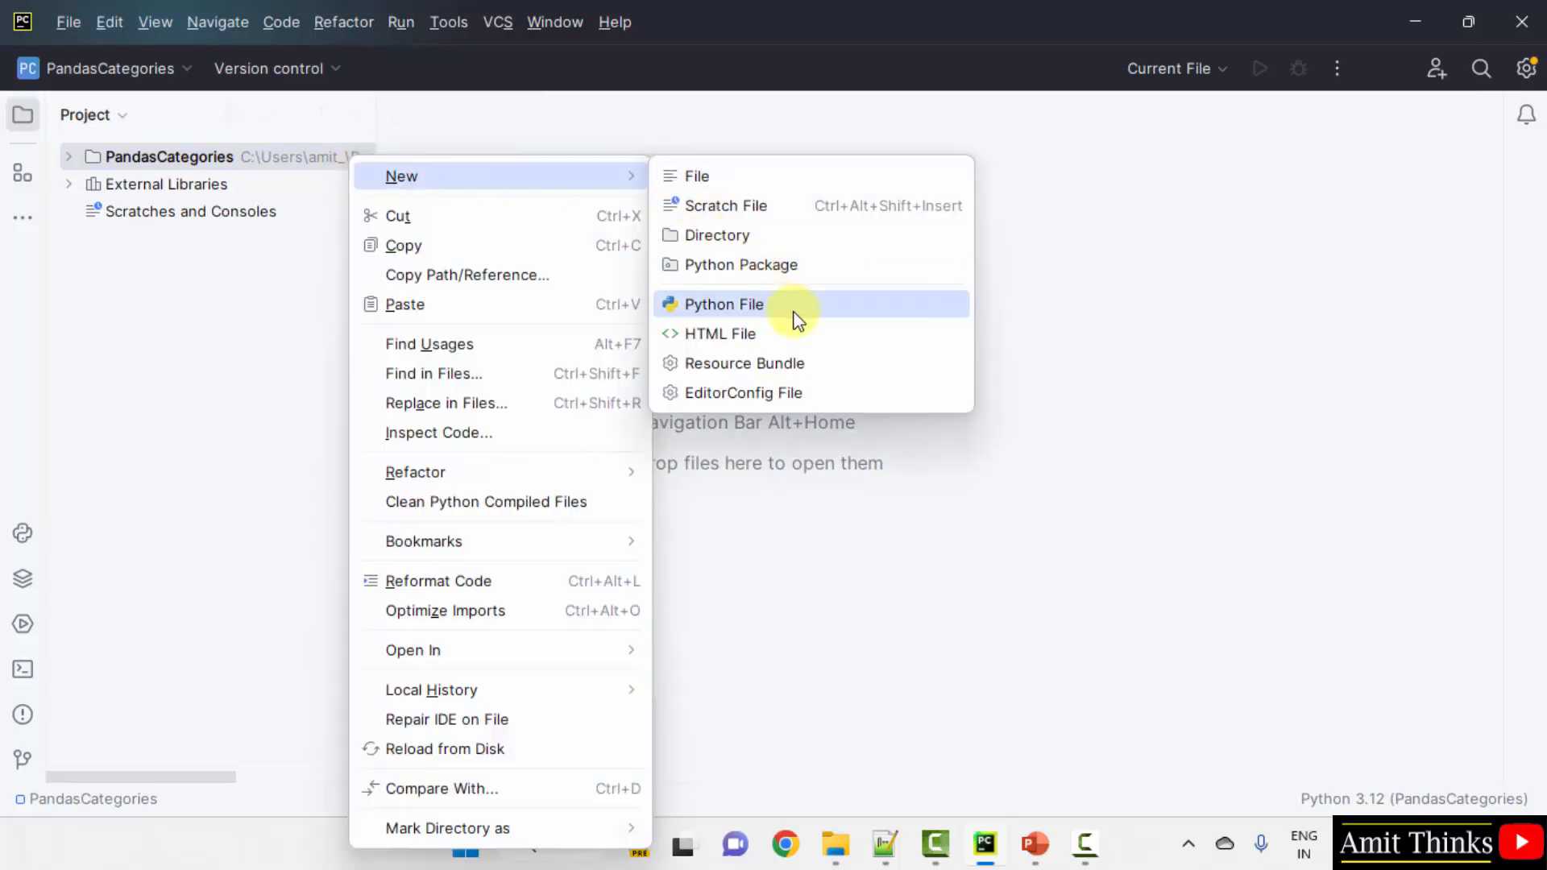
click(723, 303)
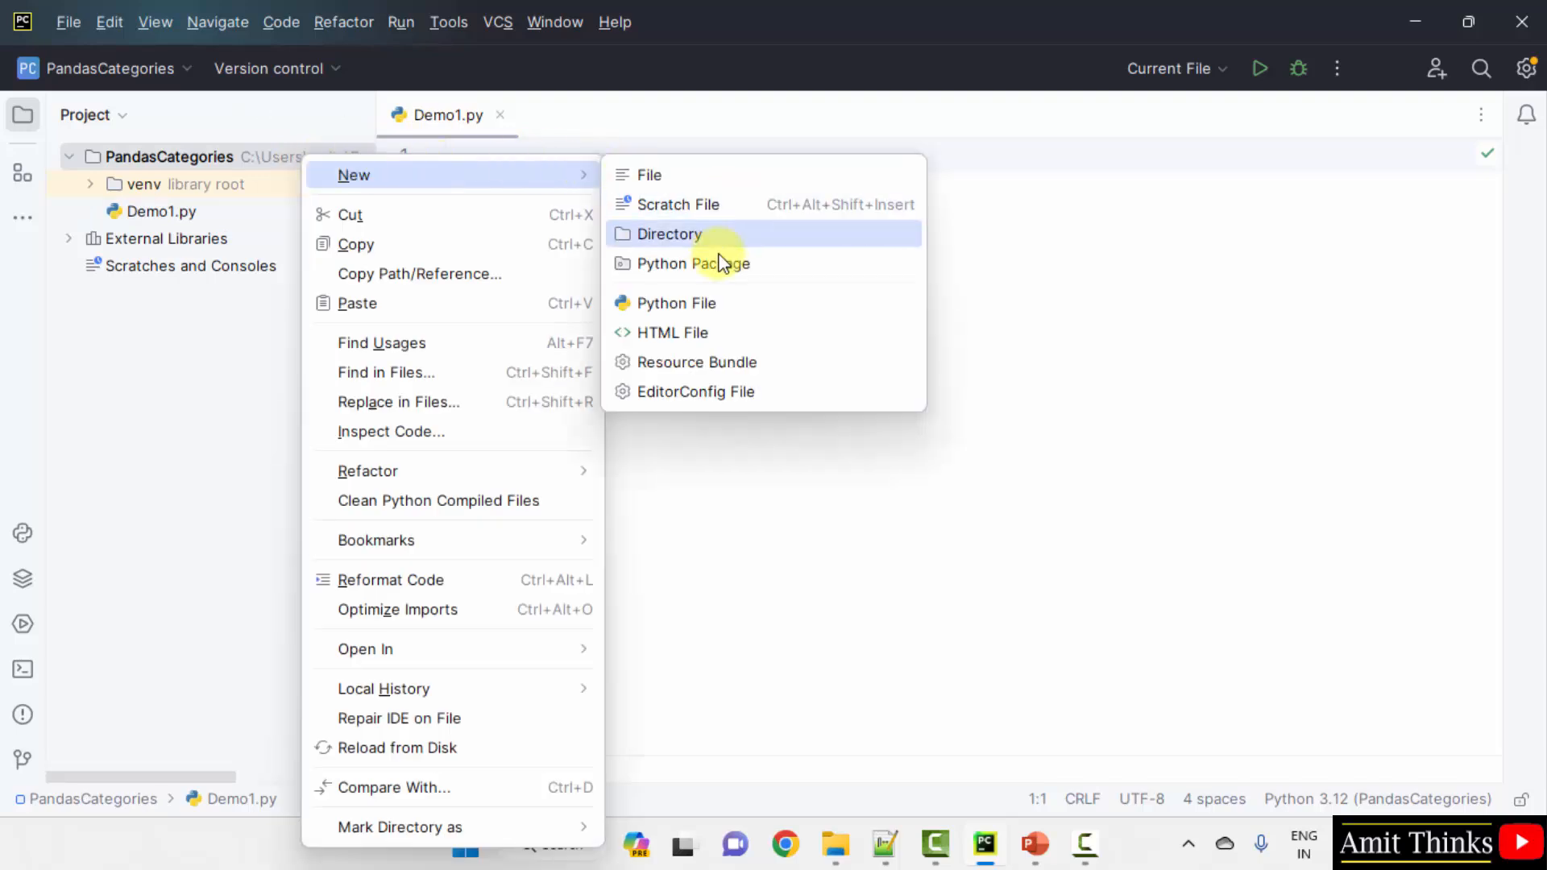
click(677, 303)
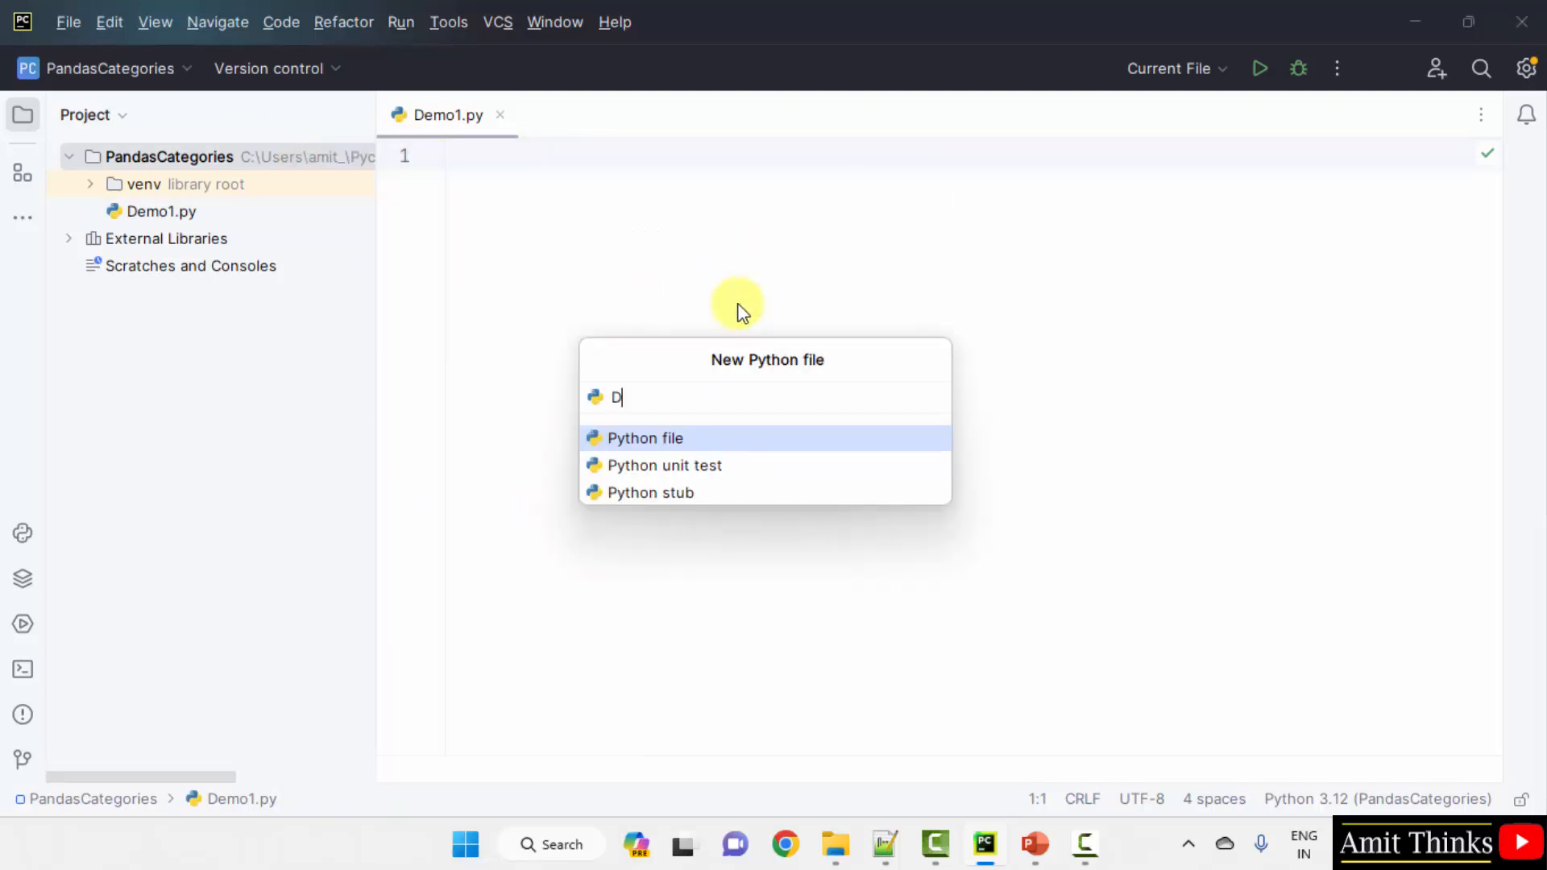
text(emo2)
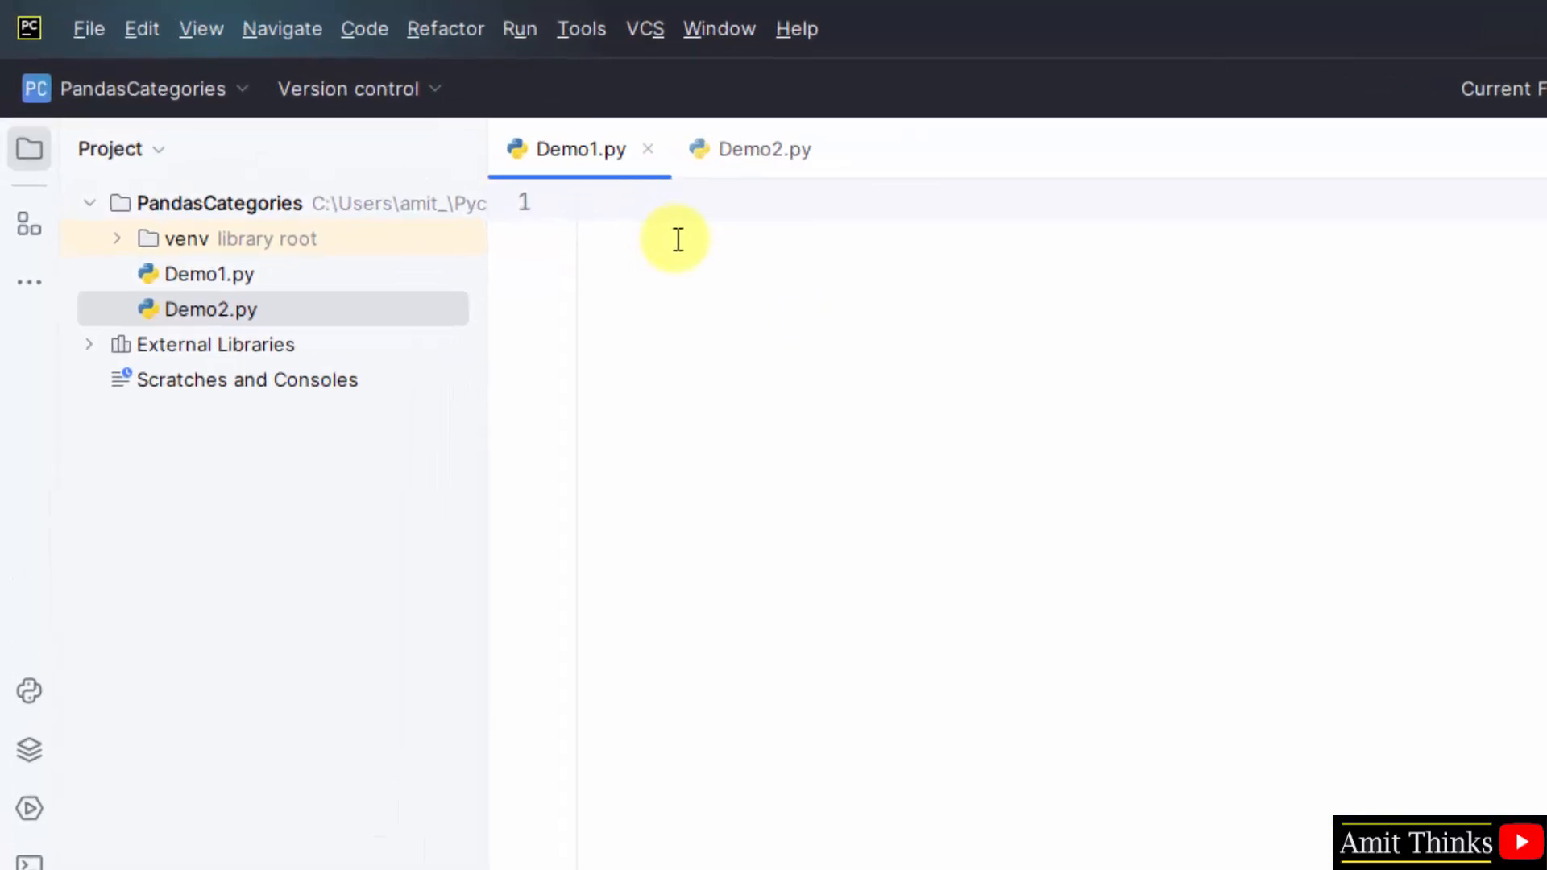
- Write two header comments about appending Pandas categories, then add import pandas as pd
text(# Append new)
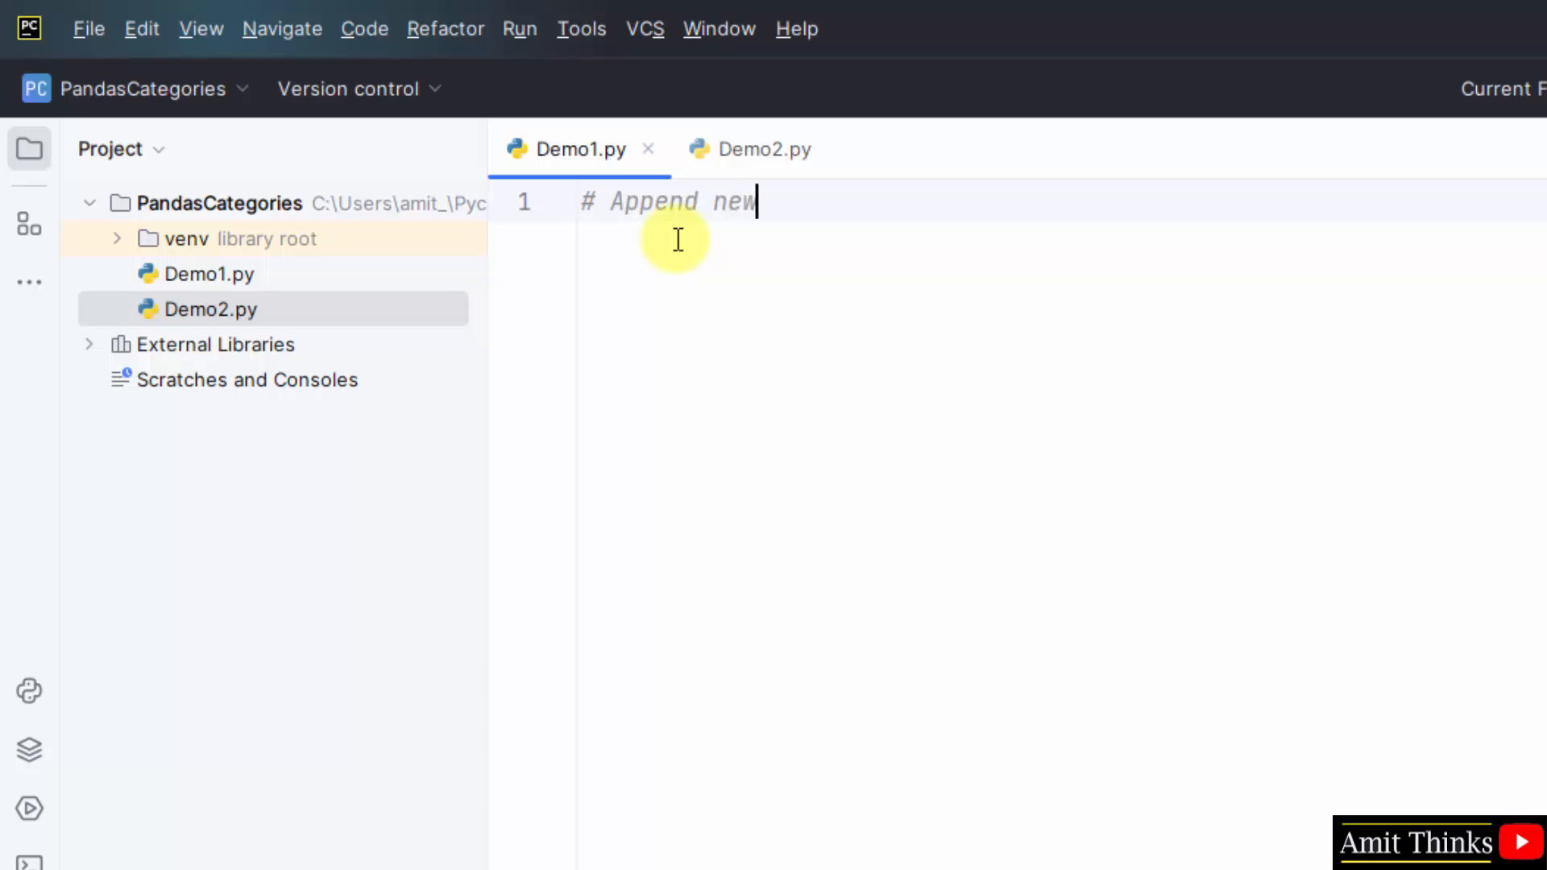
text(categoris)
click(1064, 245)
text(# Code by Studyopedia)
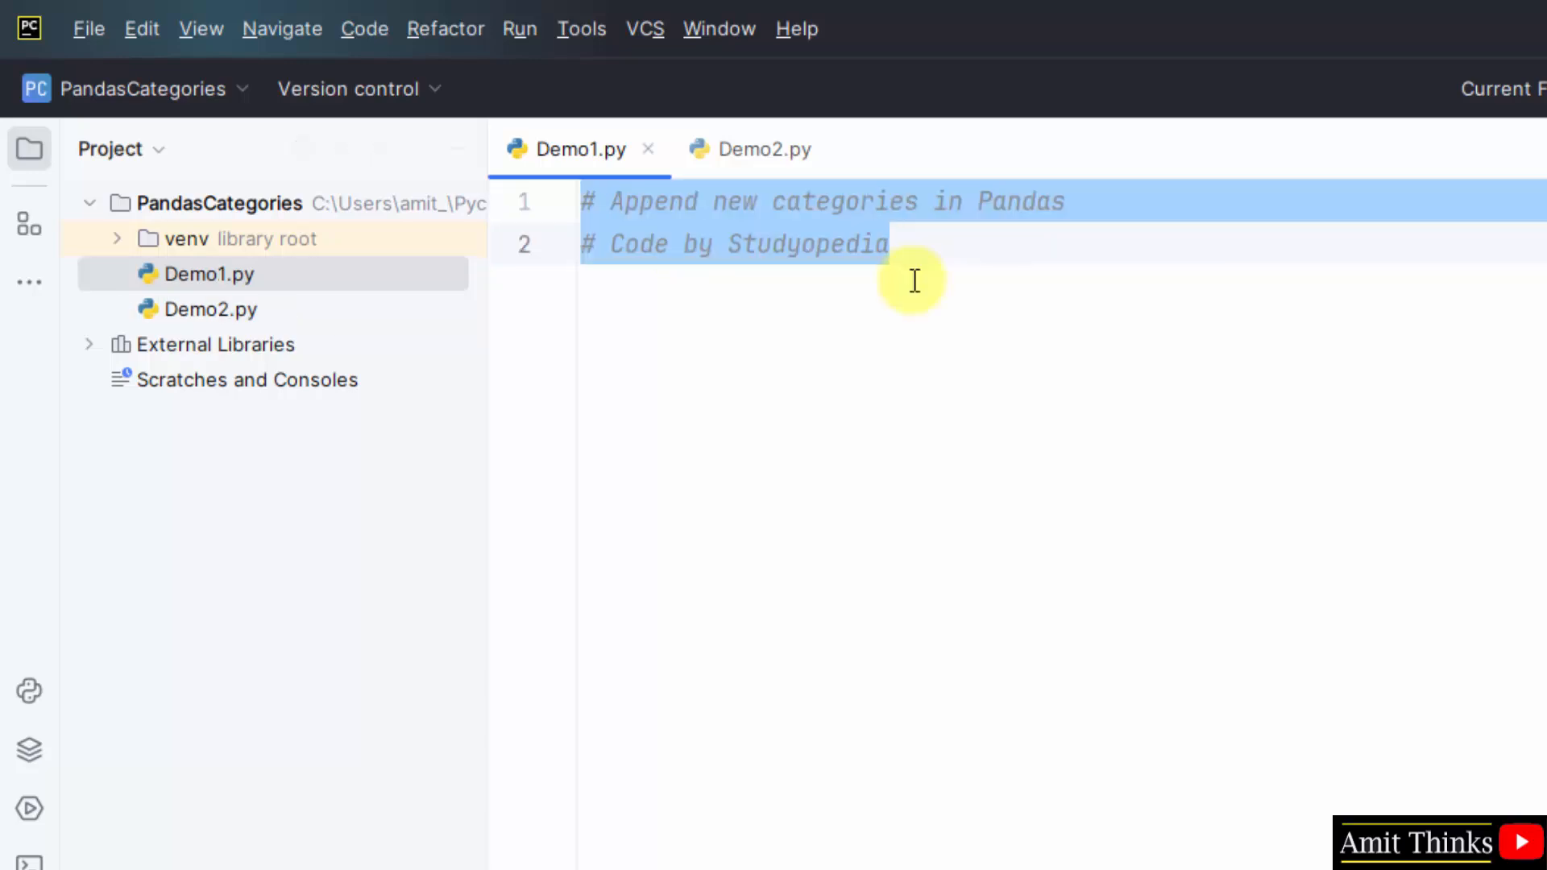
click(898, 245)
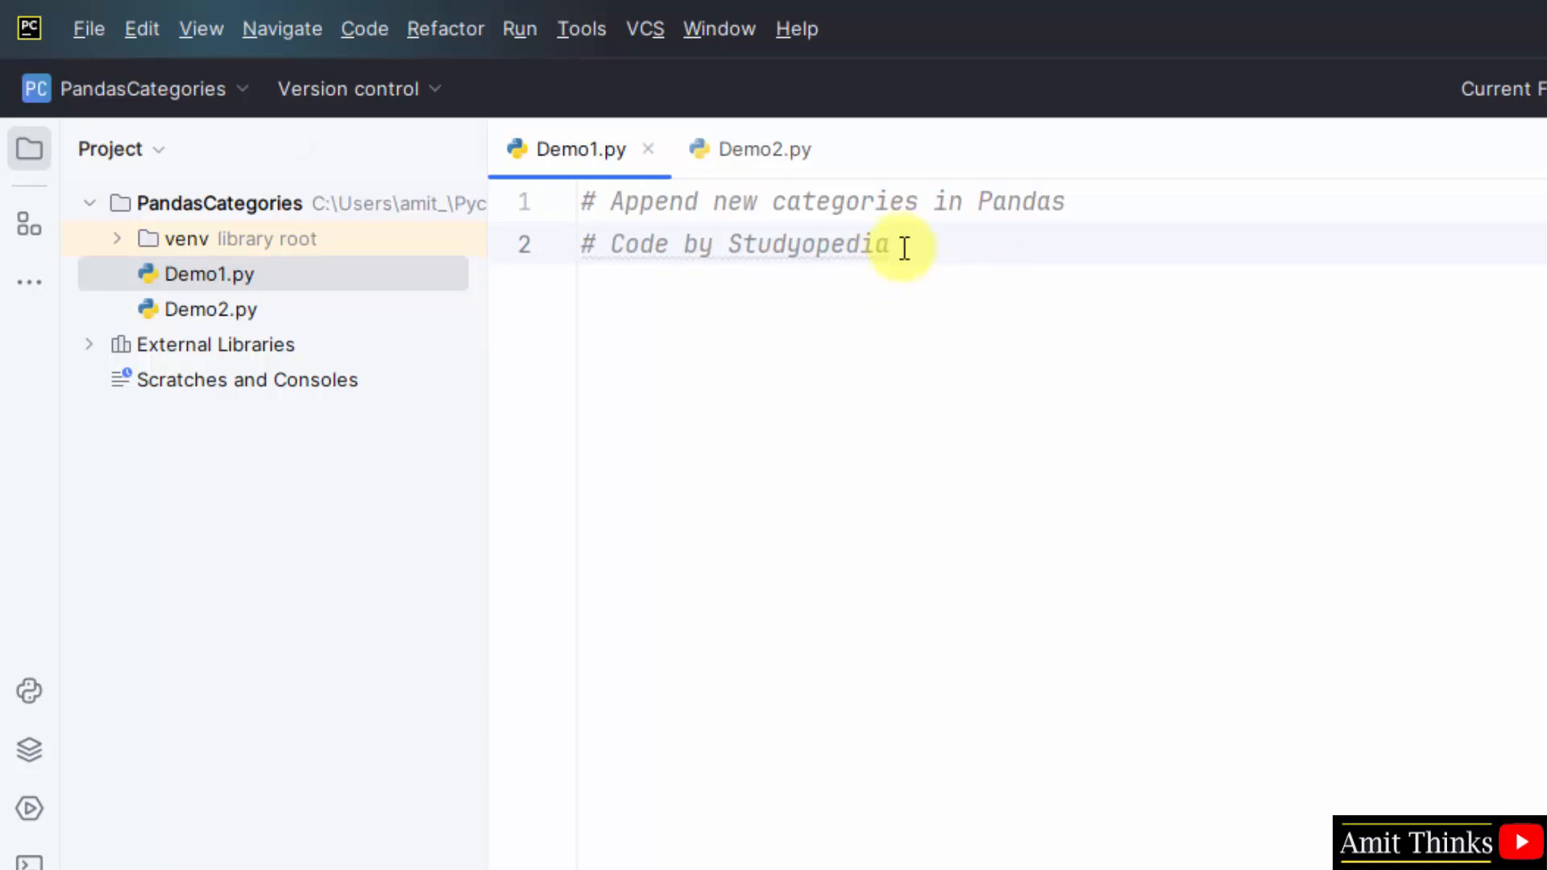
text(import)
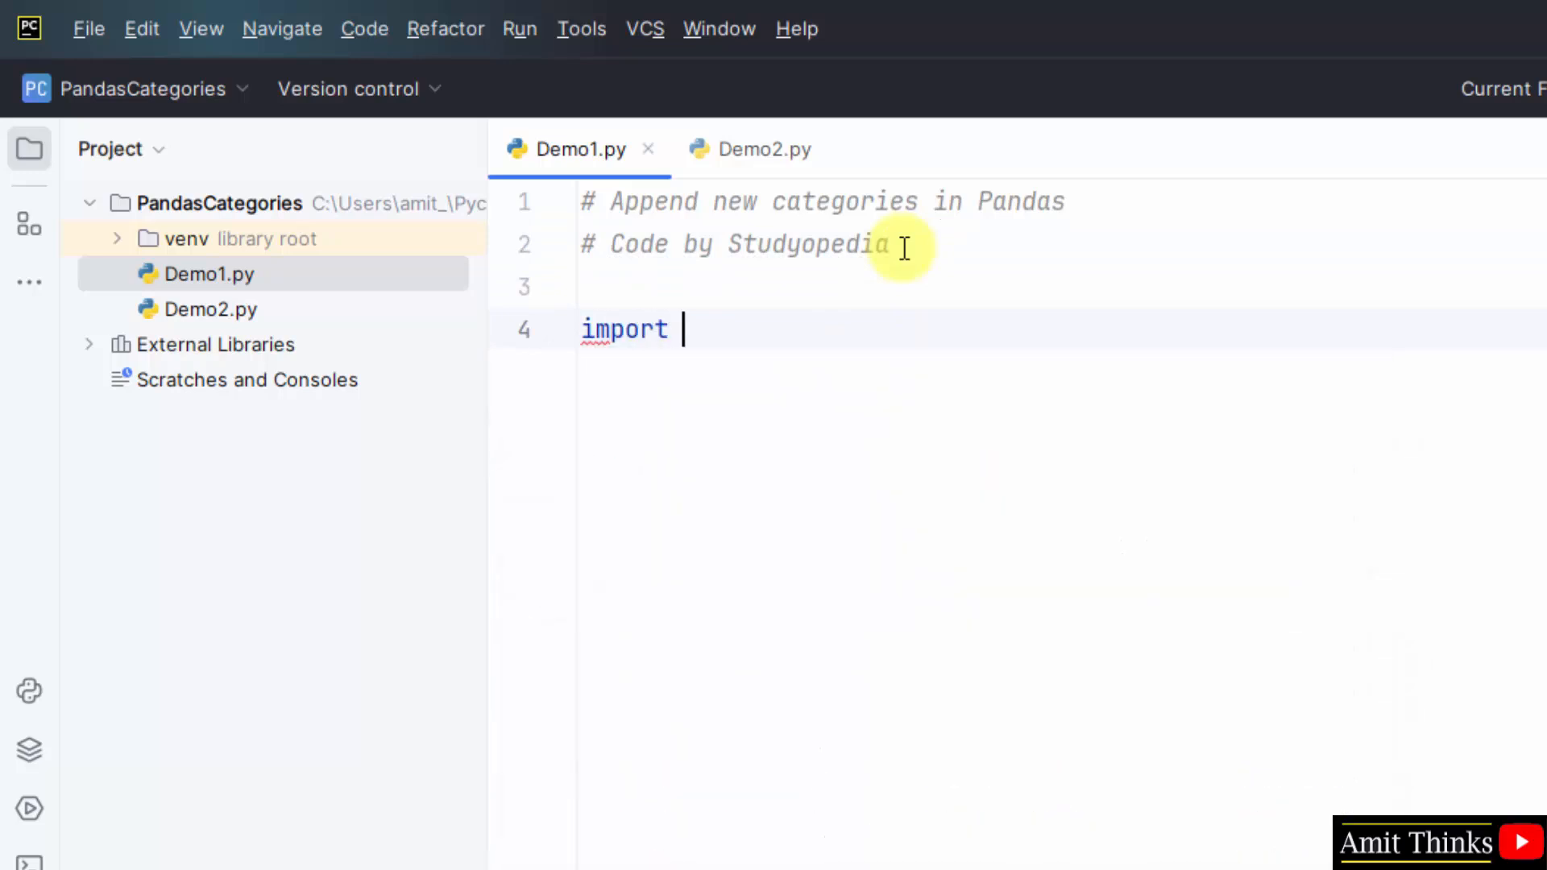
text(pandas as)
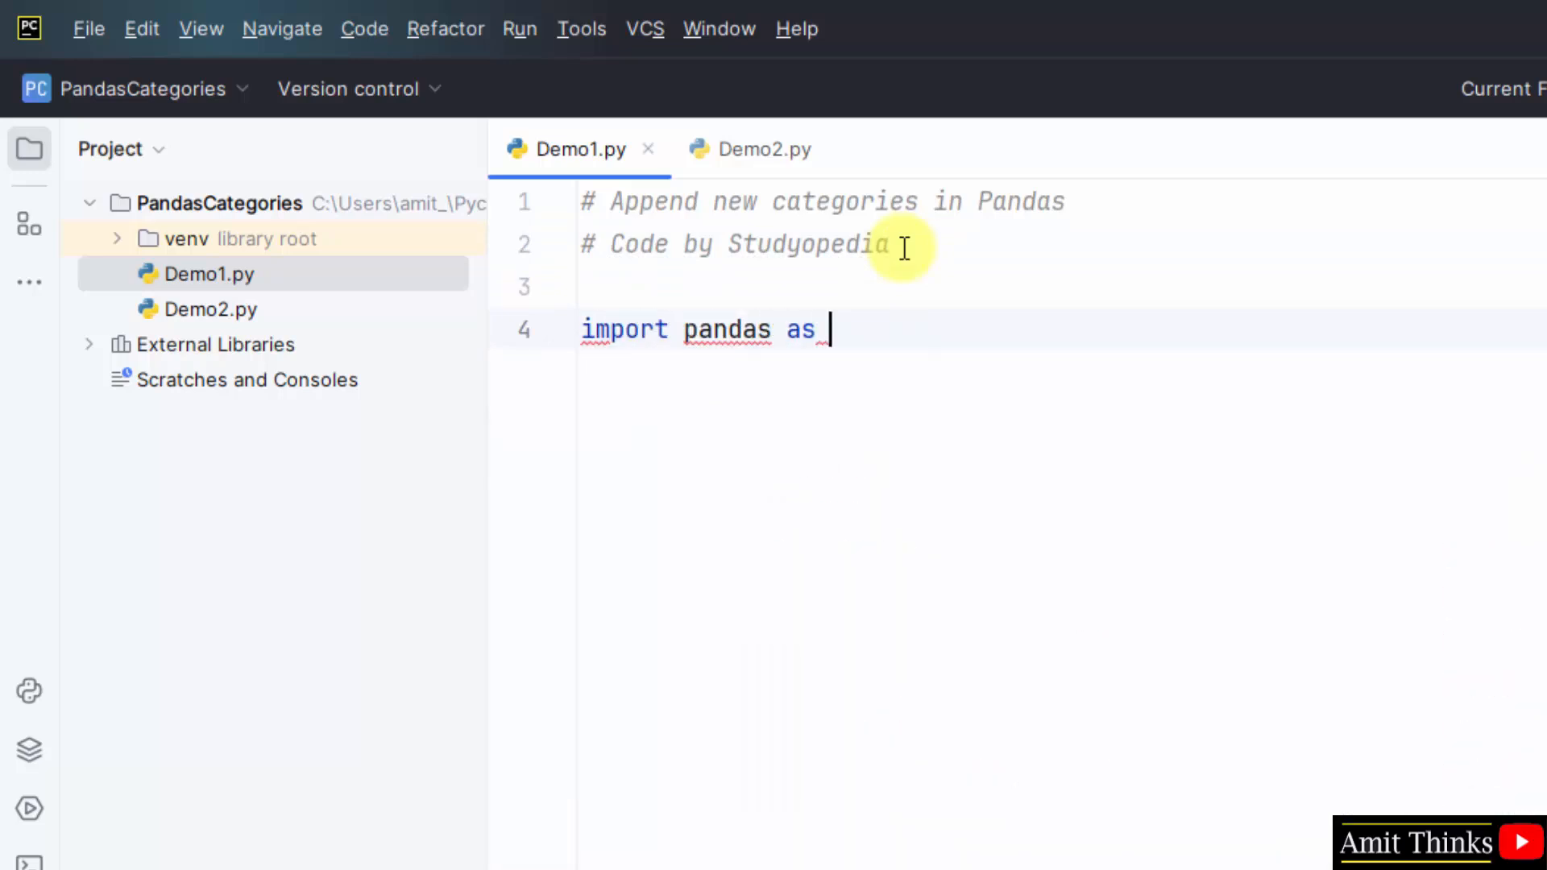
text(pd)
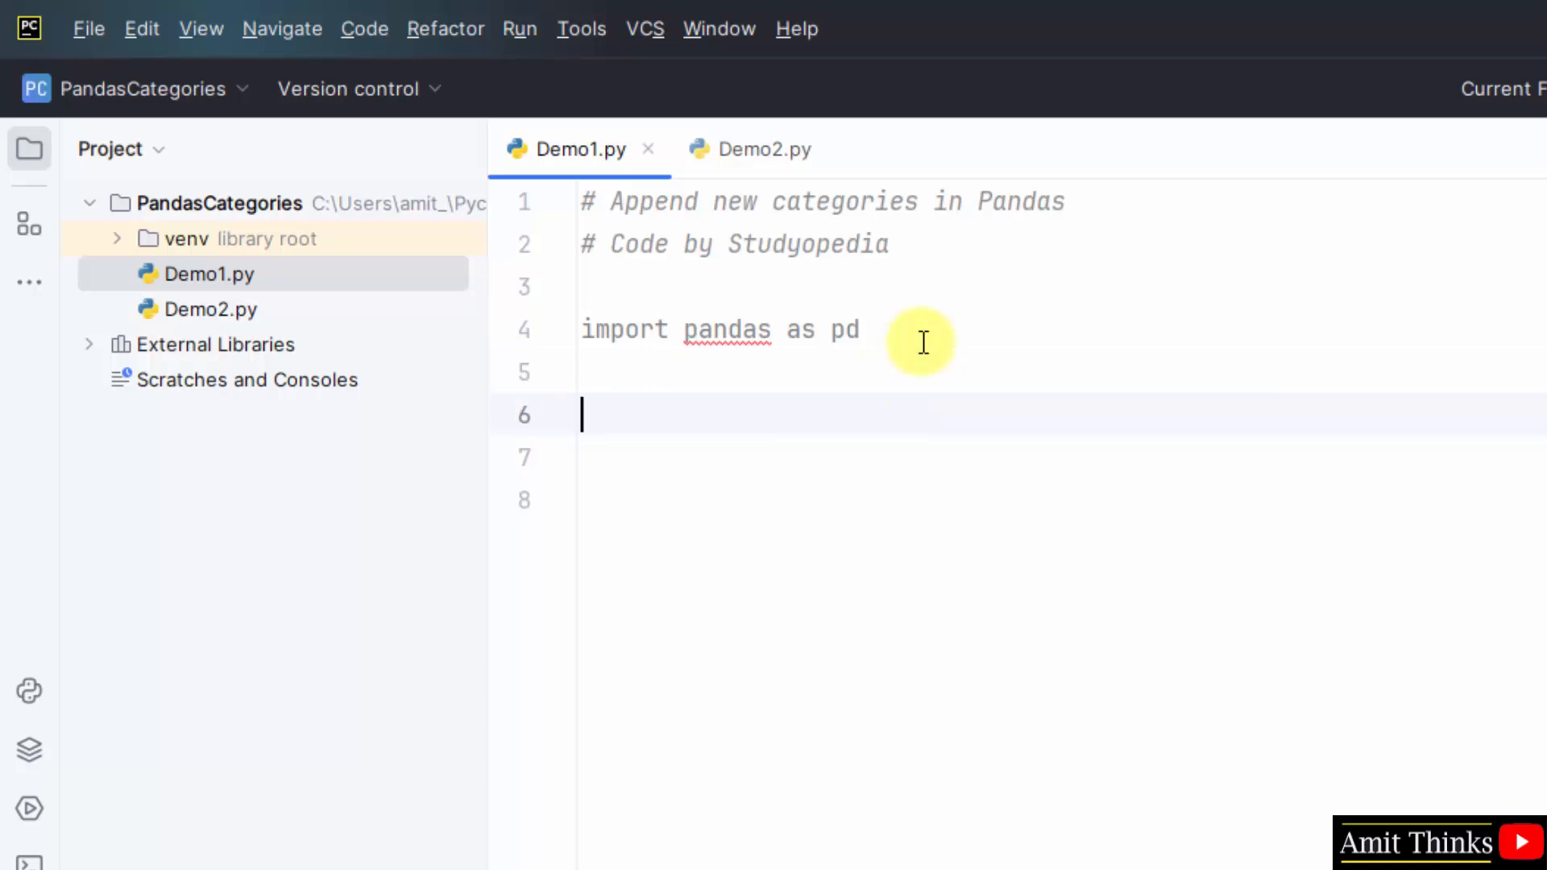
- Add a '# Create a Categorical Series' comment to Demo1.py
text(# Cr)
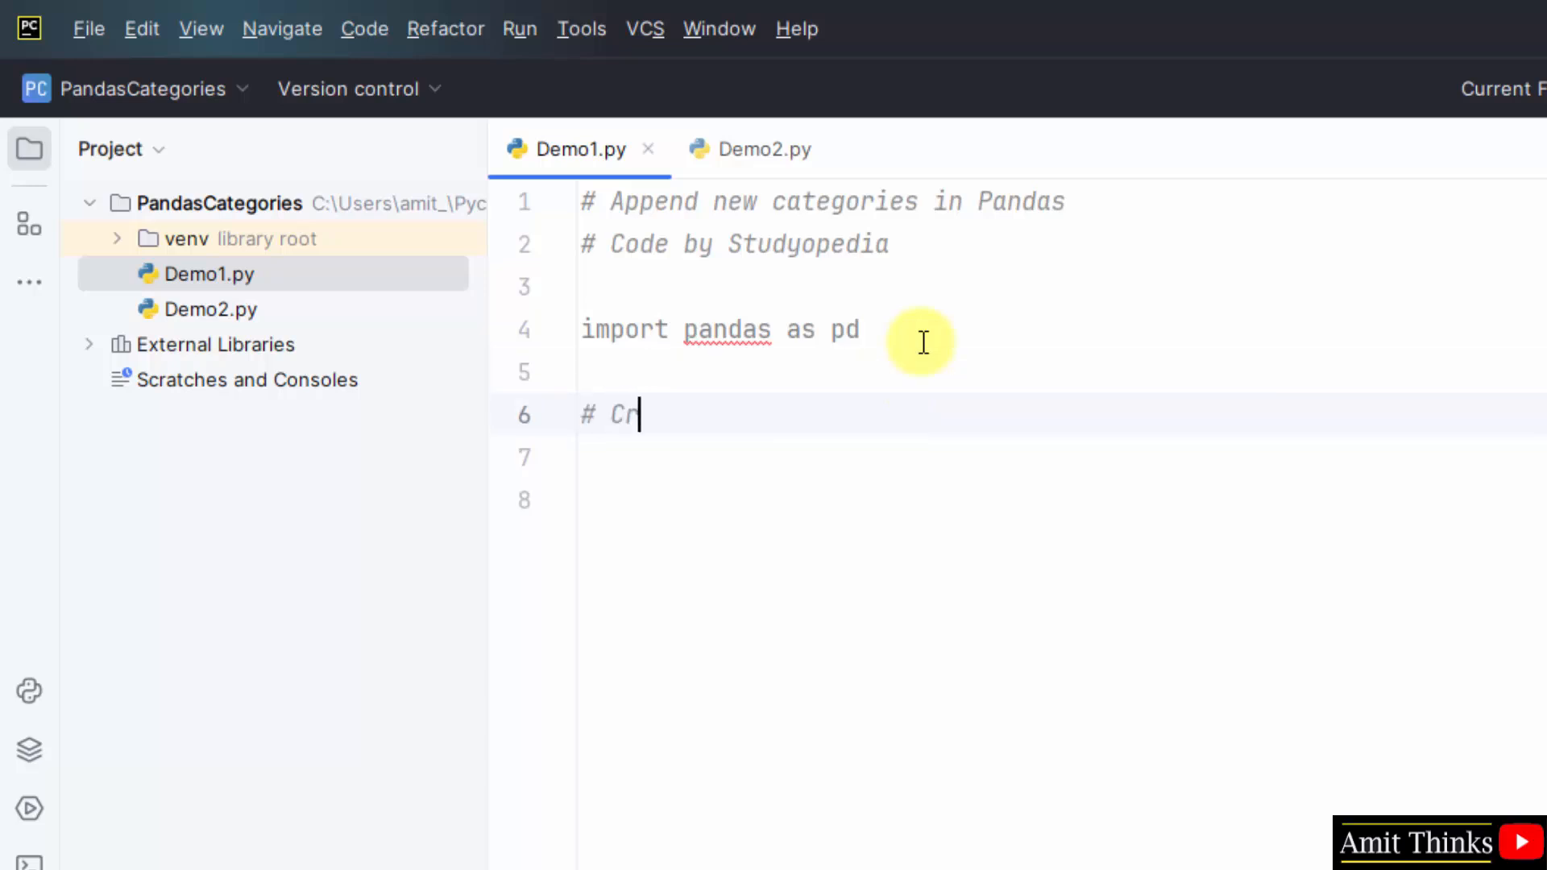
text(eate a D)
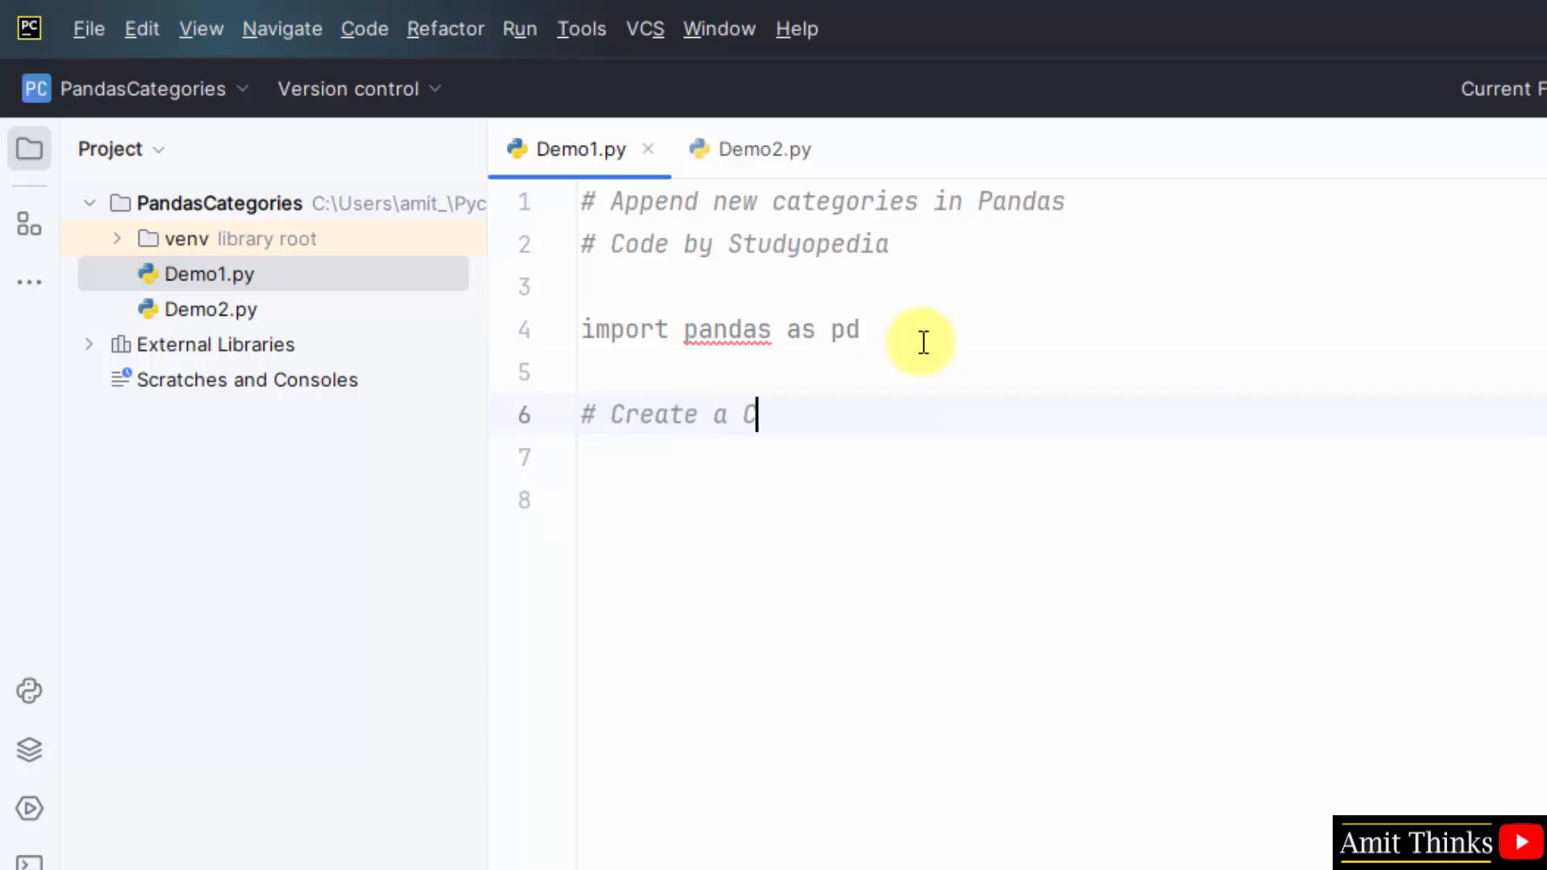
text(ategorical Serie)
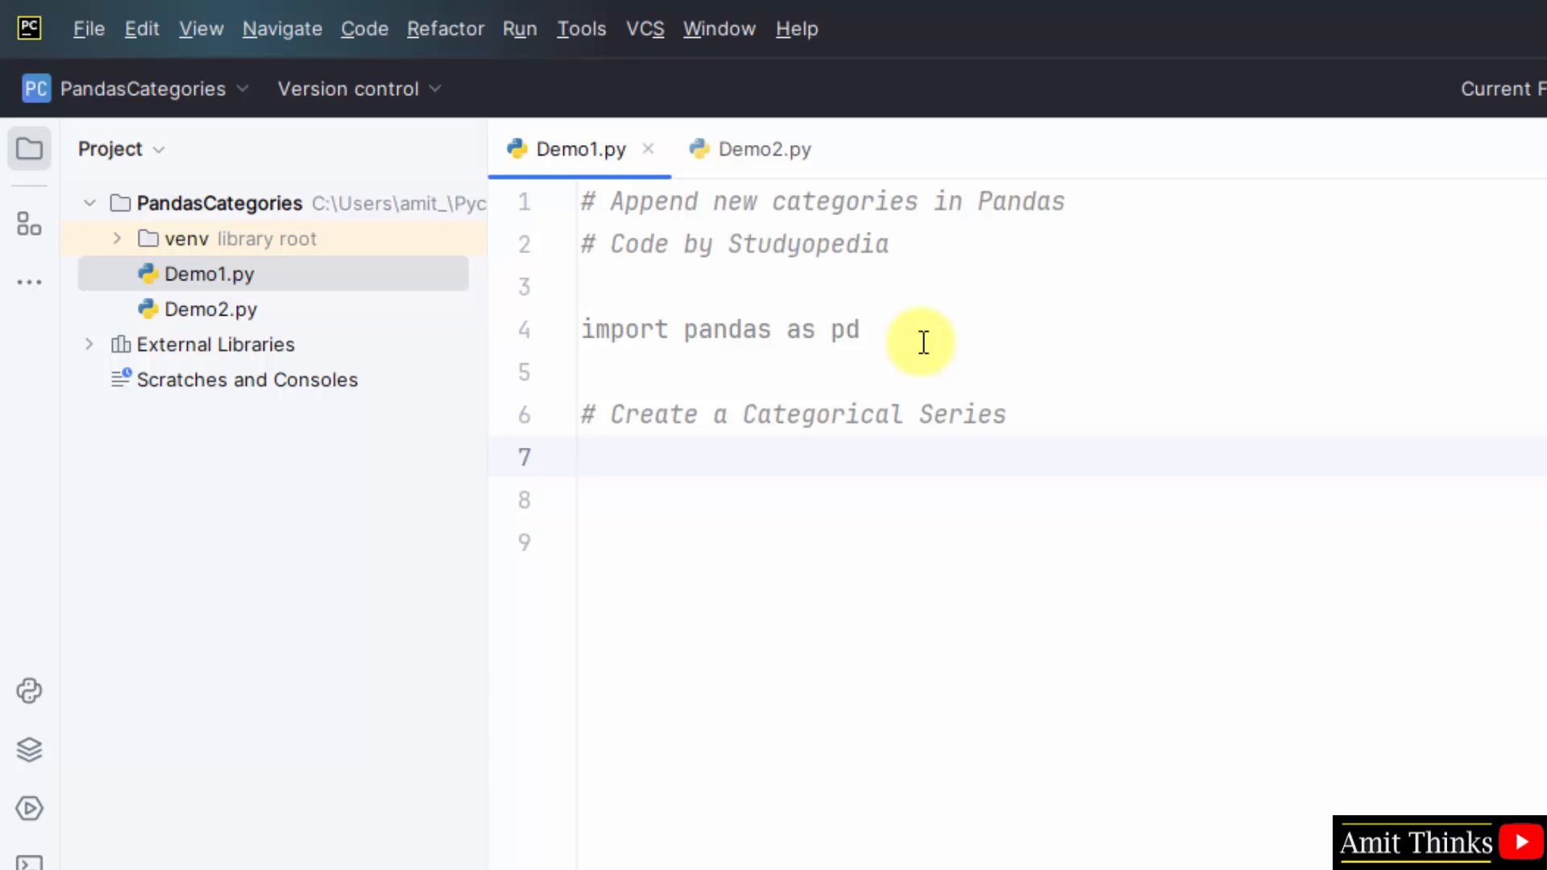
- Define s = pd.Series(["p","q","r","s","q"], dtype="category")
text(s = pd.)
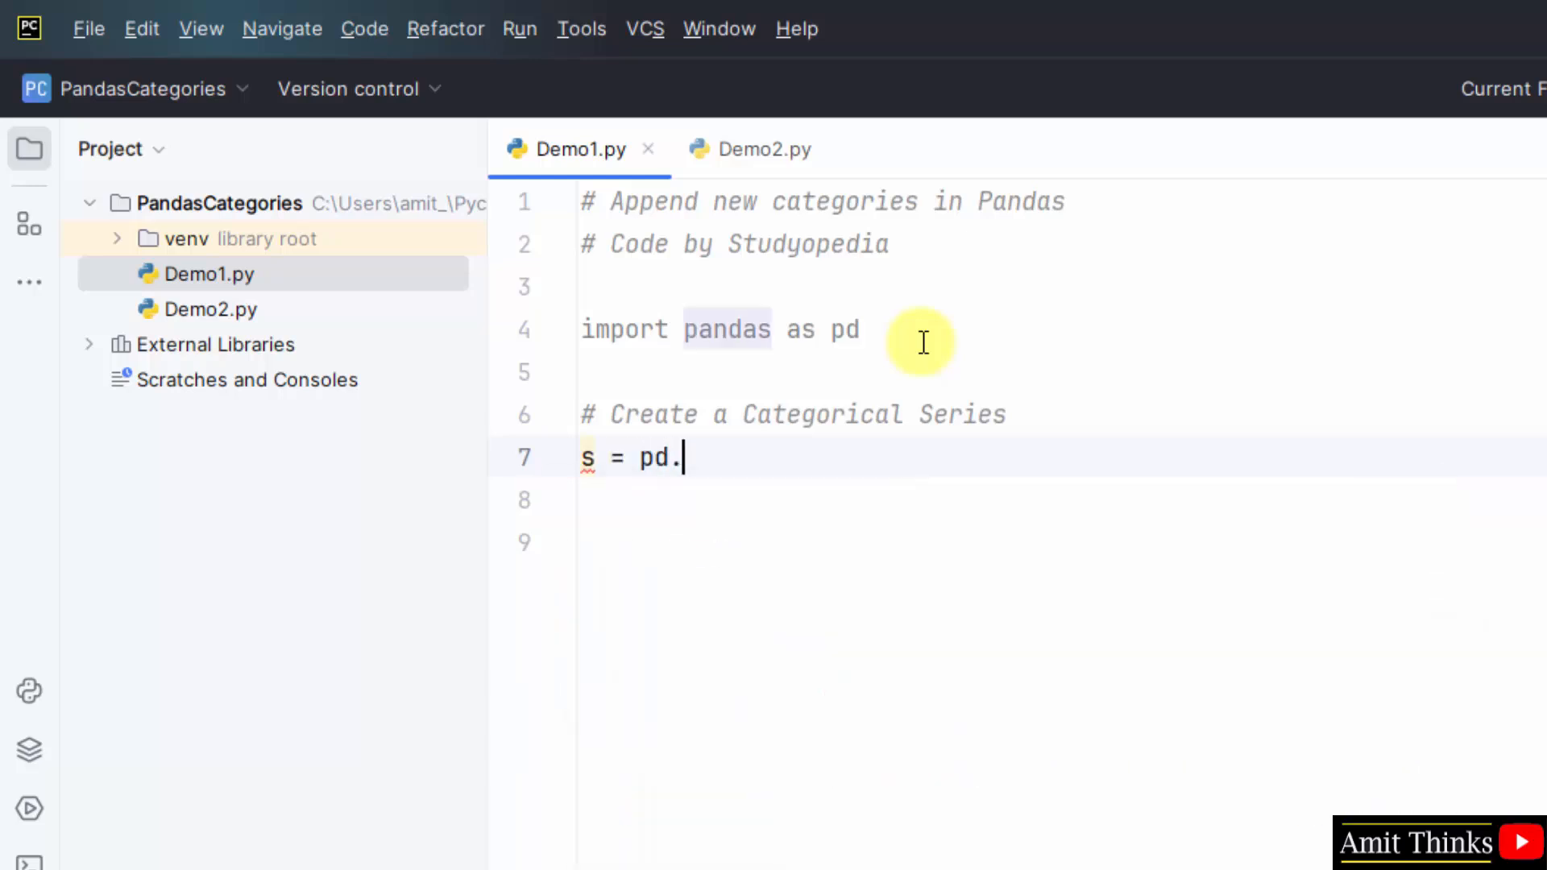
text(Series)
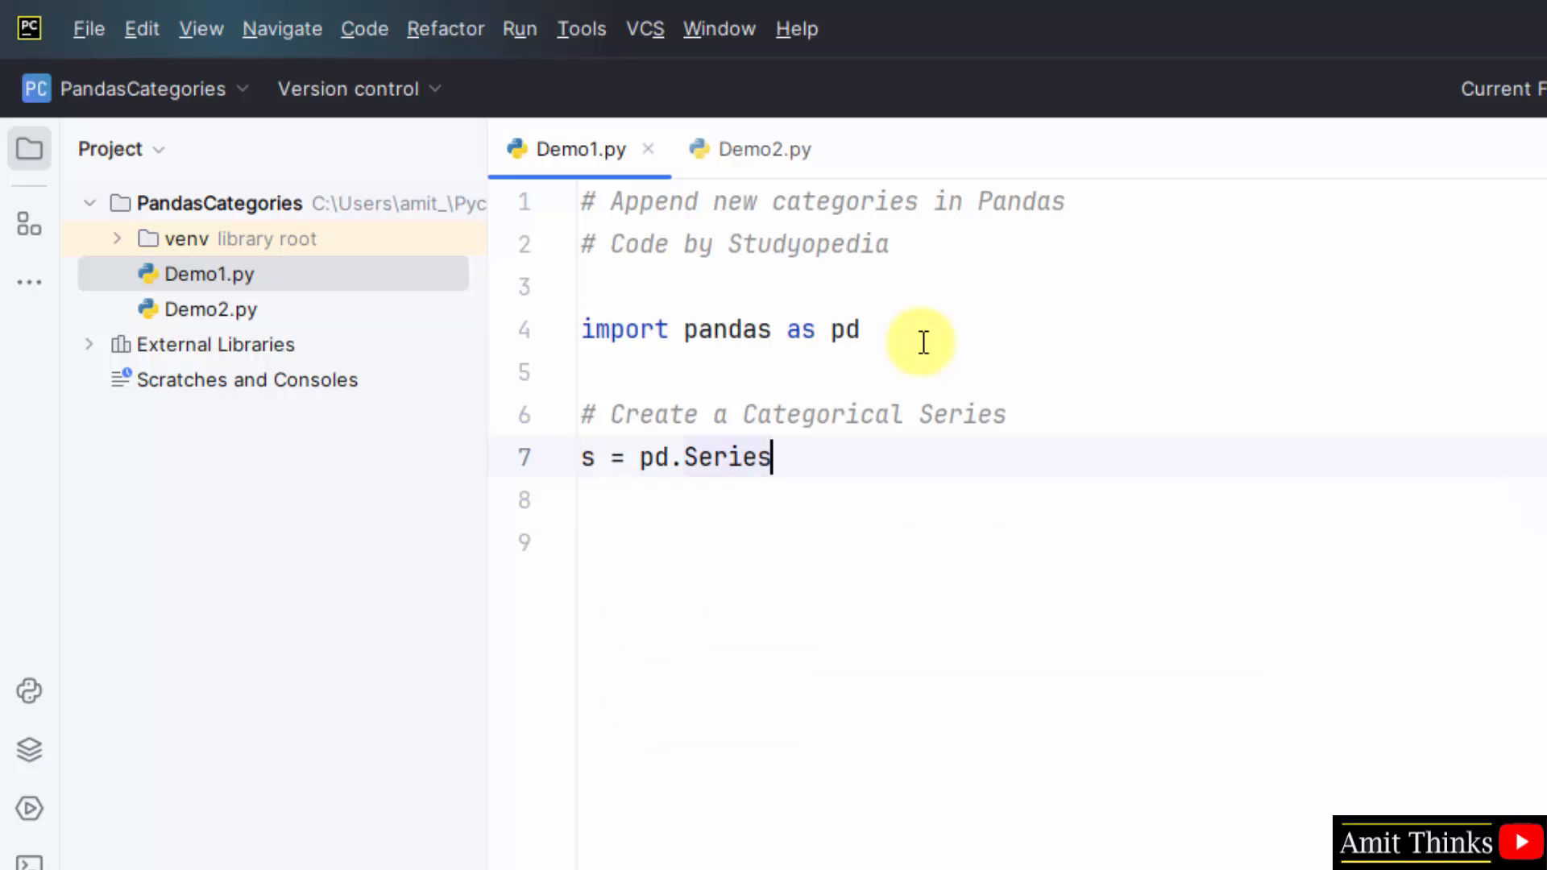
text(())
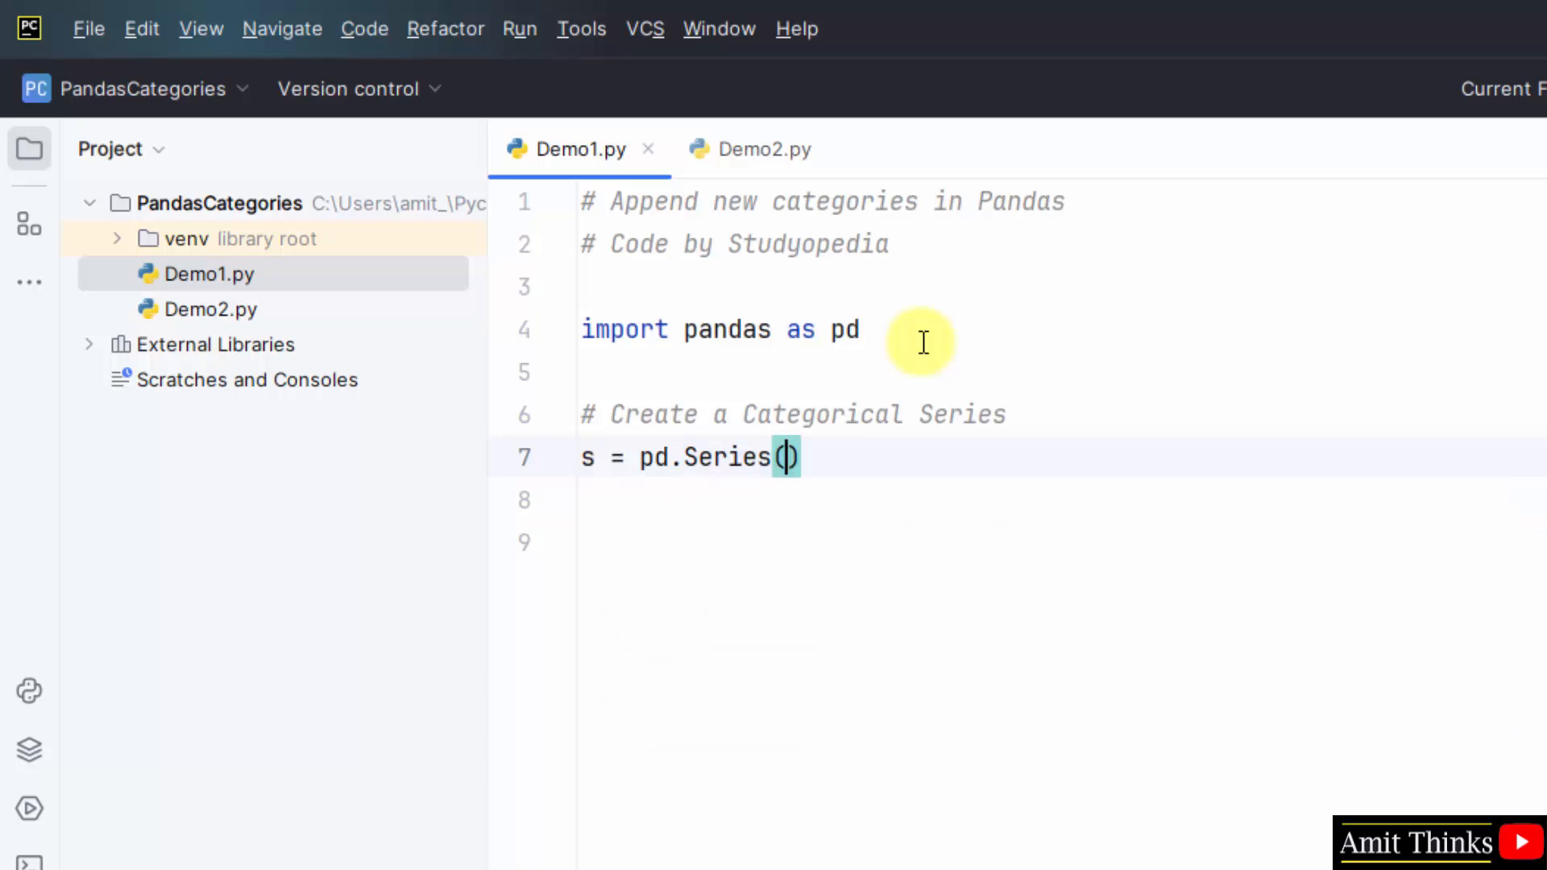
text([], dtype=)
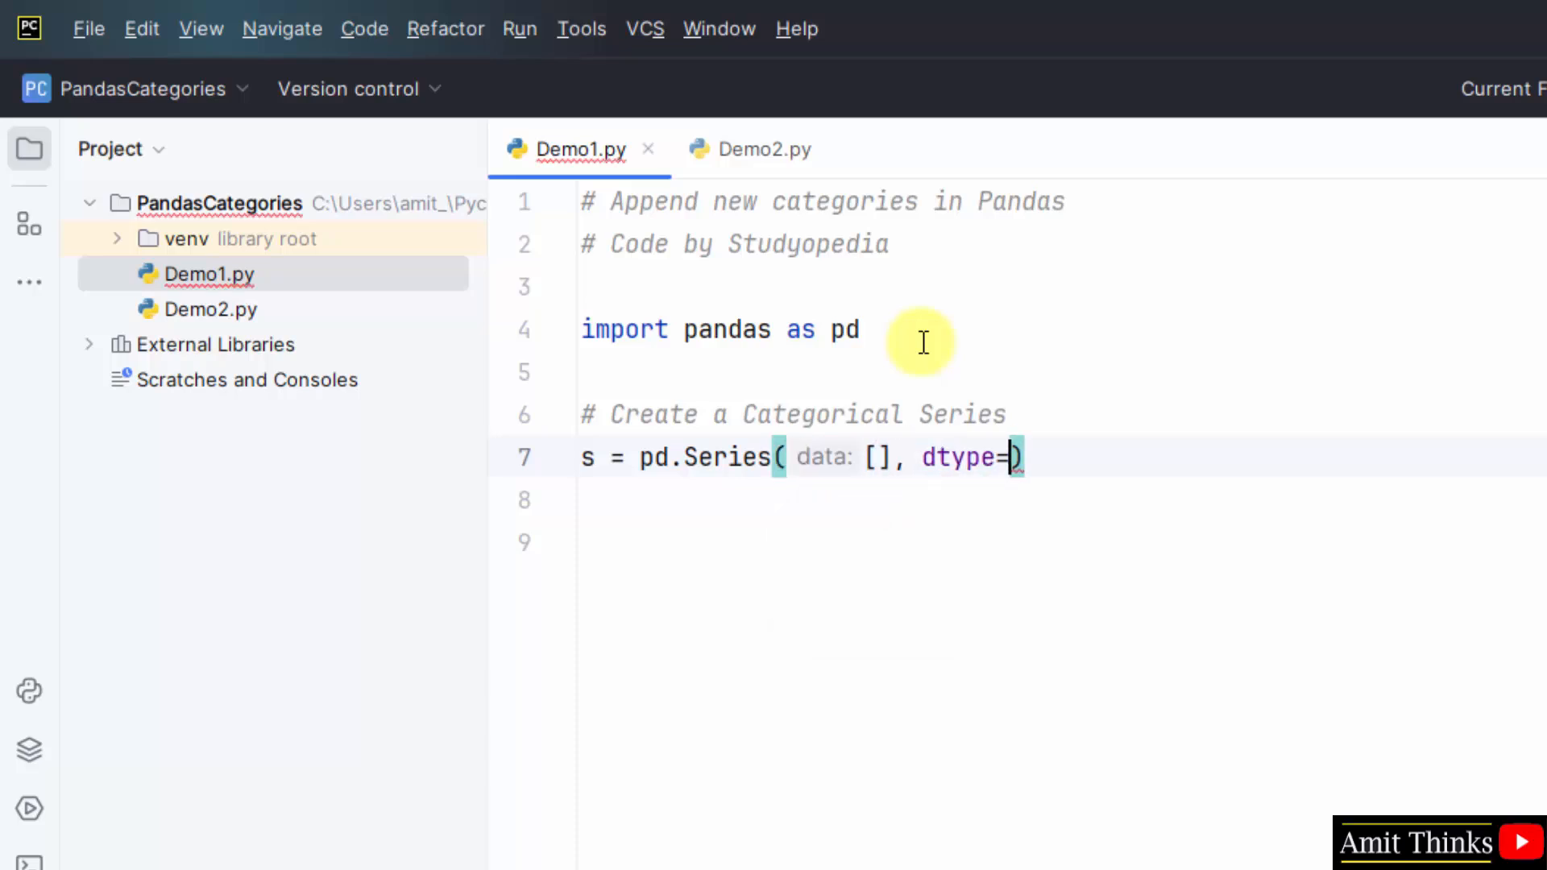
text("categ")
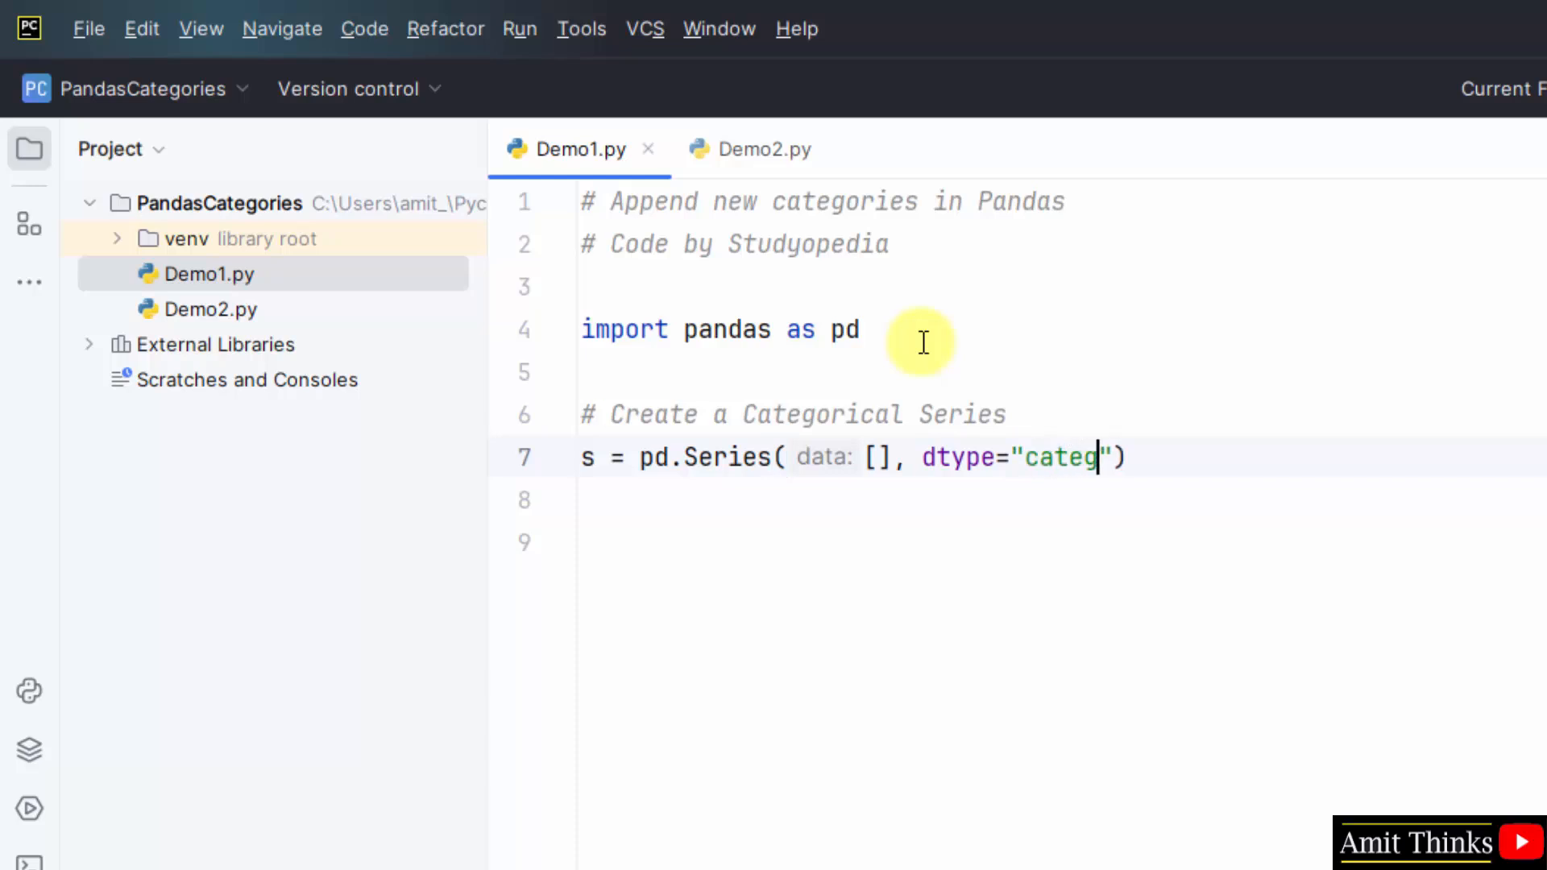
text(ory)
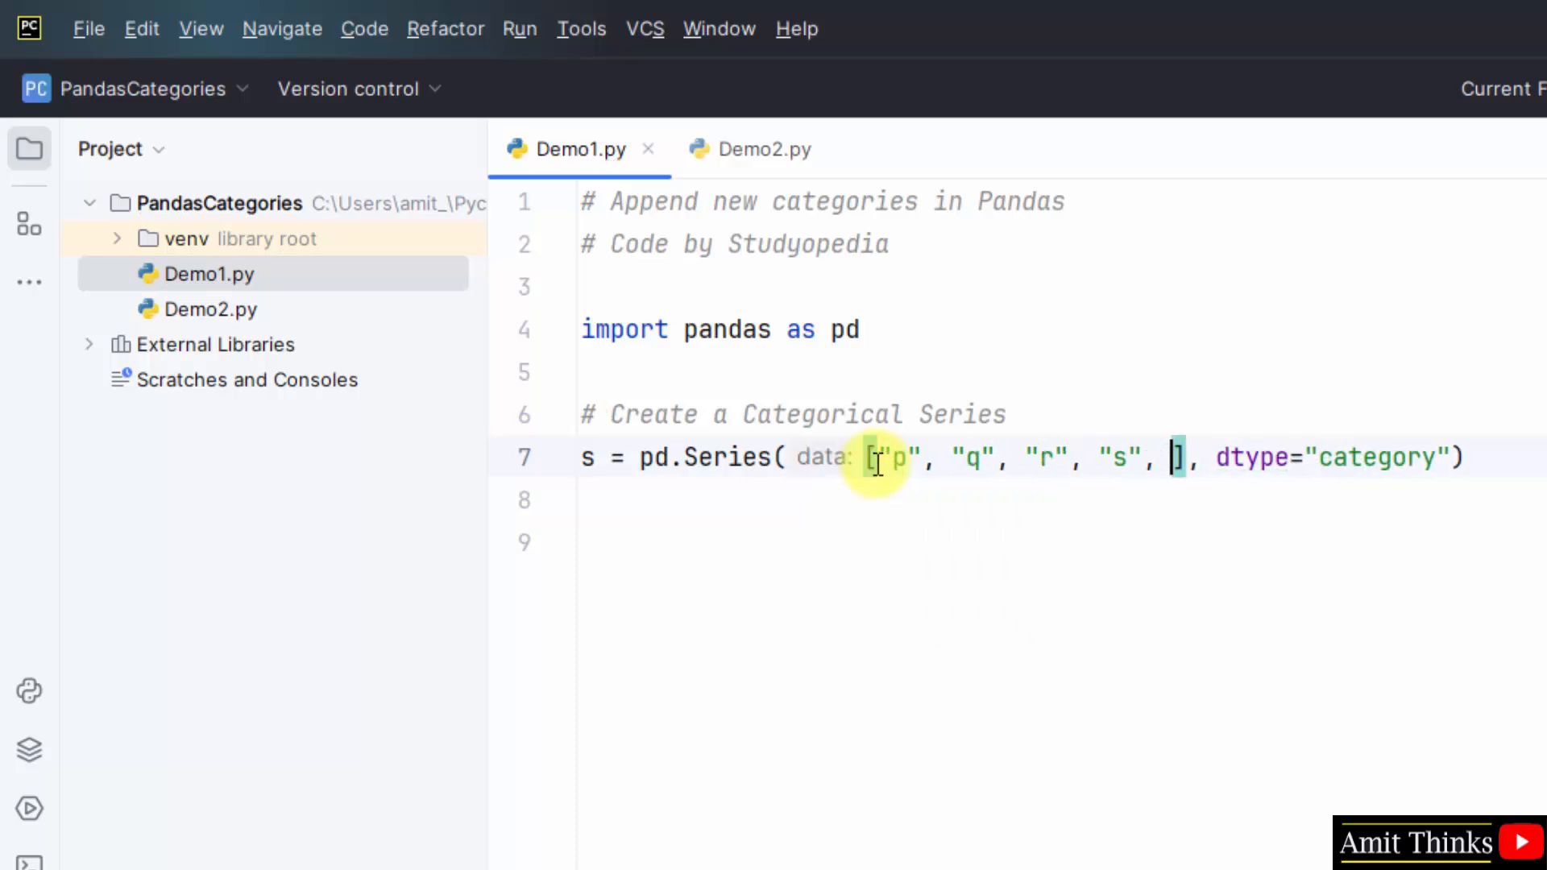
text("q")
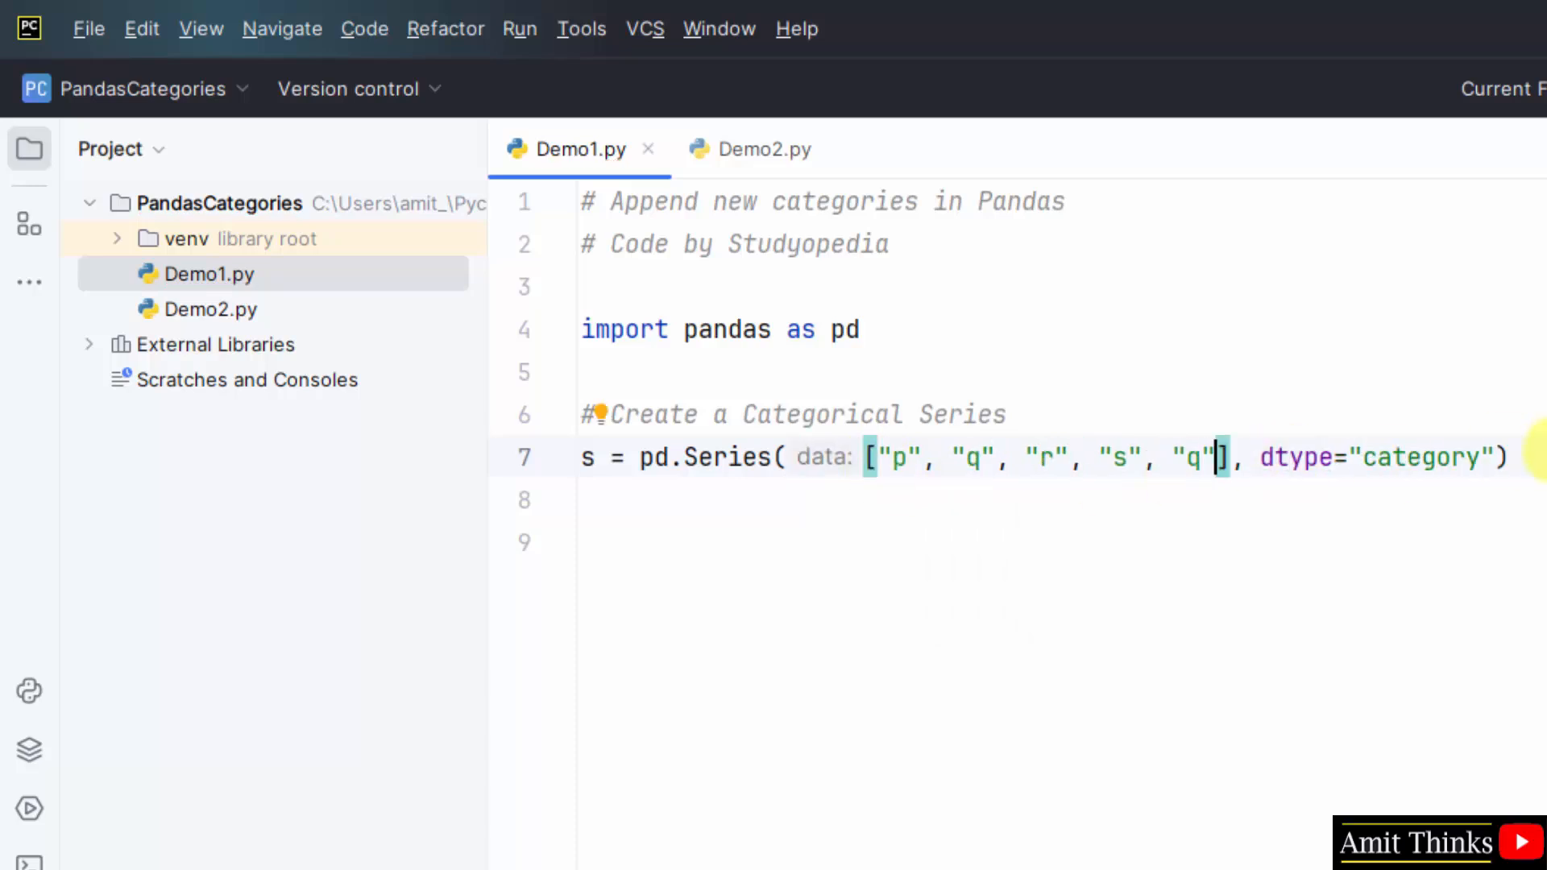
- Add print("Series =\n", s) with a '# Display the Series' comment above it
text(print)
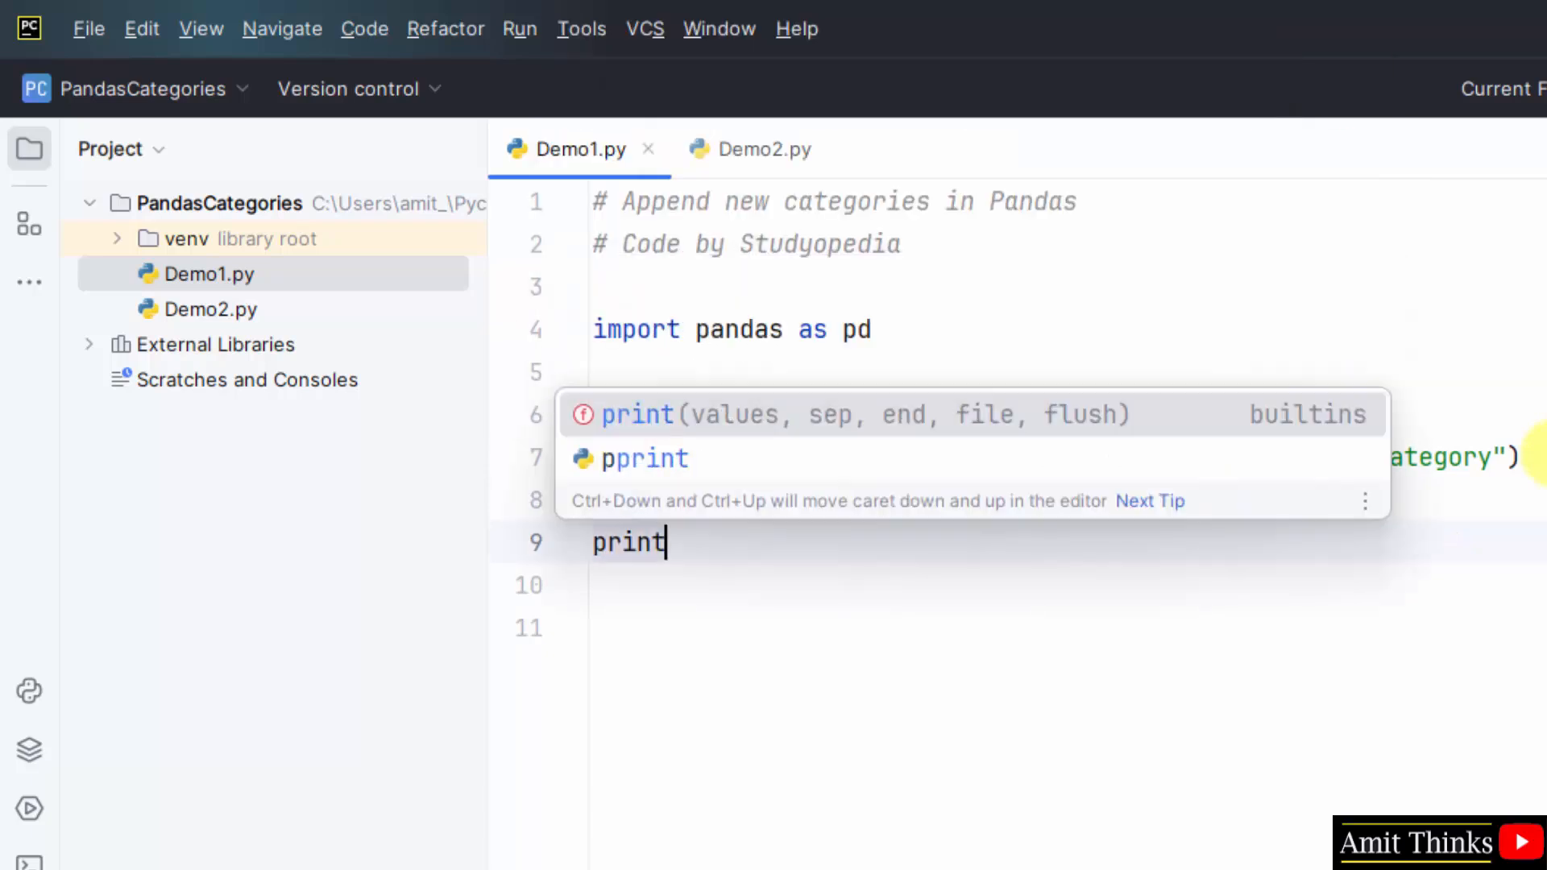
text((""))
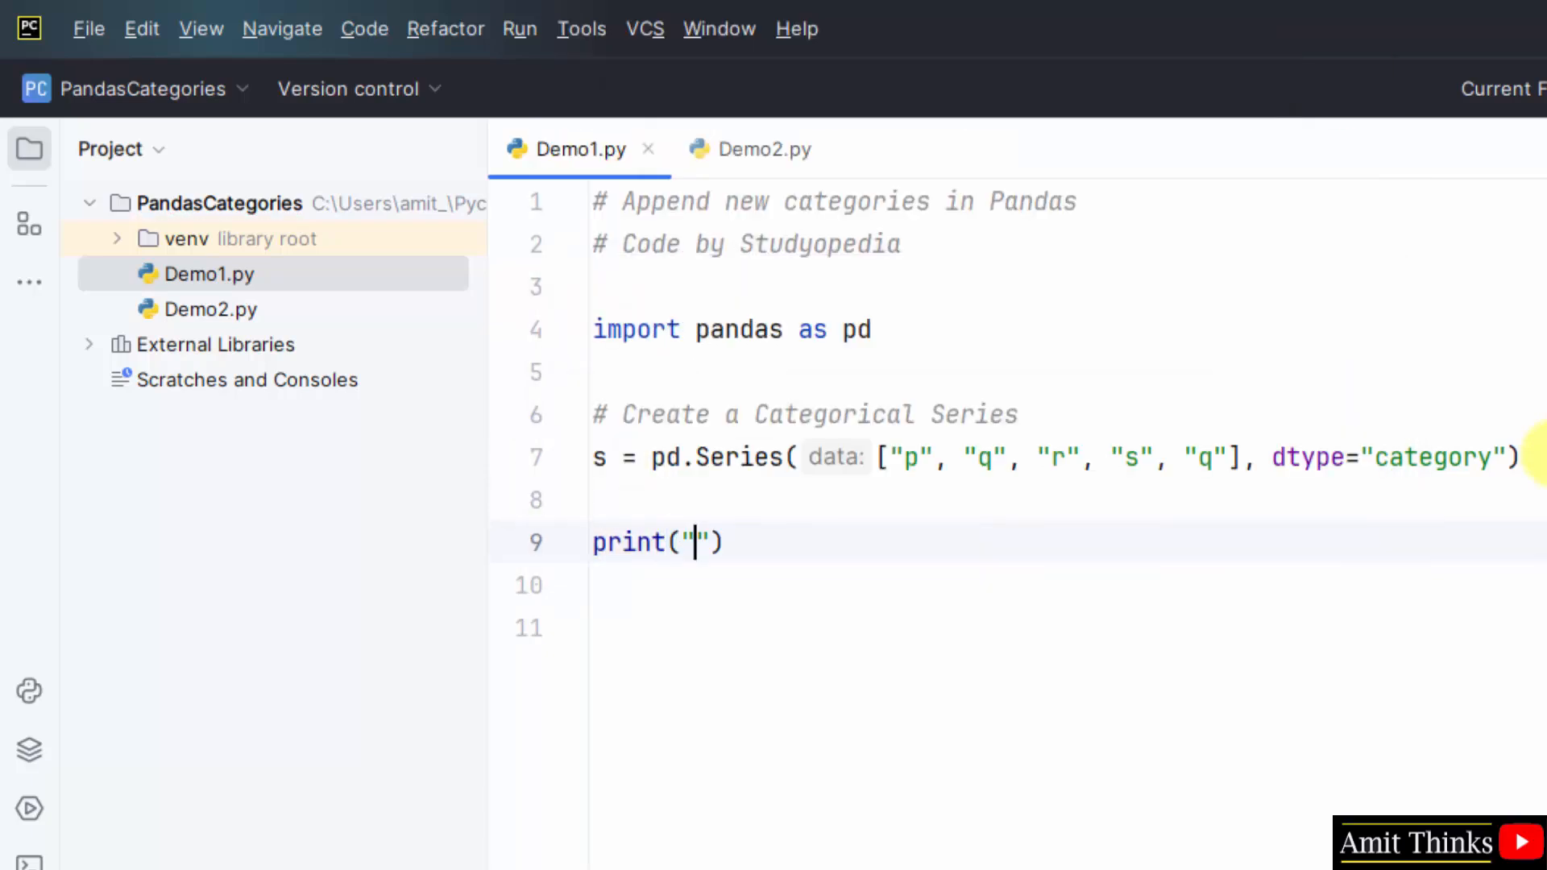
text(S)
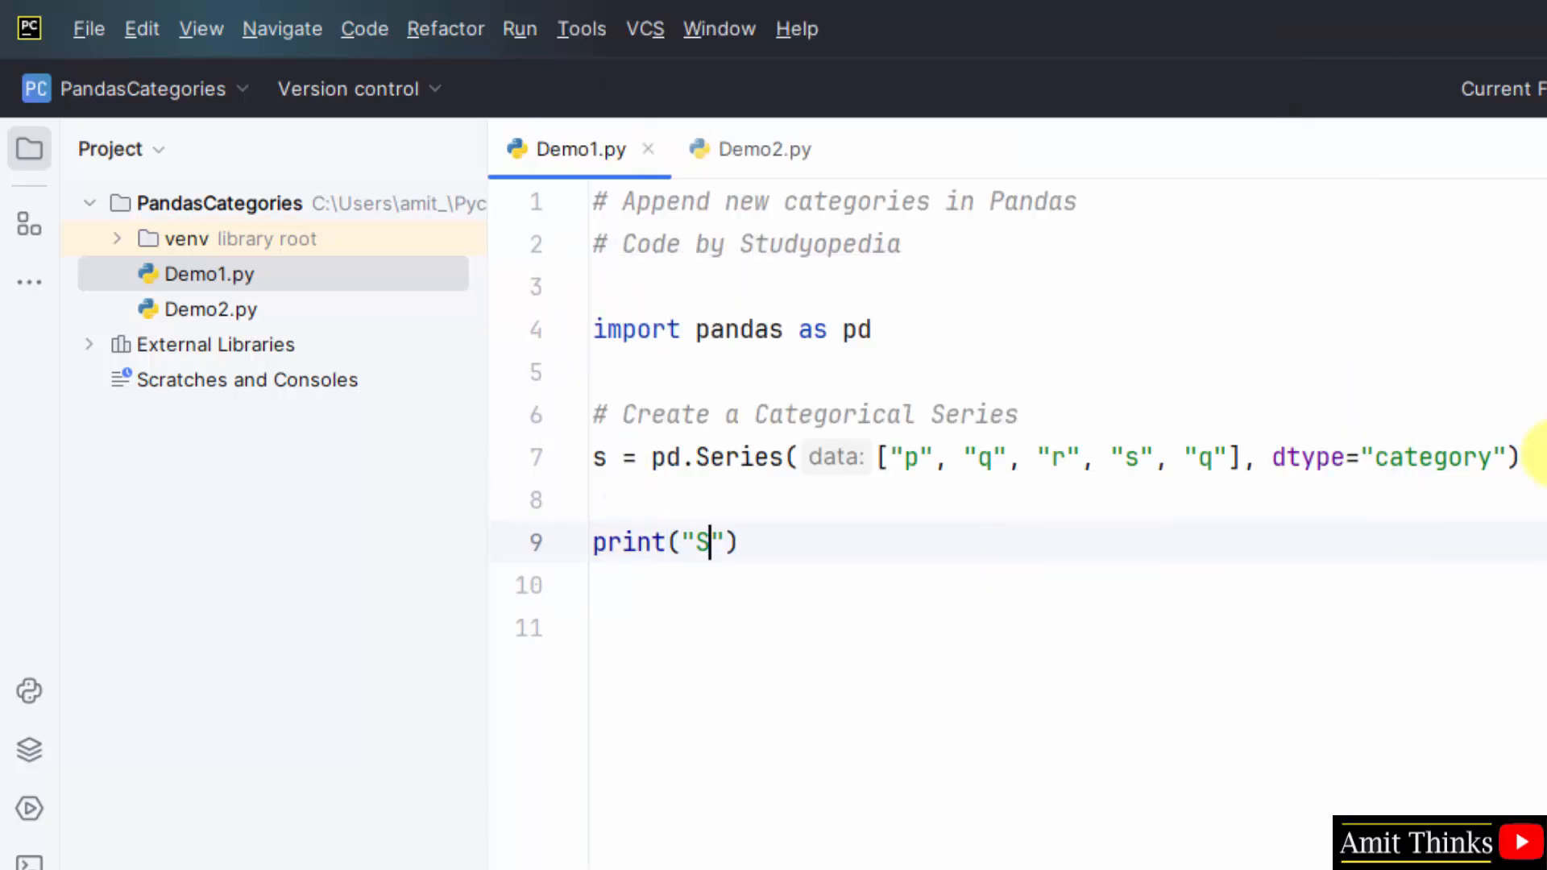
text(eries =\)
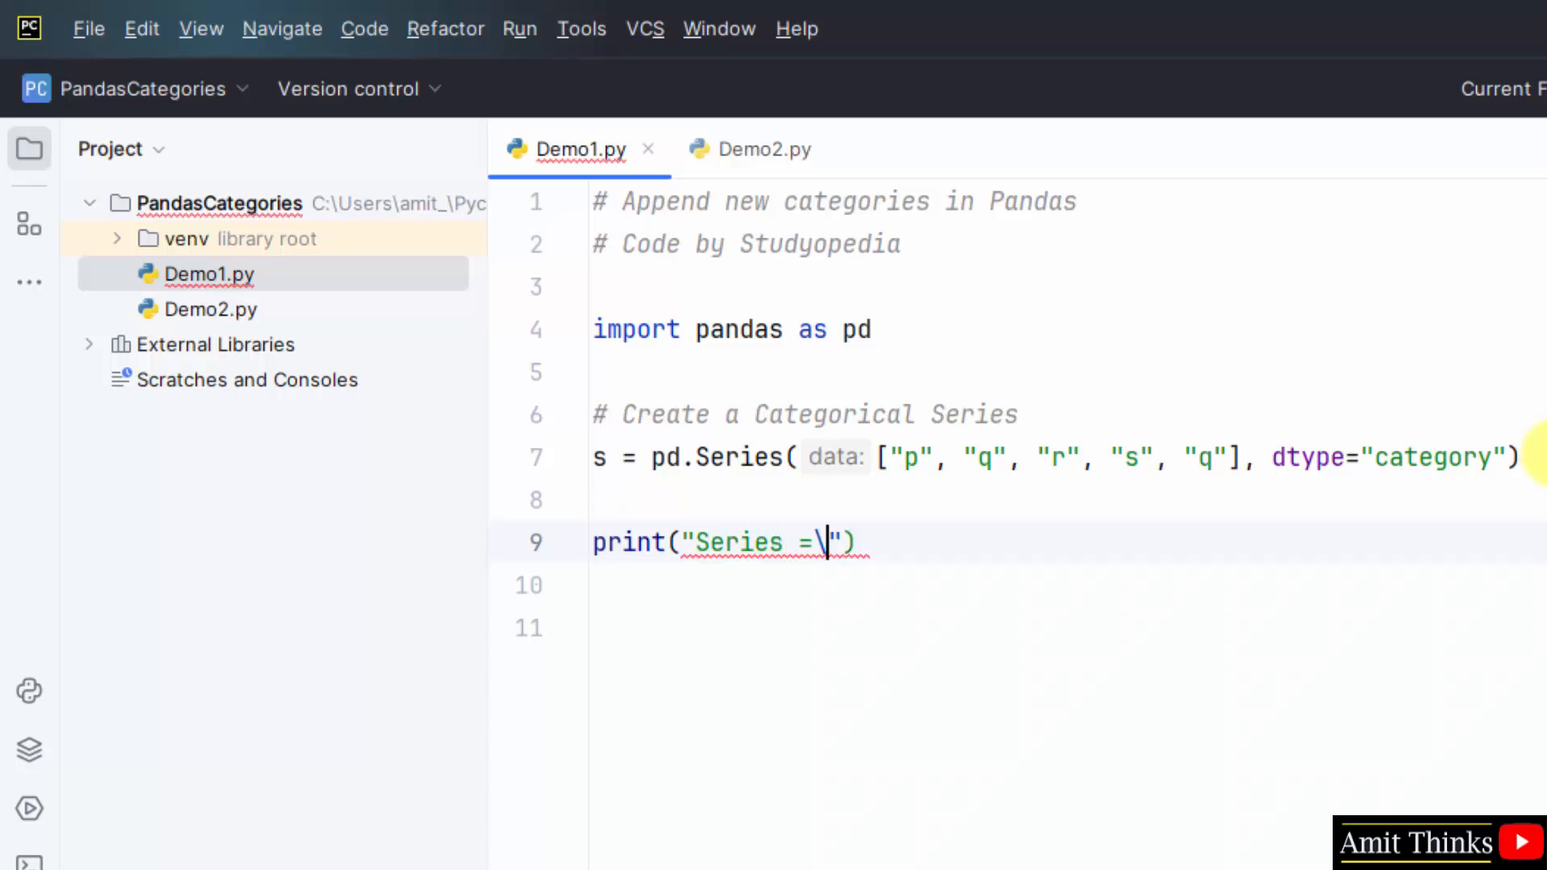
text(n",)
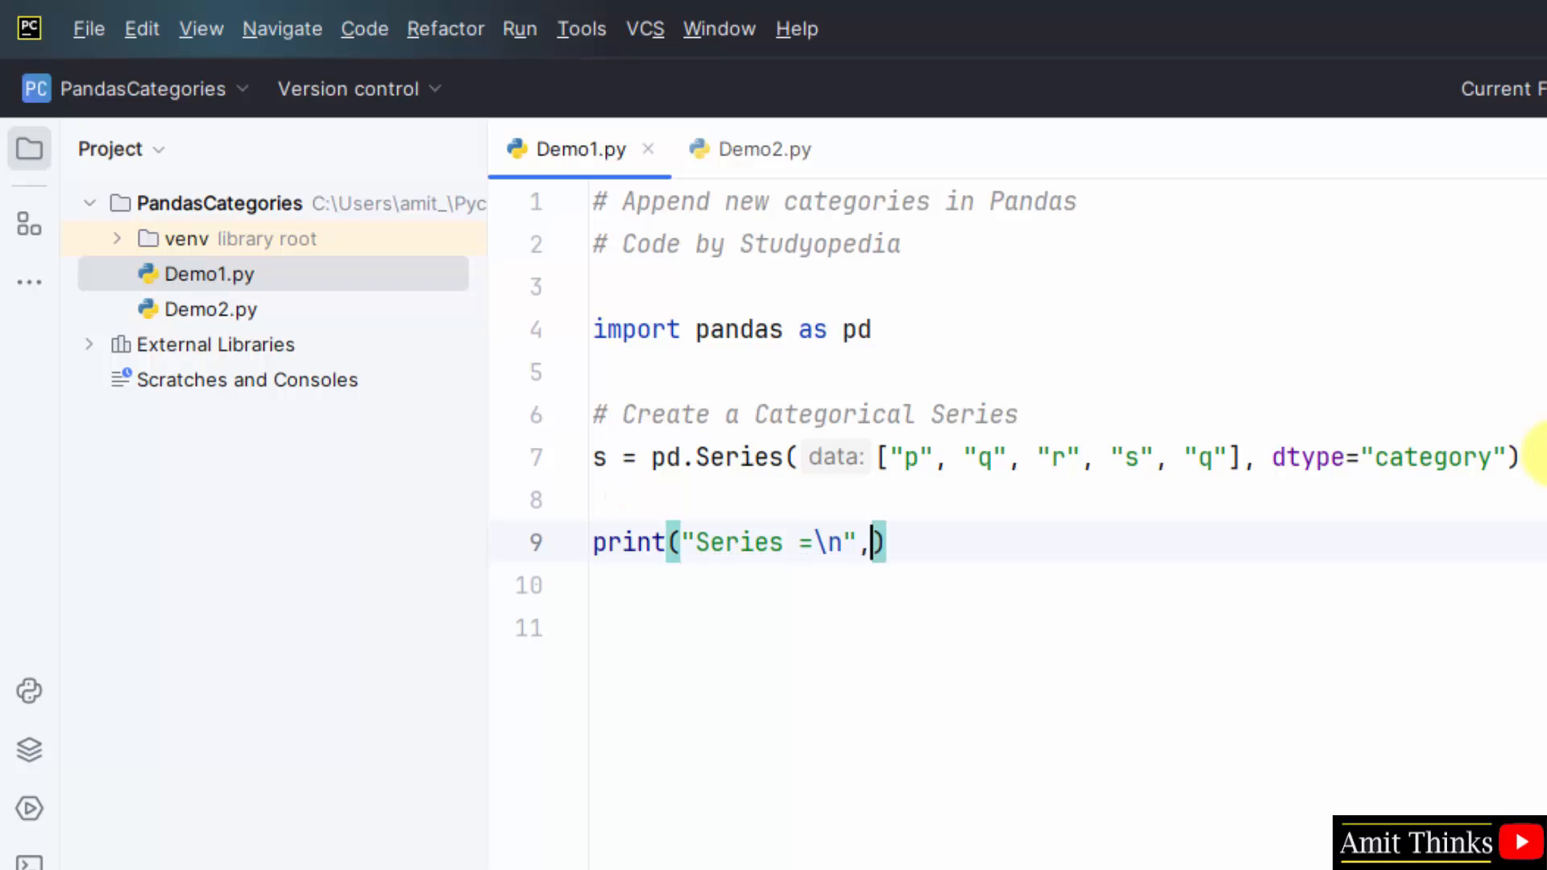
text(s)
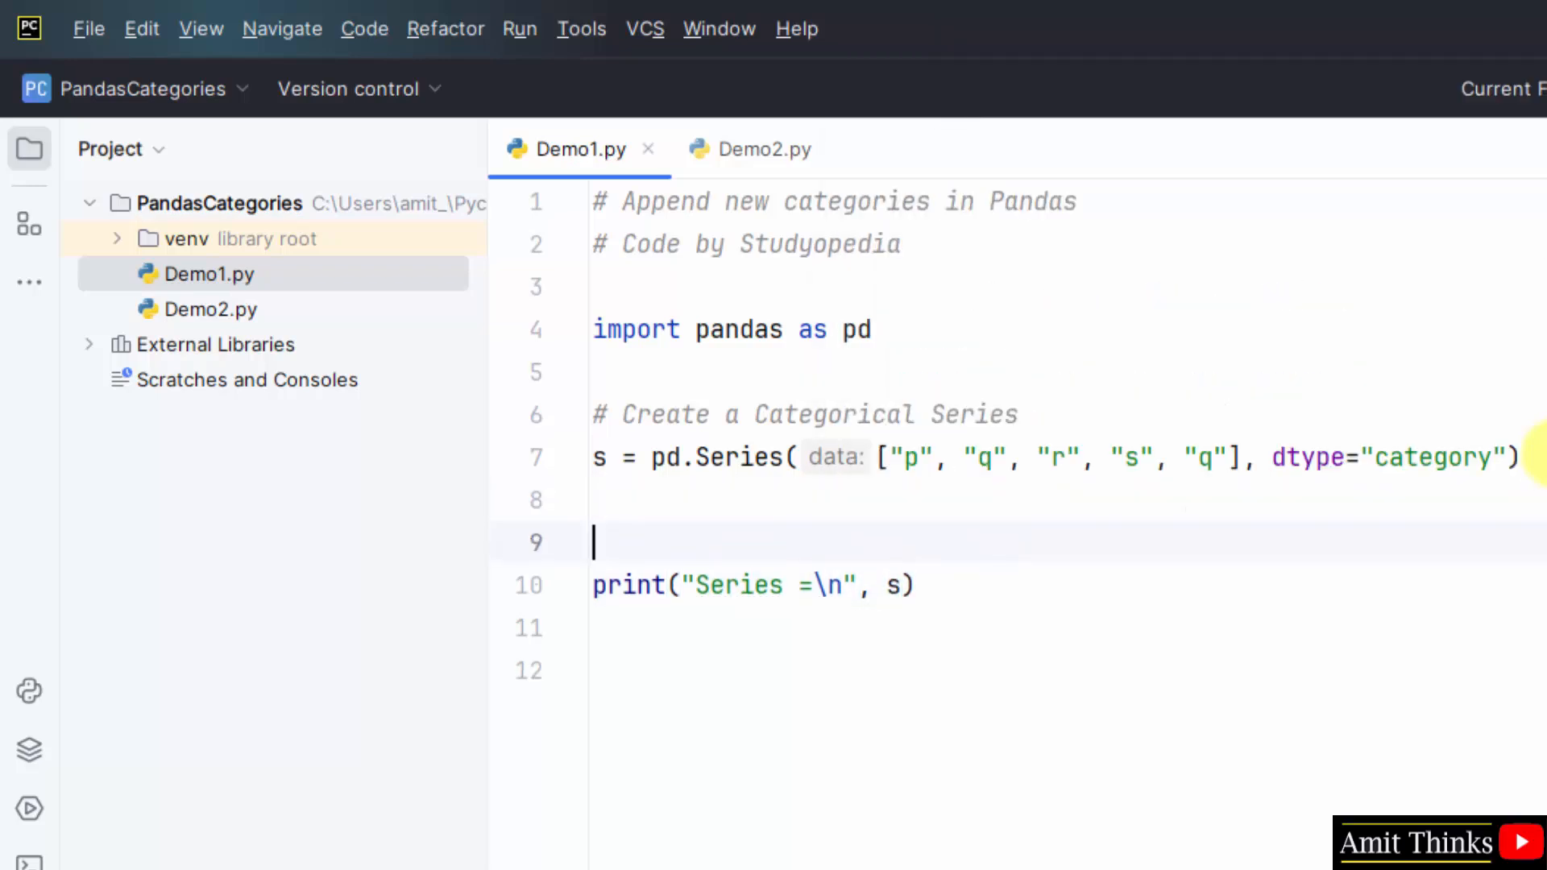
text(# Display)
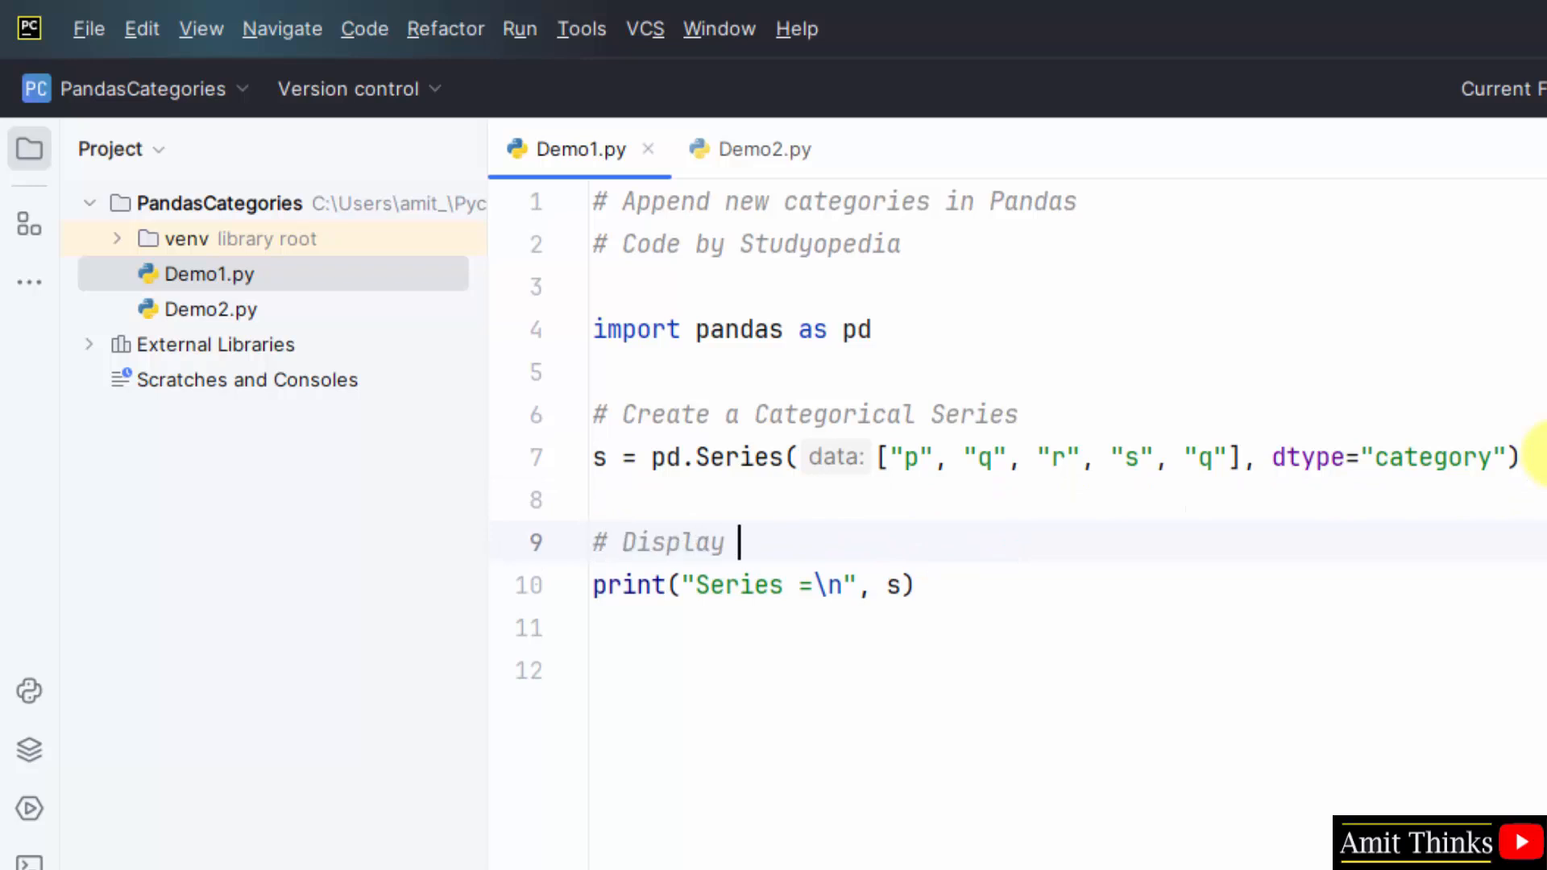
text(the Series)
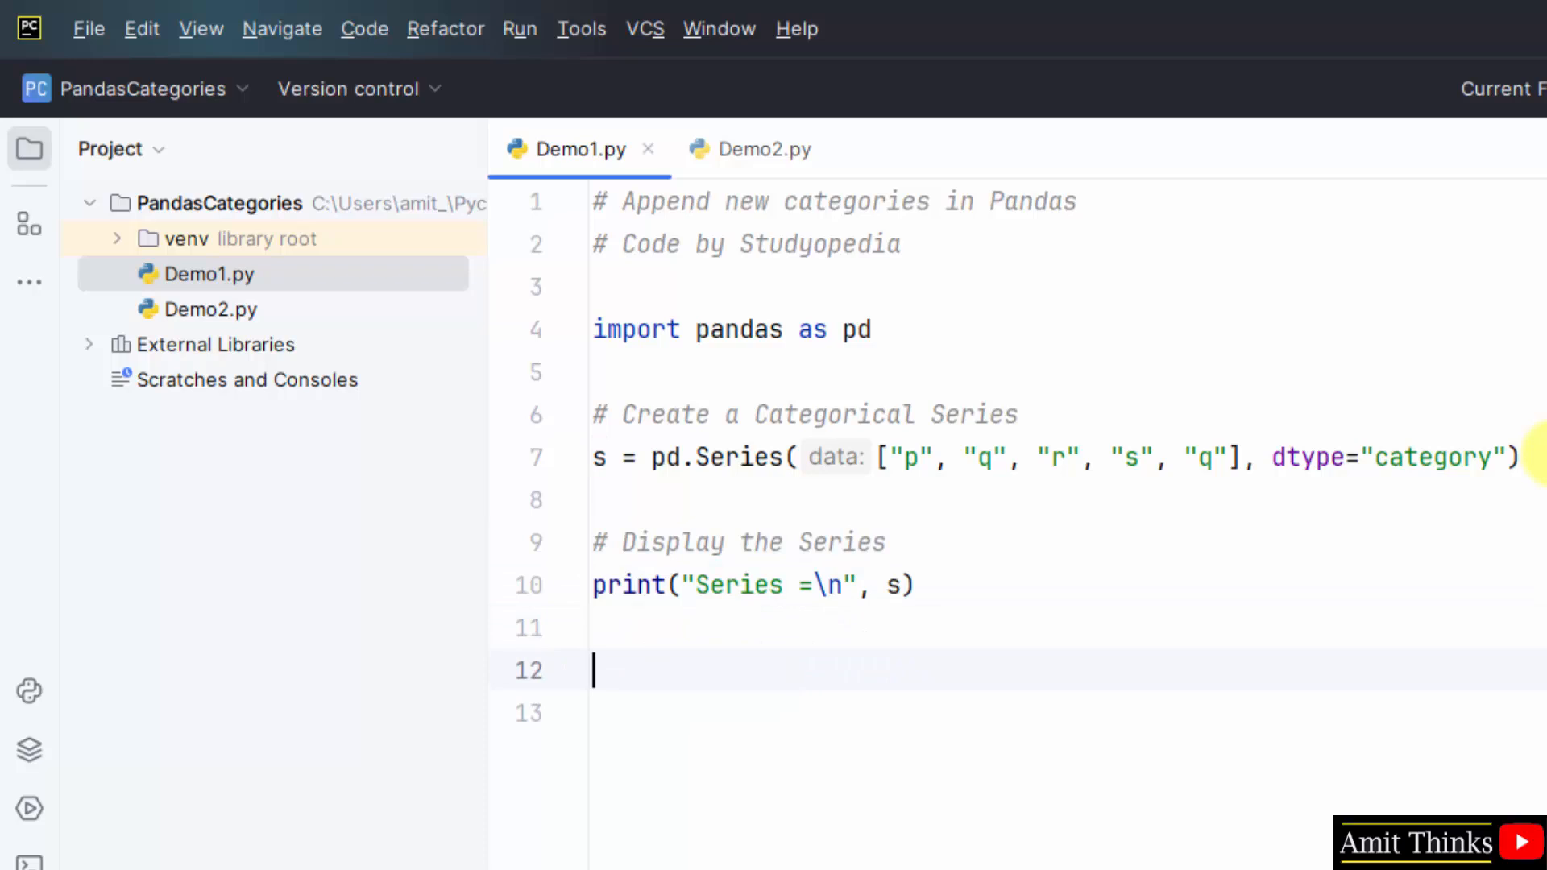
- Add '# Append a category' and s = s.cat.add_categories("t"), then start a new line
text(# App)
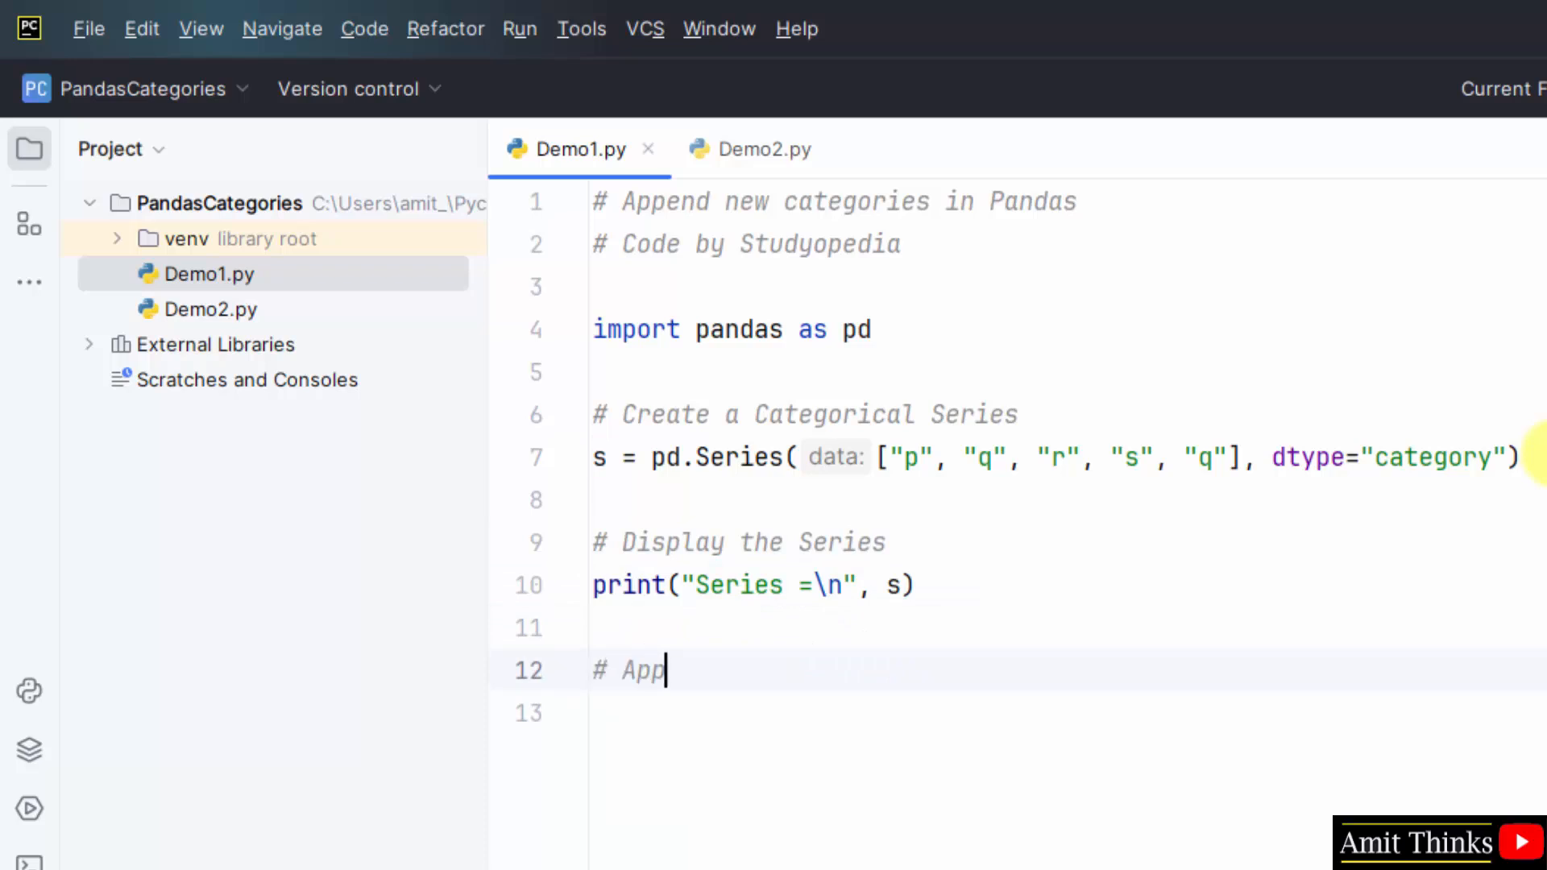
text(end a category)
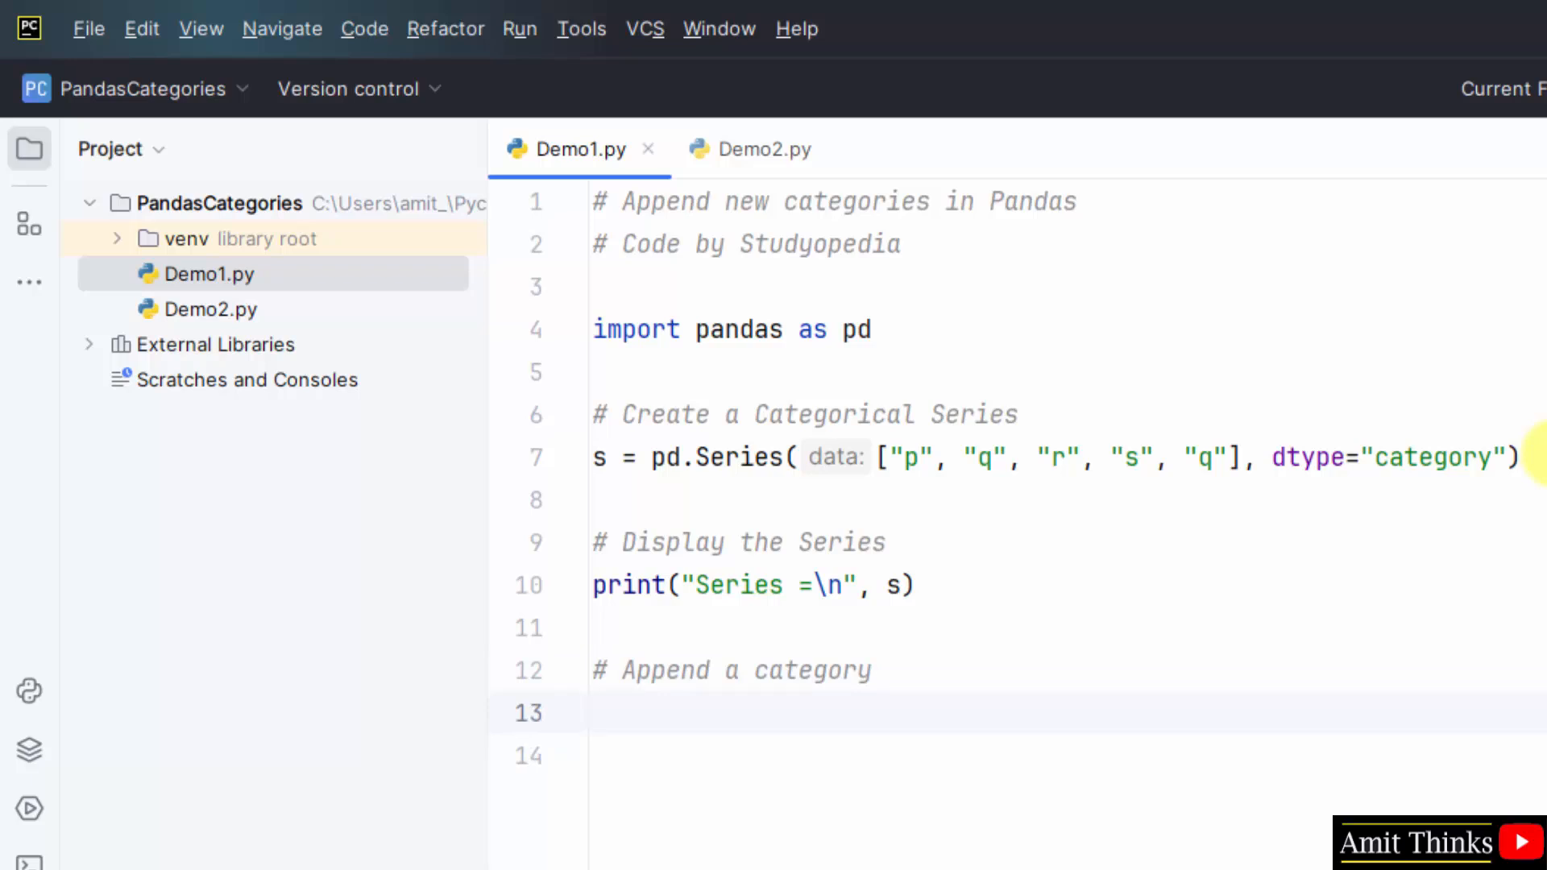
text(s =)
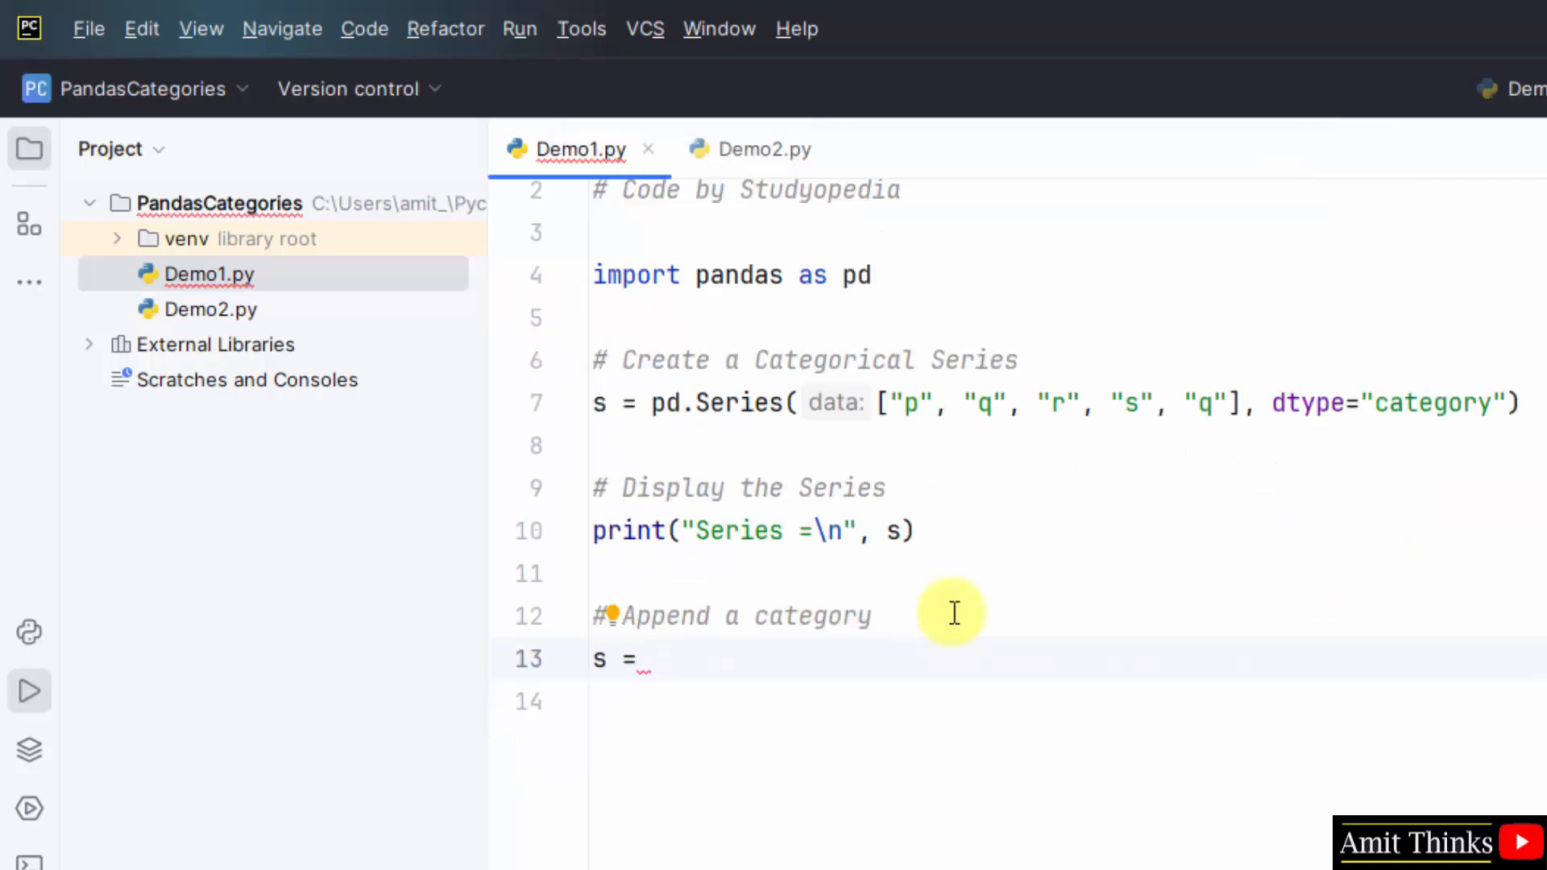
text(s)
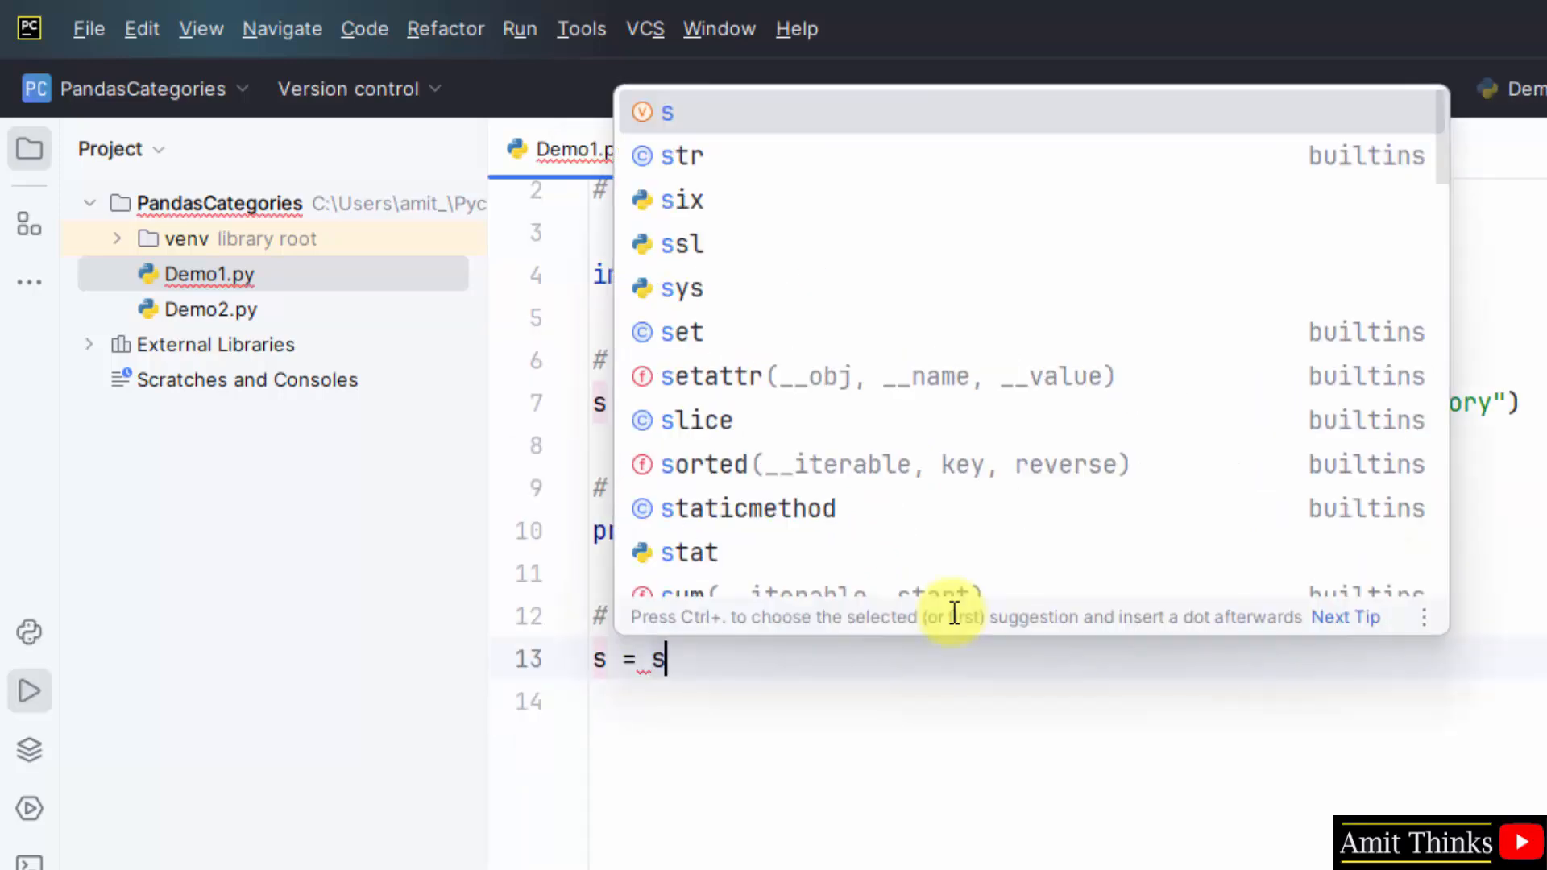
text(.cat.add)
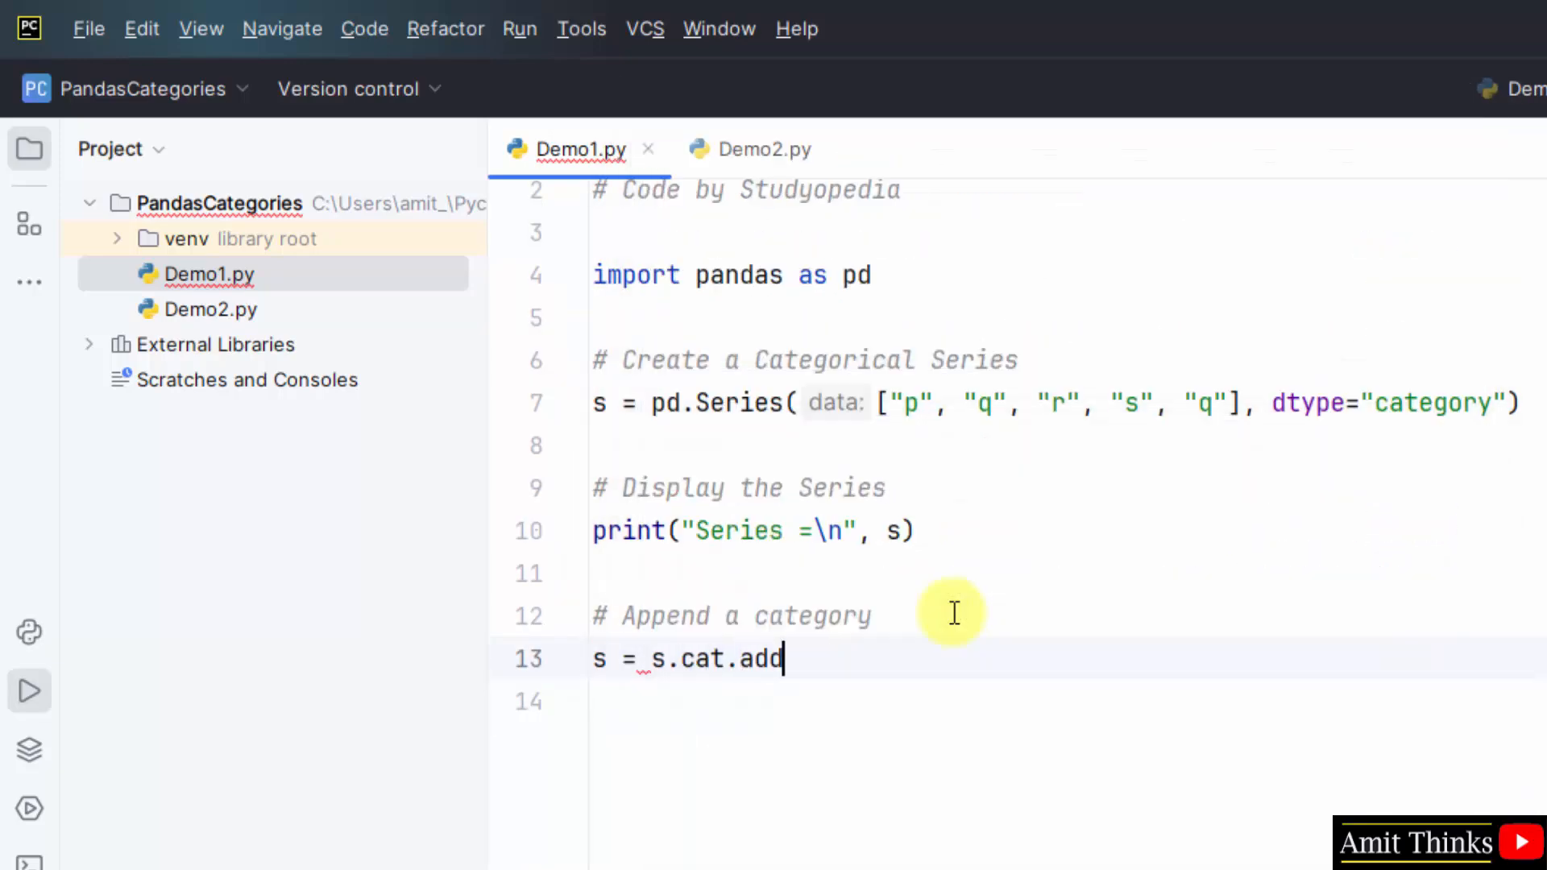
text(_categori)
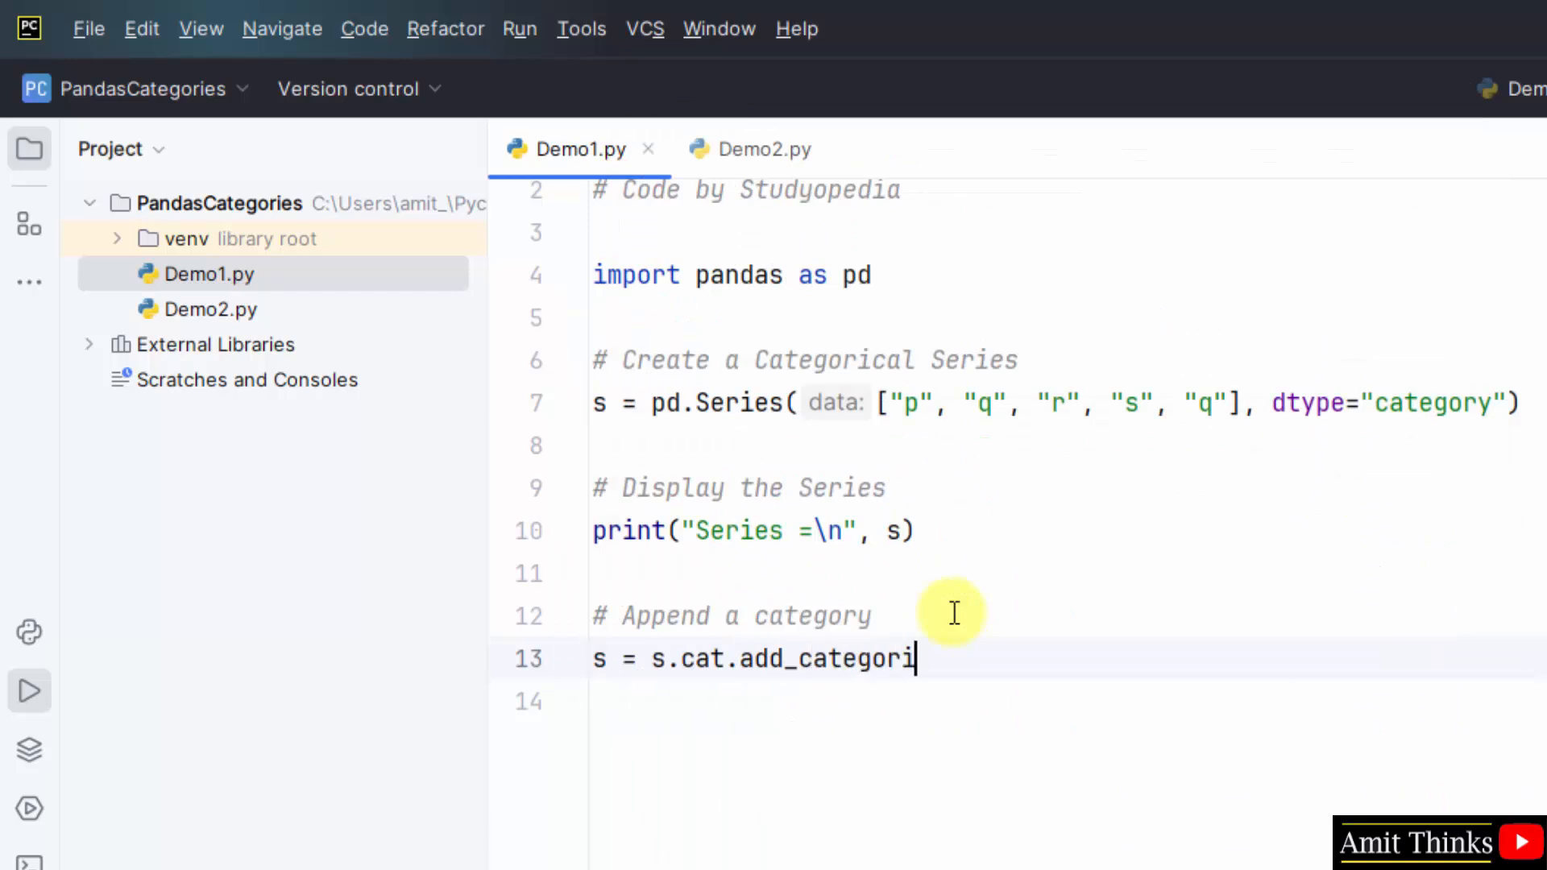
text(es())
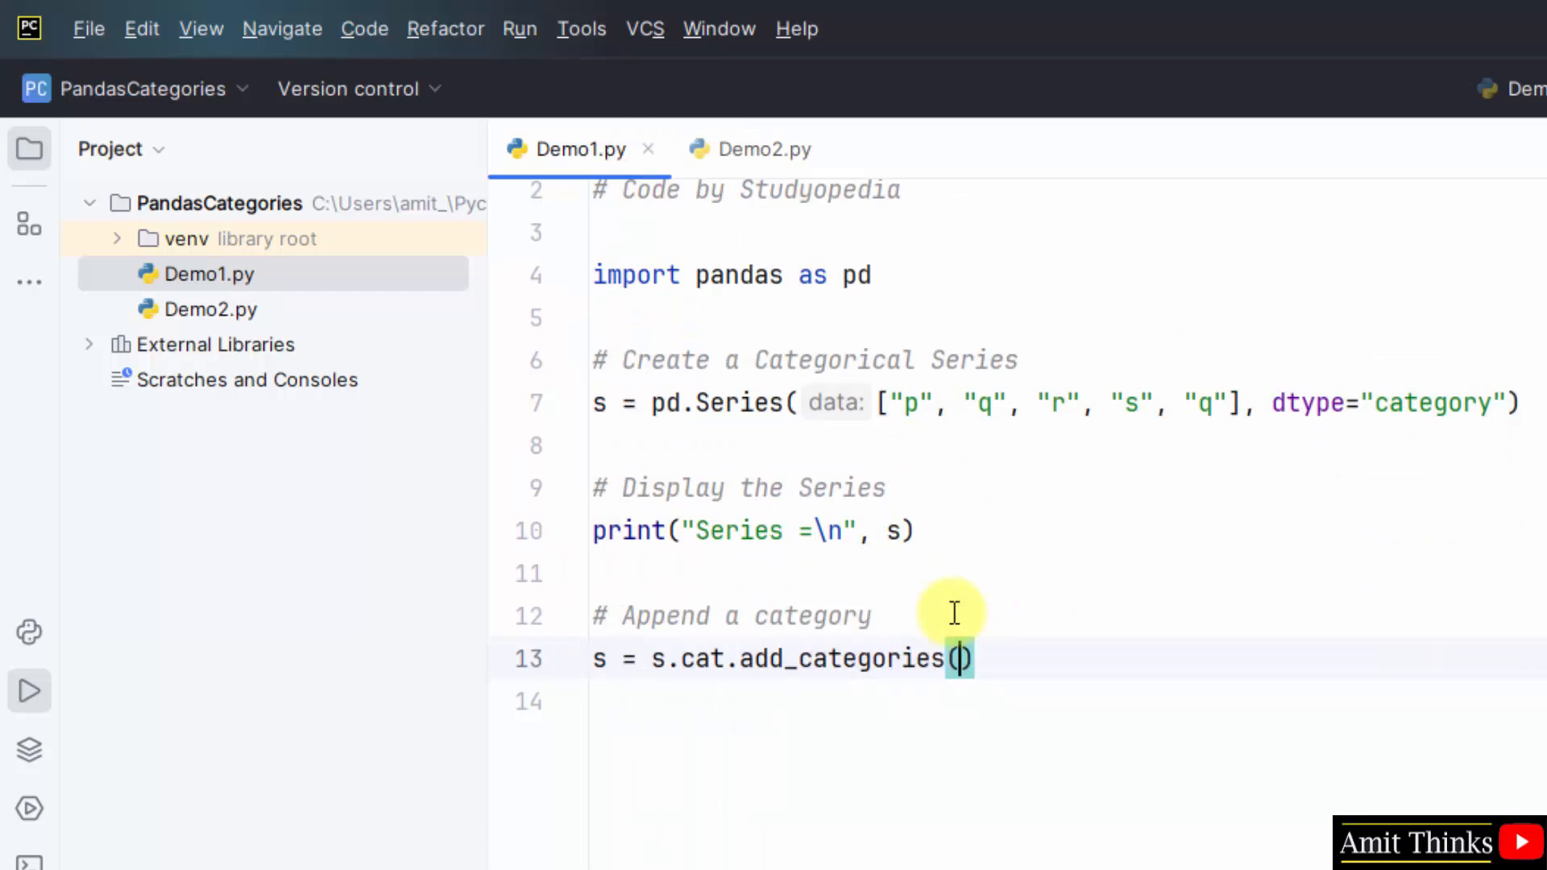
text("t")
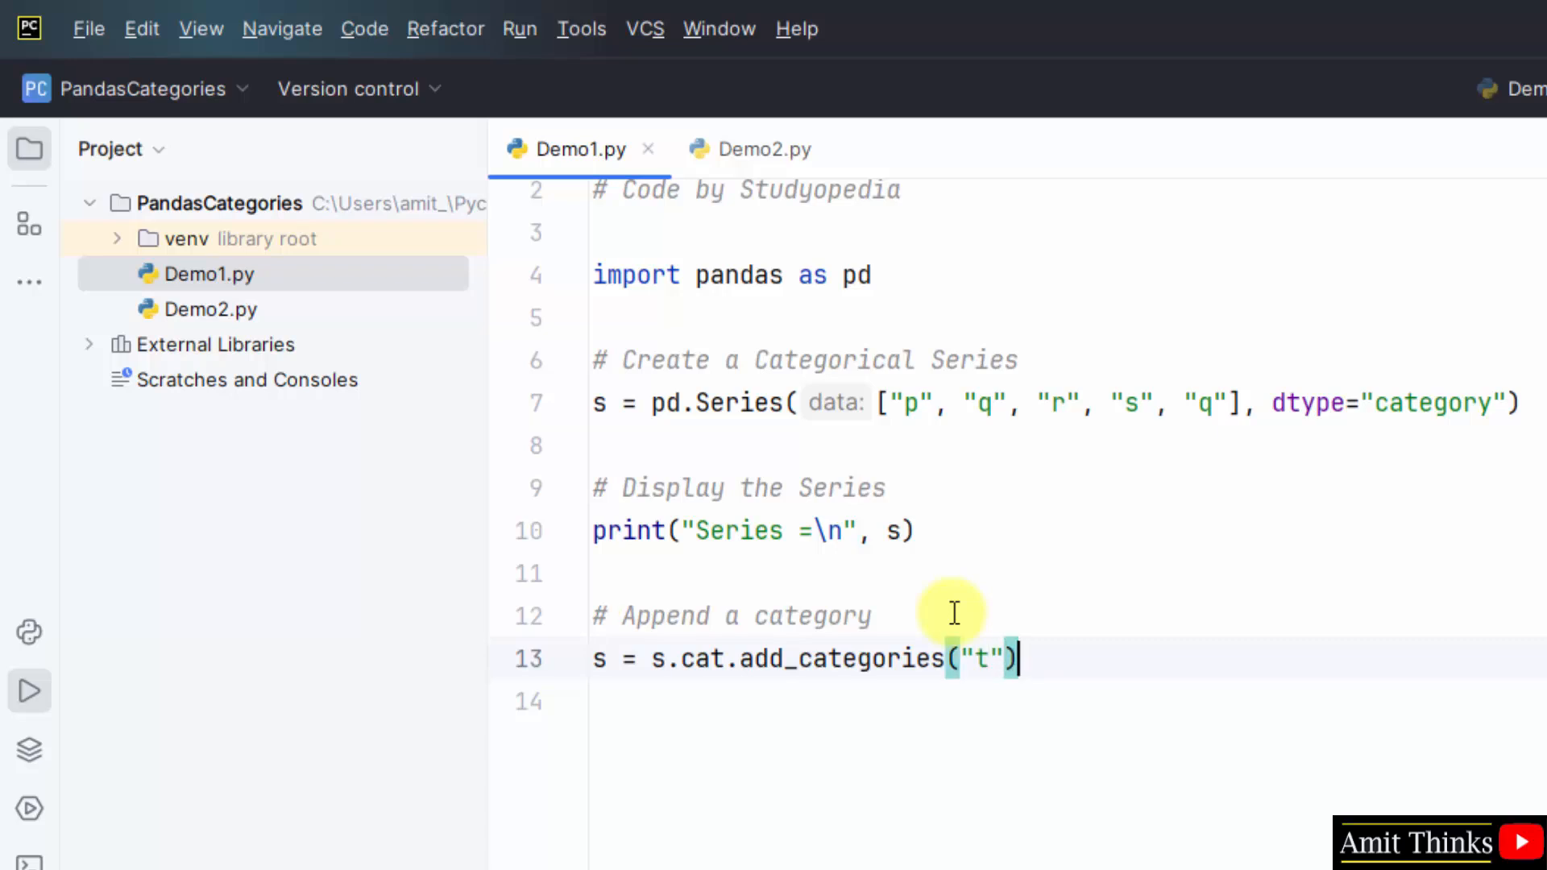
key(enter)
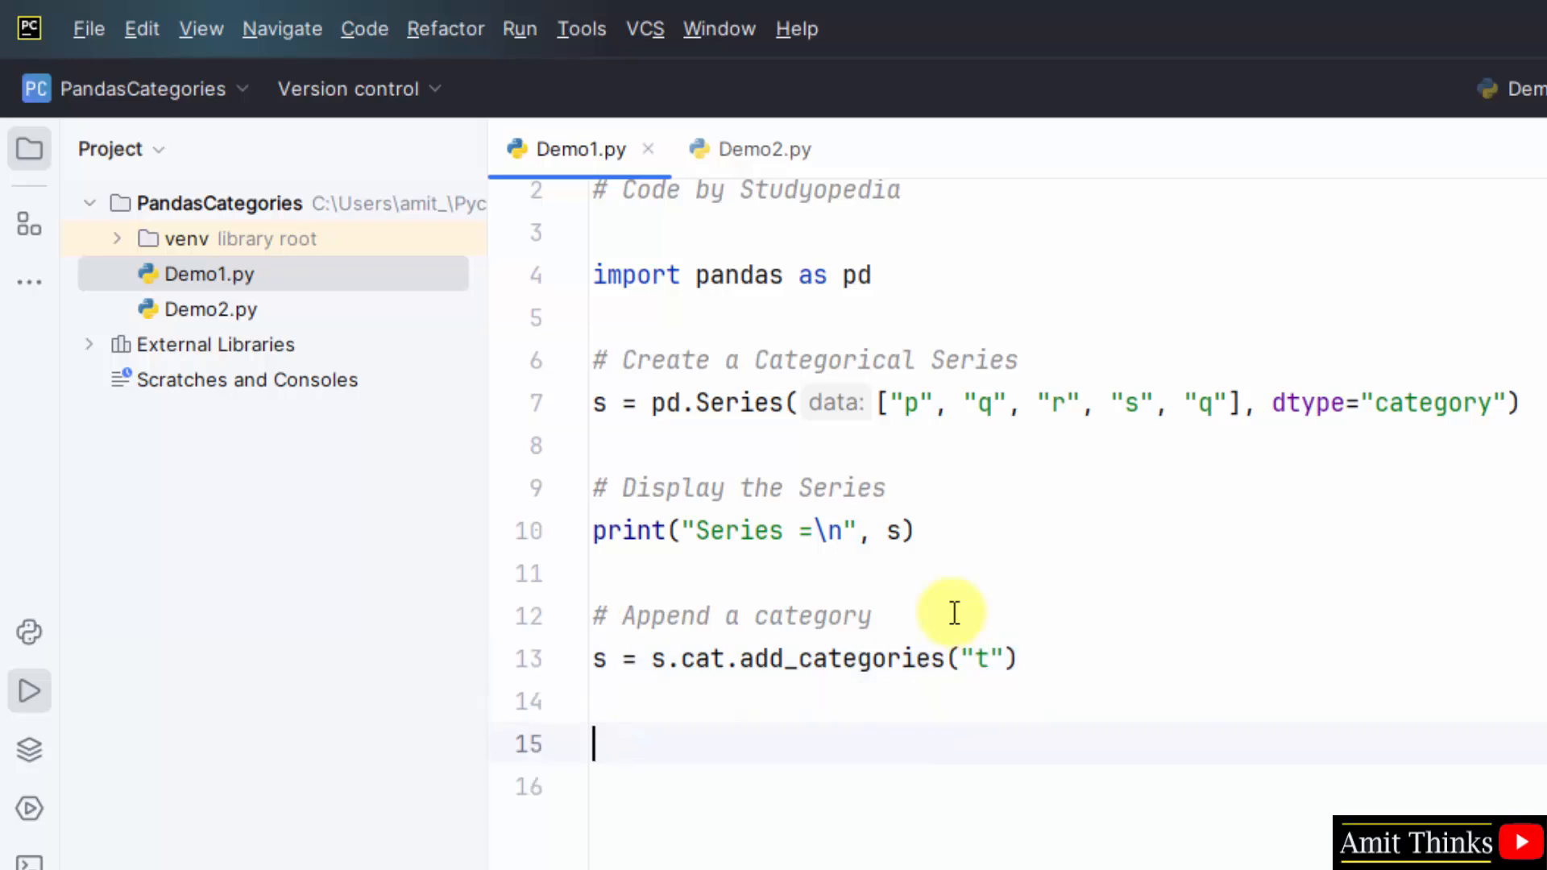
- Add '# Display the updated category' and print("\nUpdated Categories\n", s)
text(# Display)
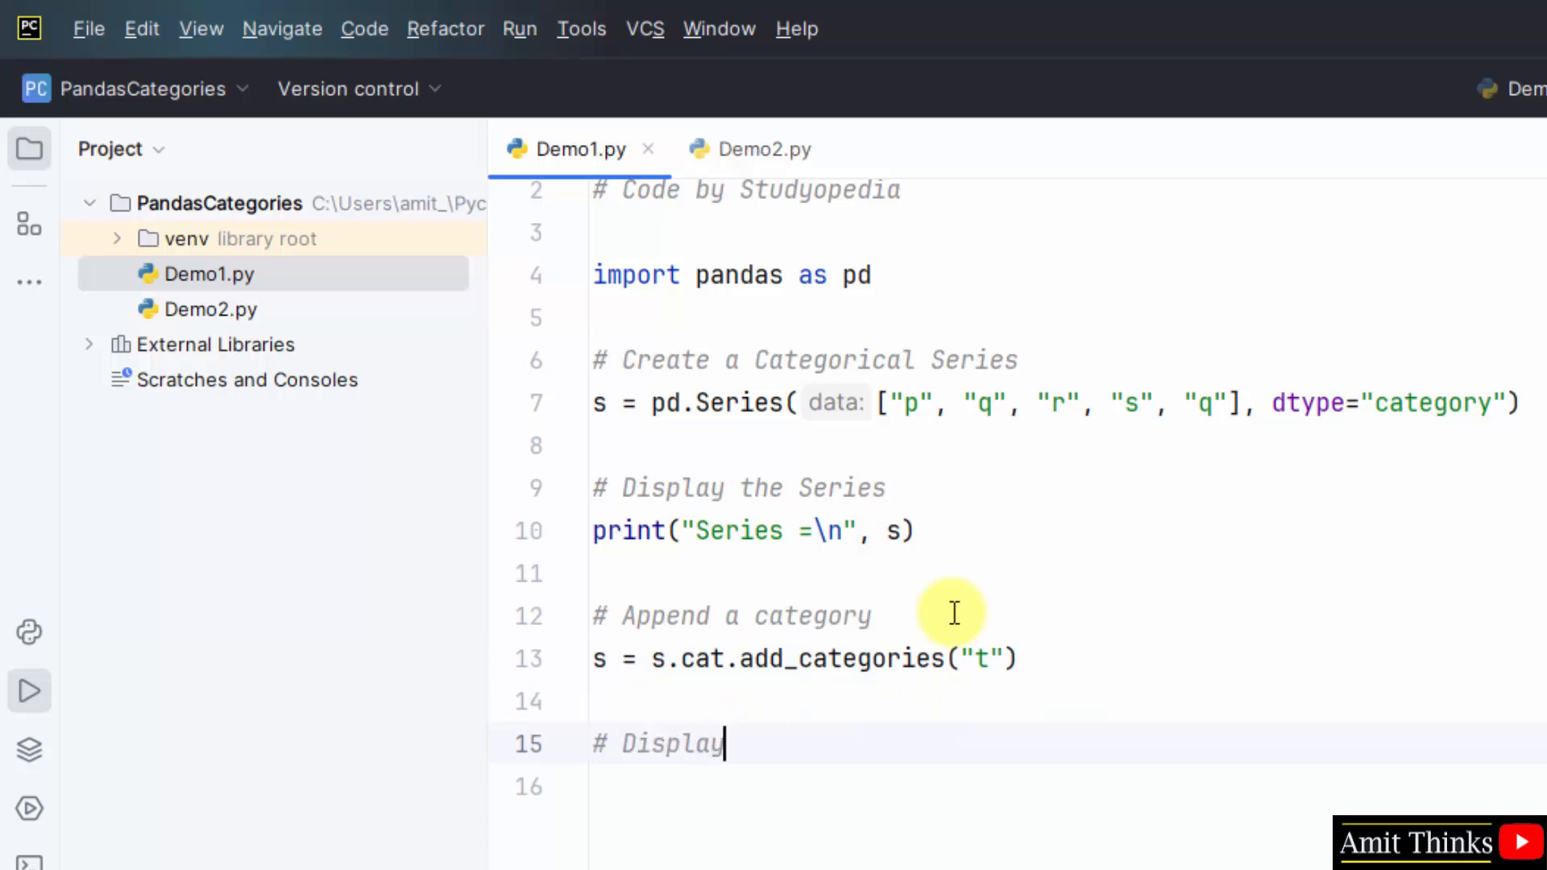
text(the)
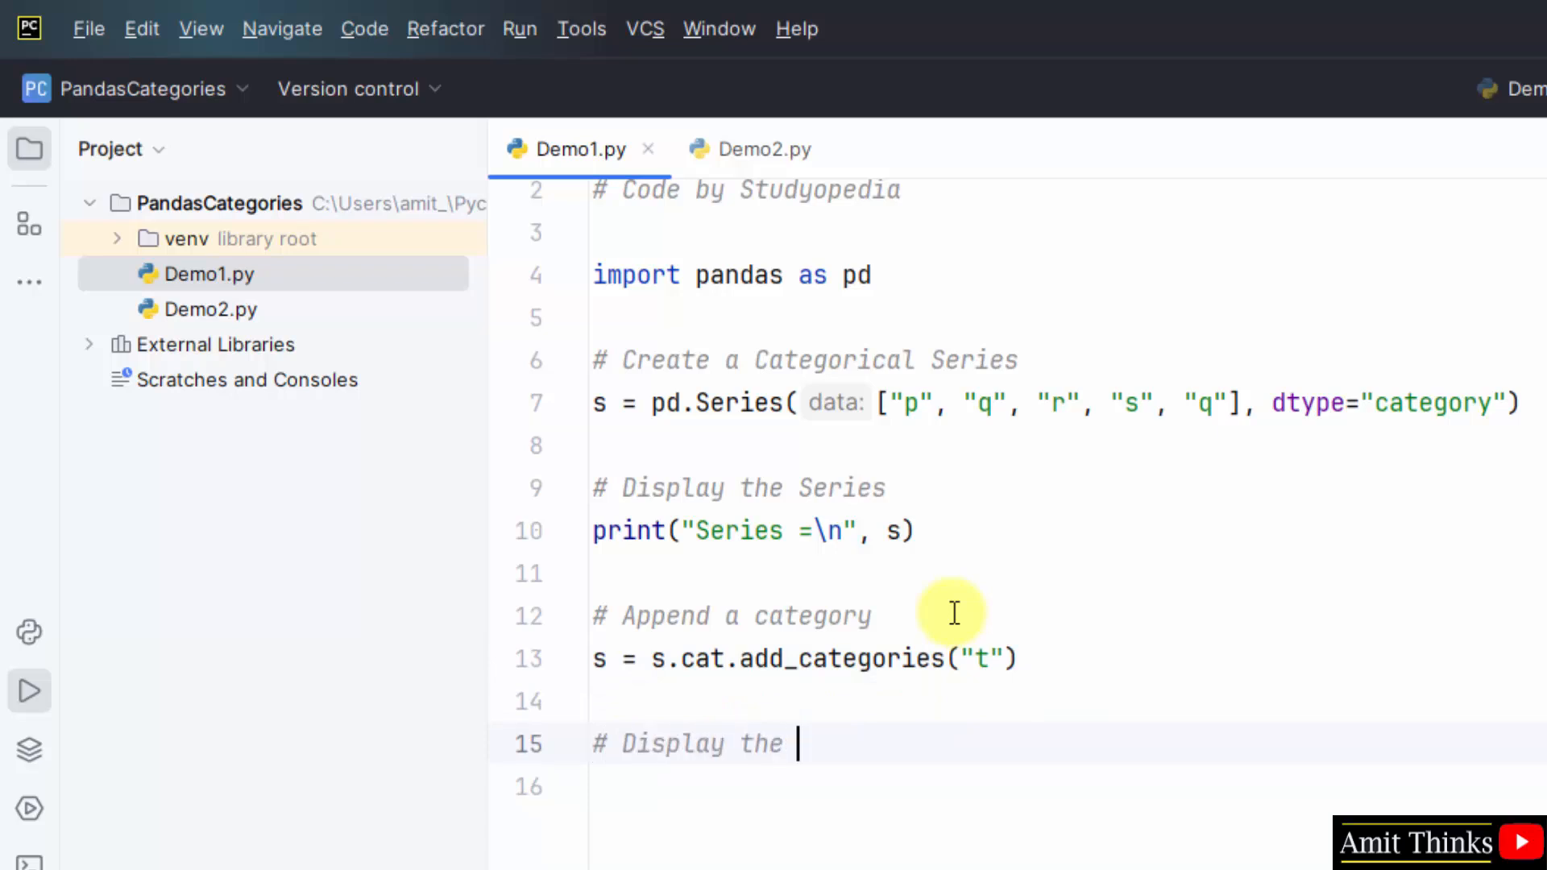
text(updated category)
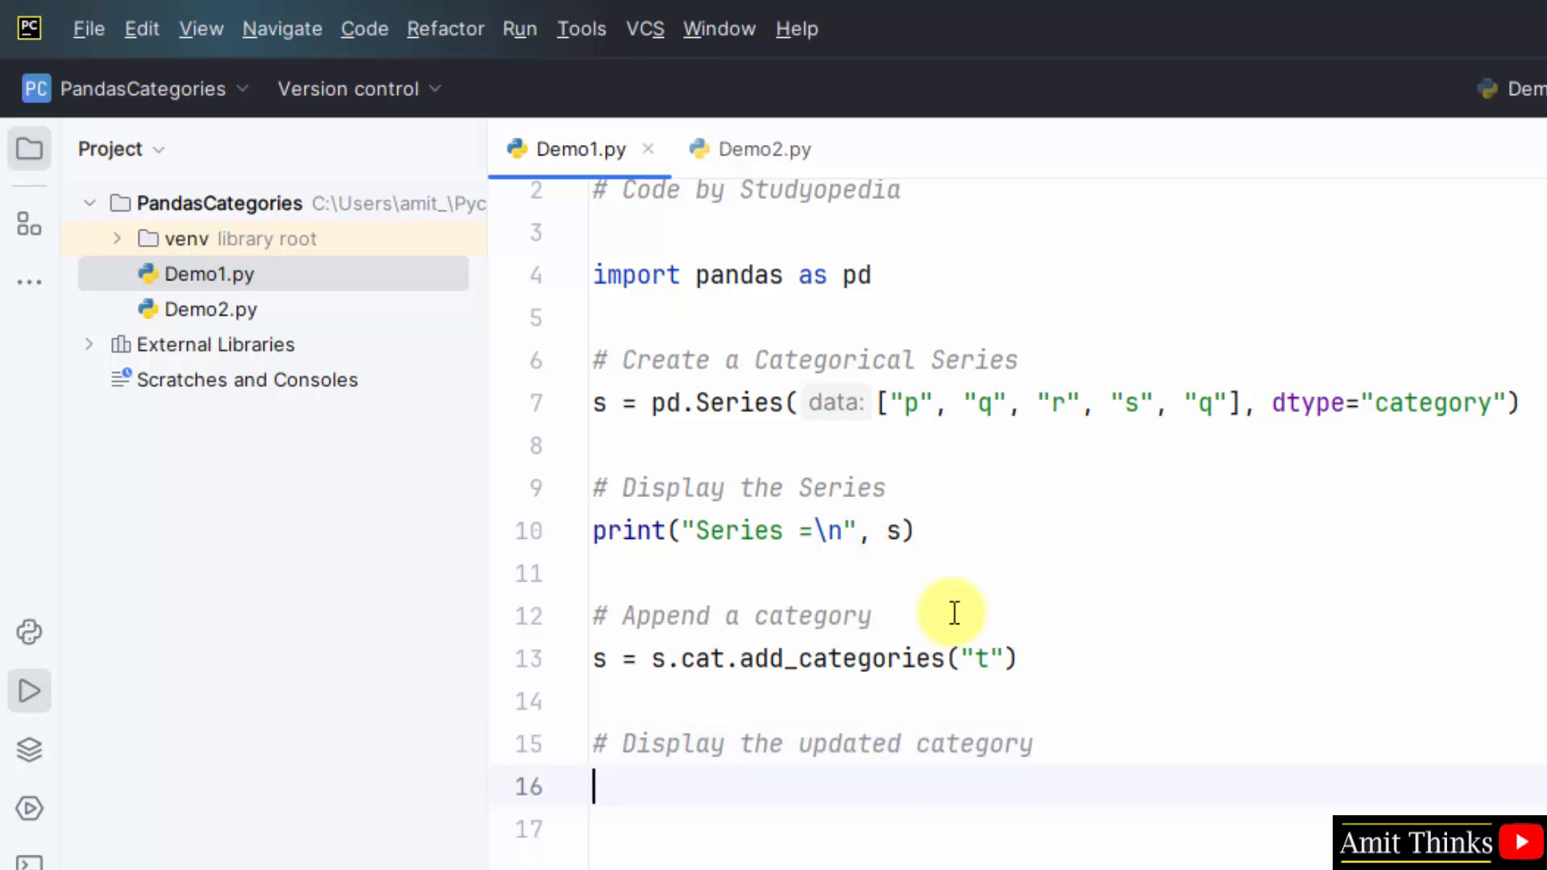
text(print)
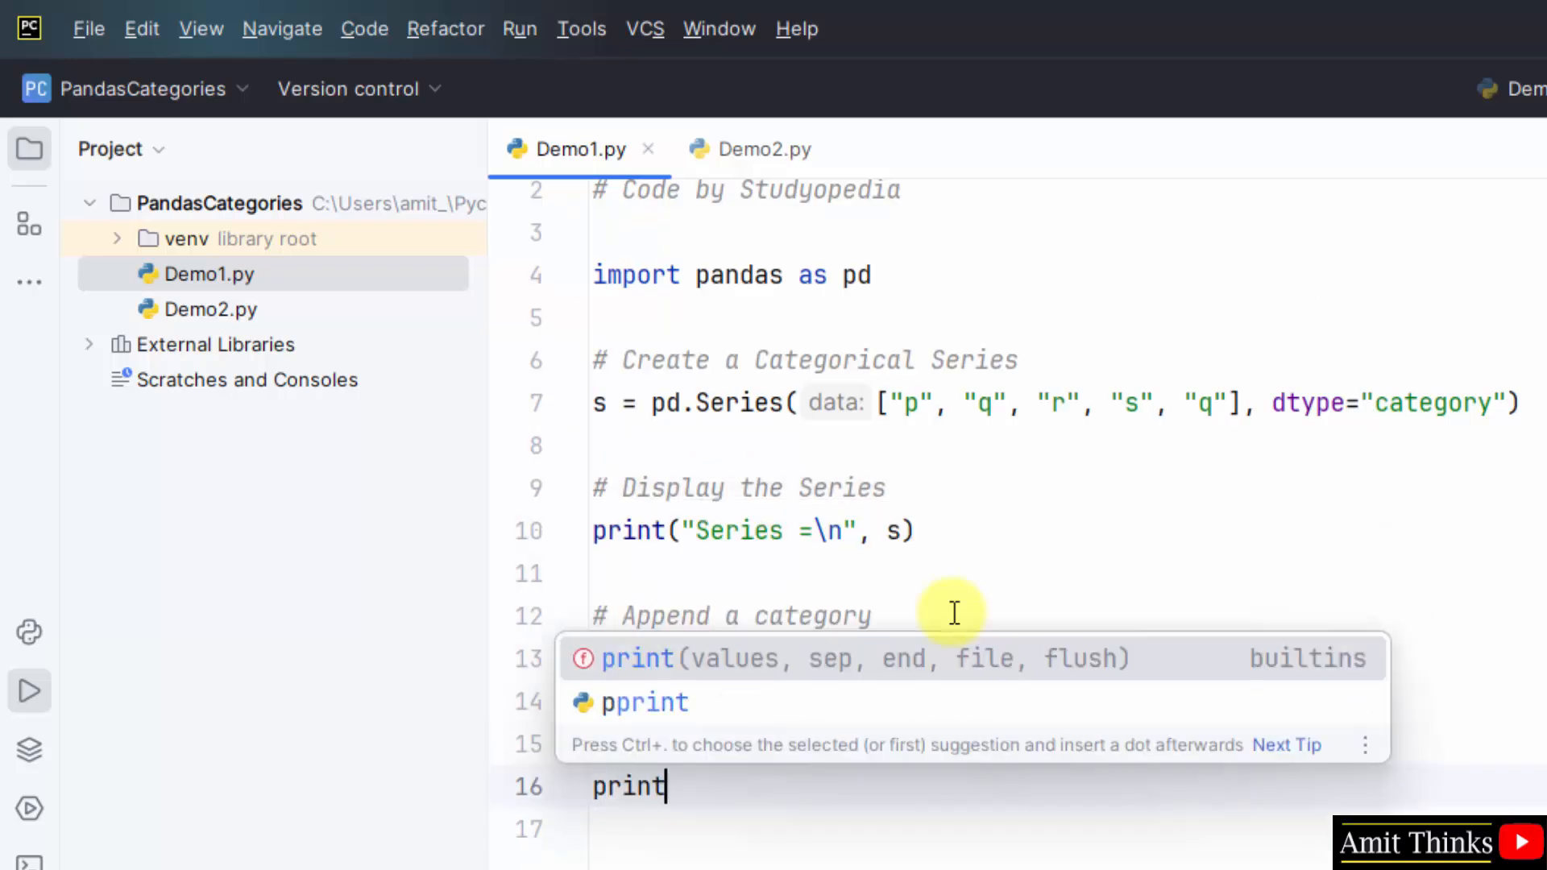
text((s)
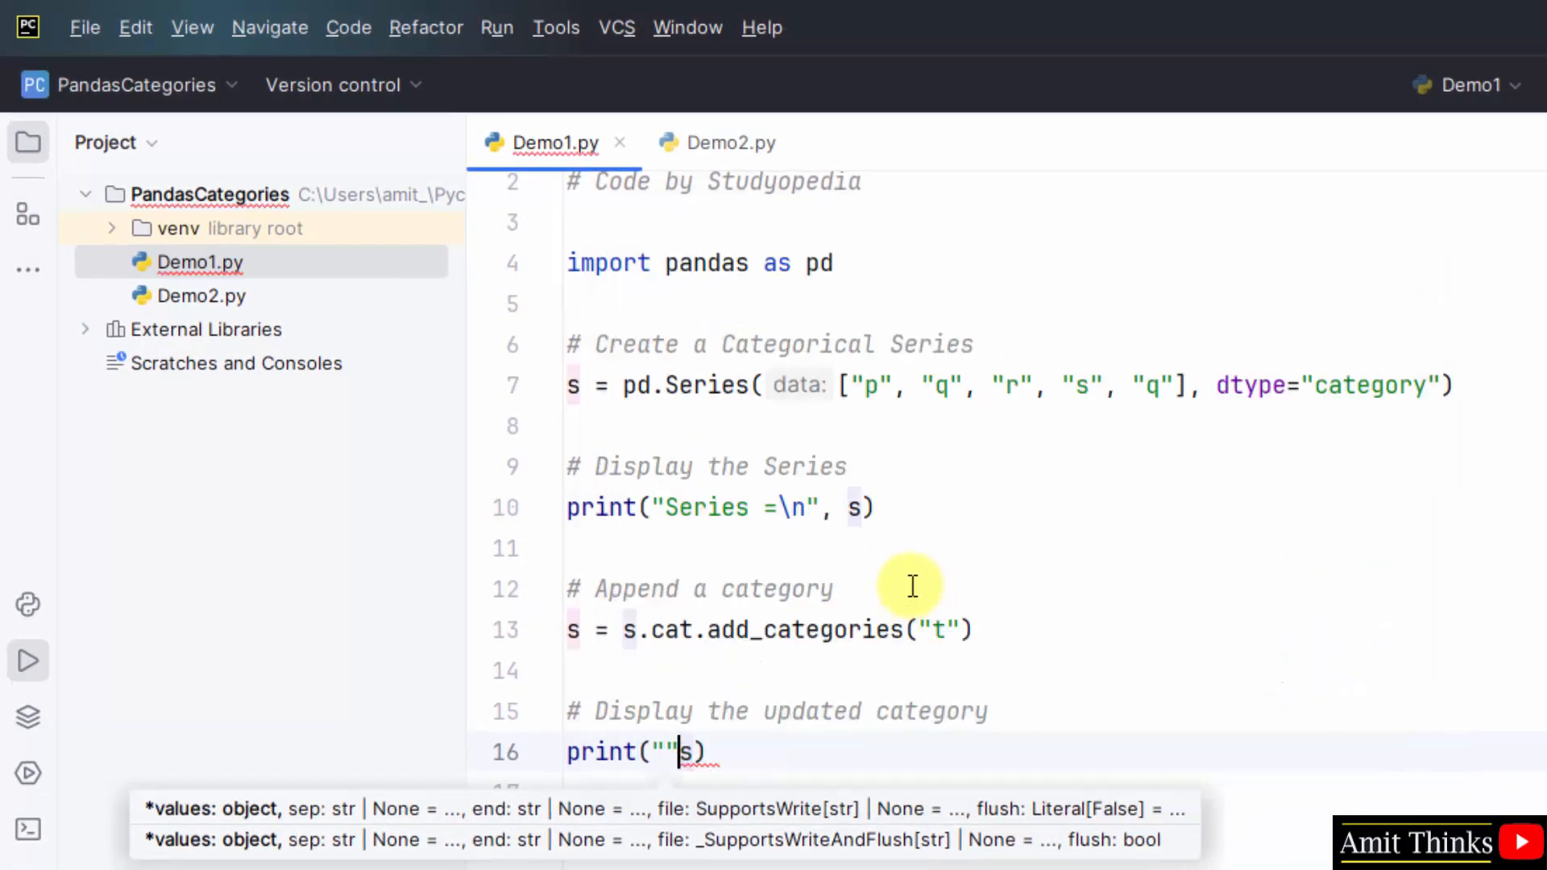
text(,)
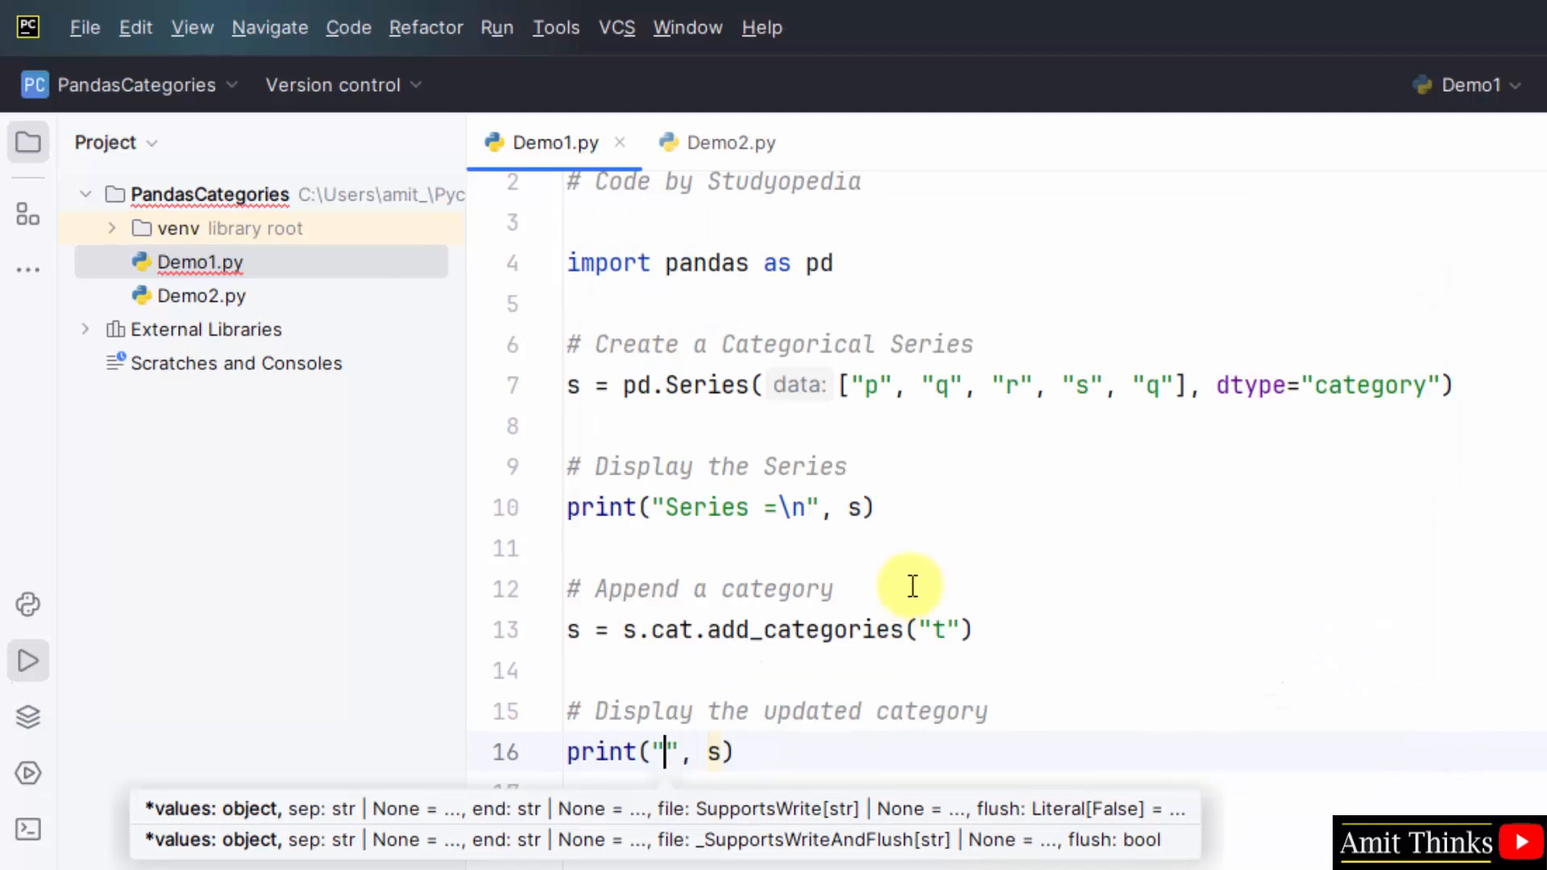
text(\n\n)
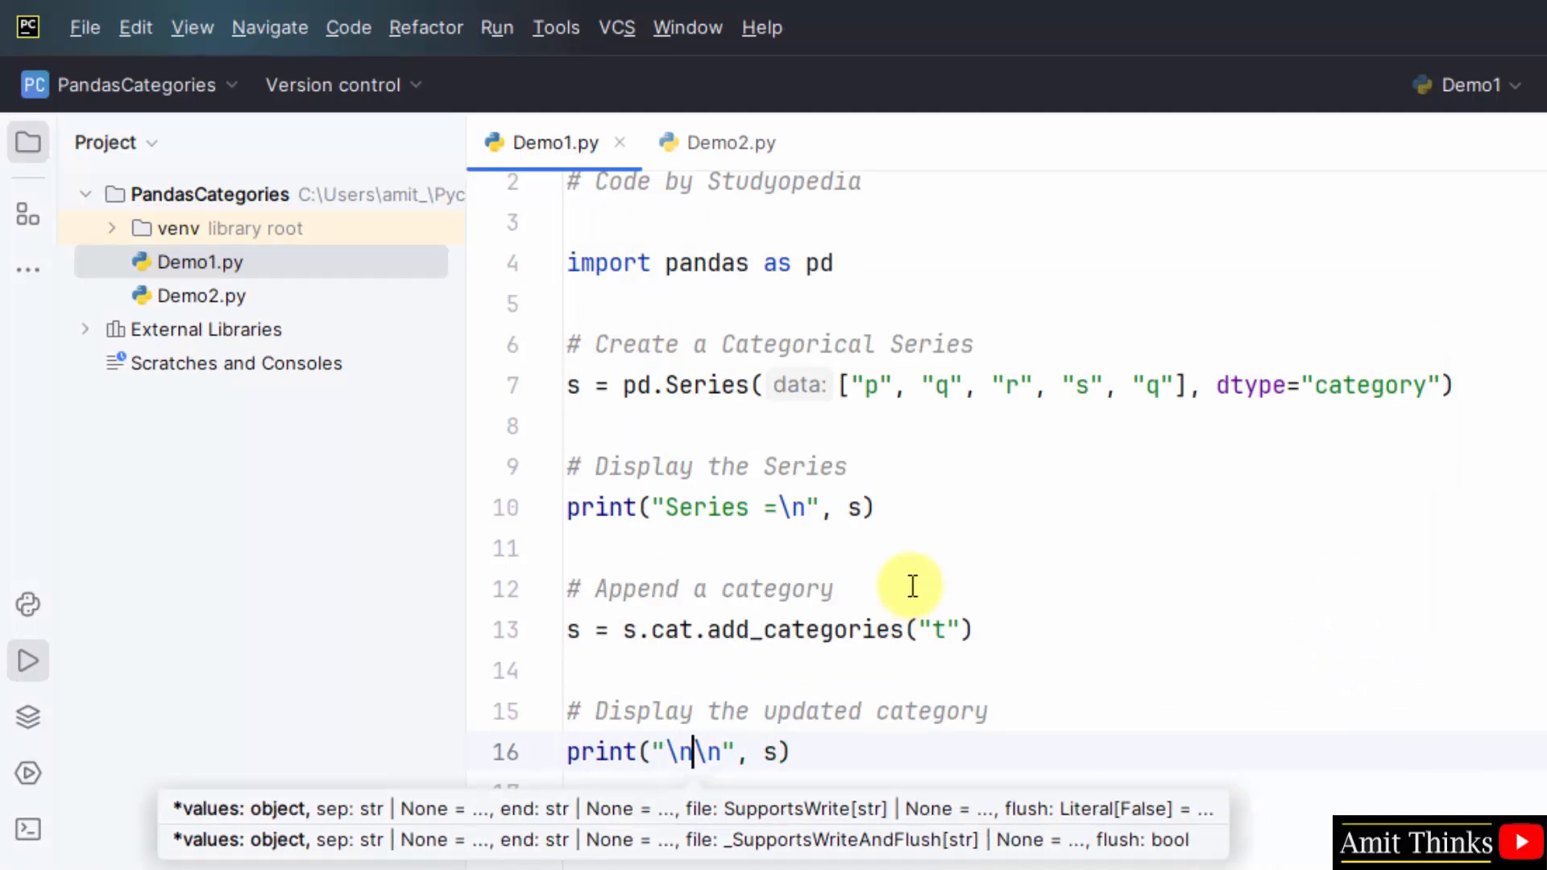
text(Updated Cate)
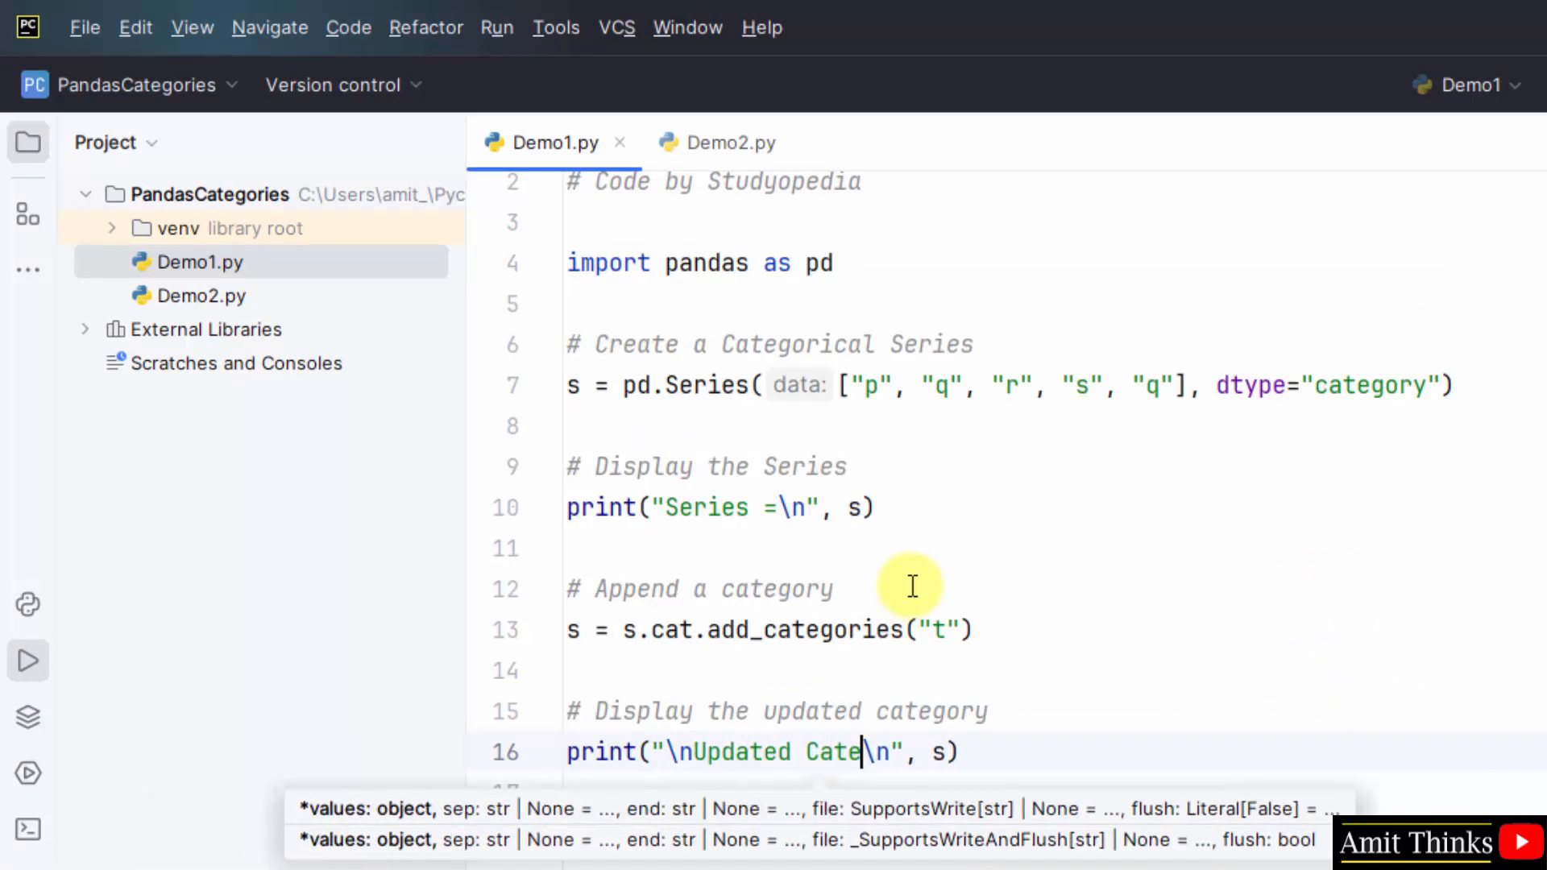
text(ory)
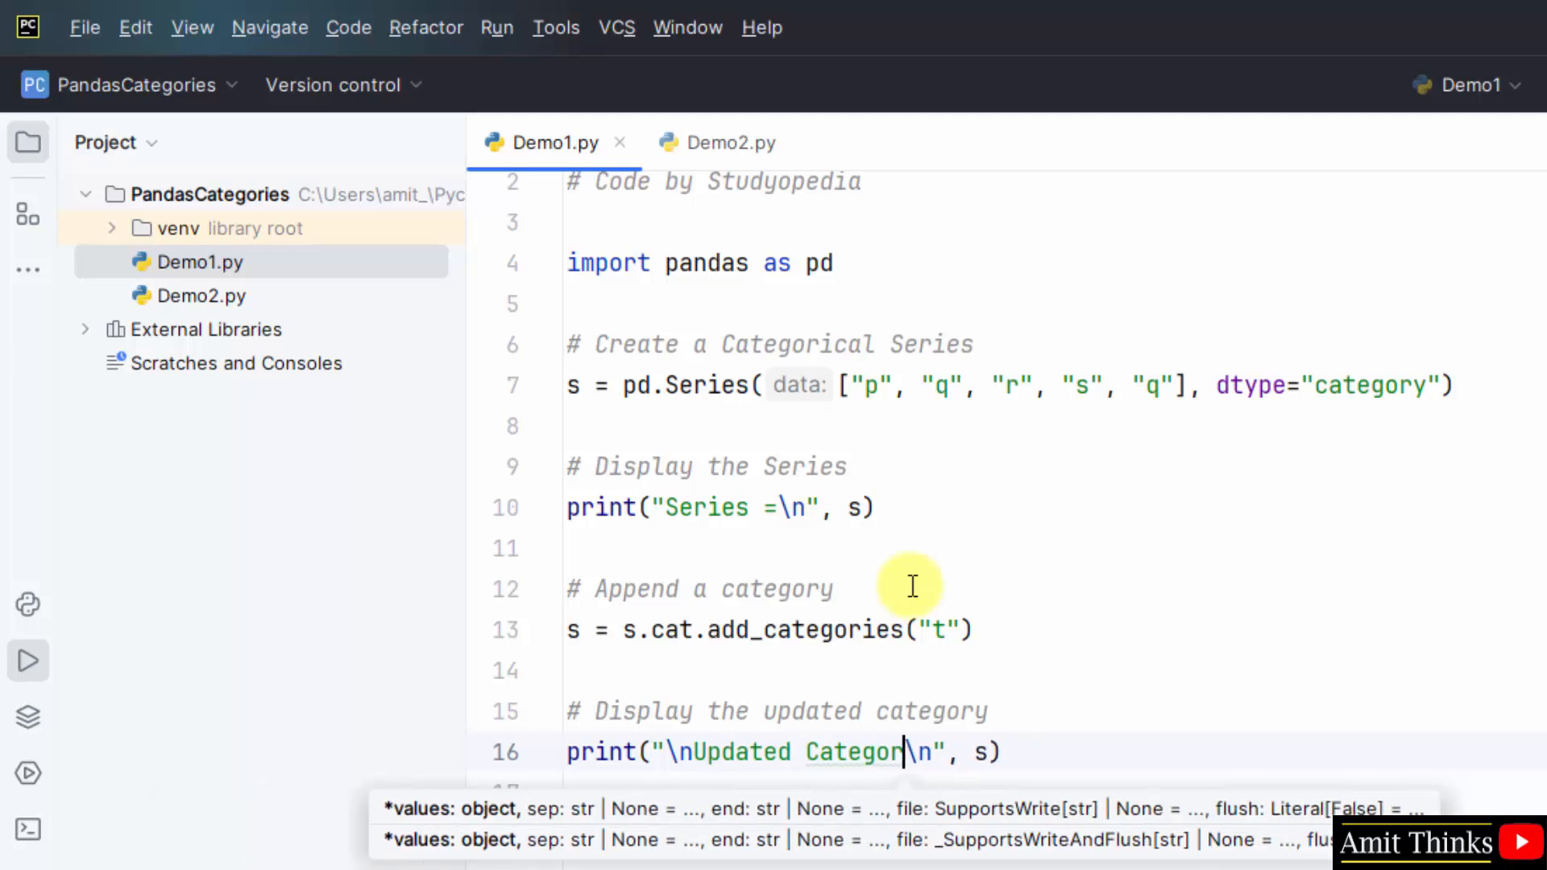
text(ies)
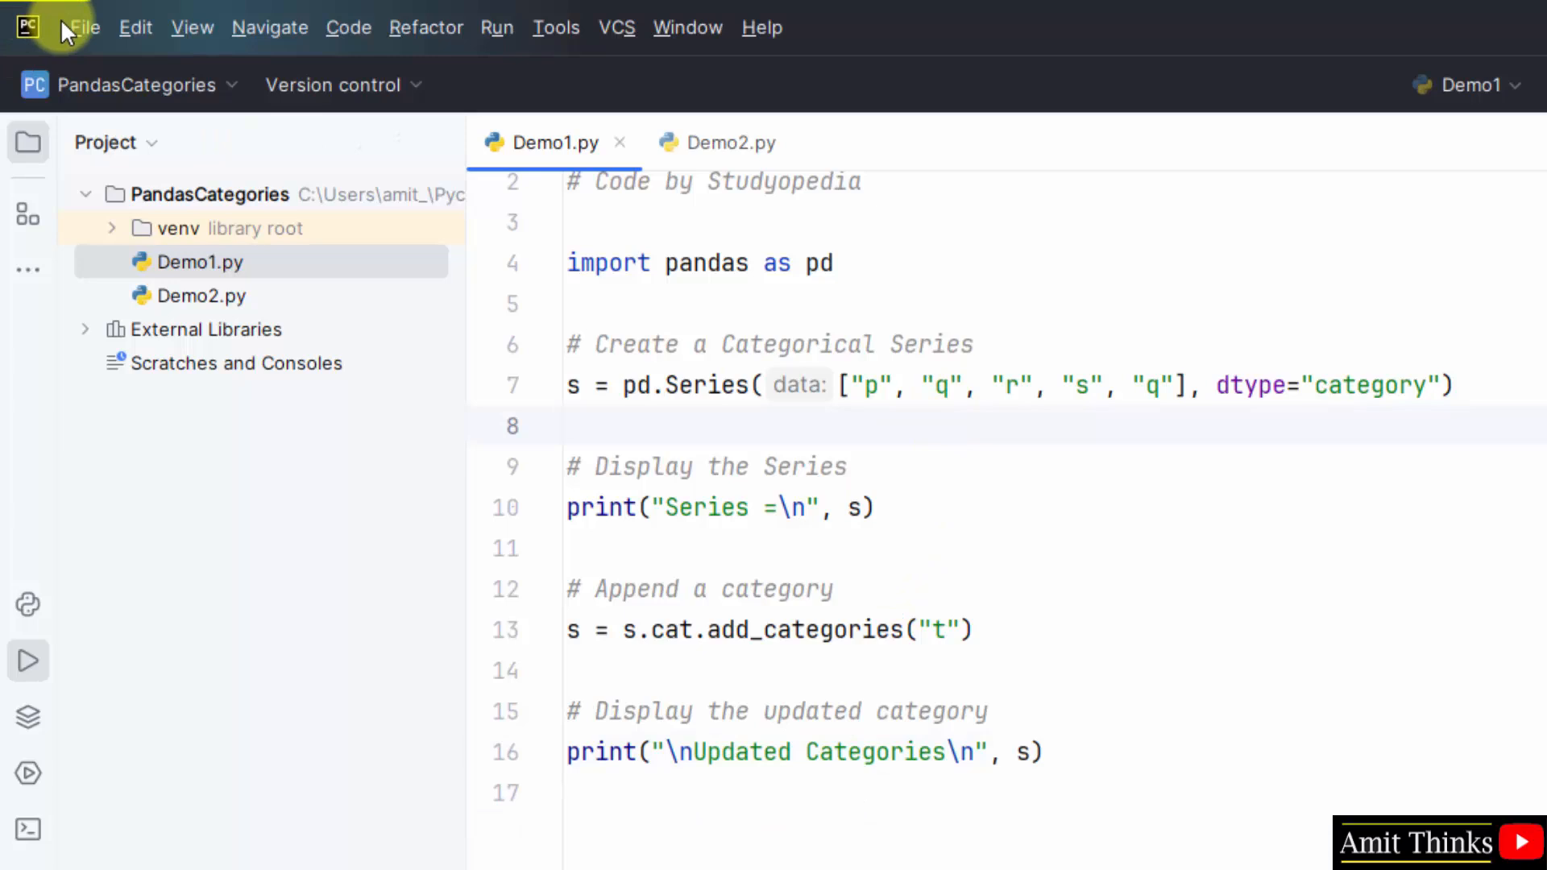
- Run Demo1.py to list five categories ending in t, then move to Demo2.py
click(84, 26)
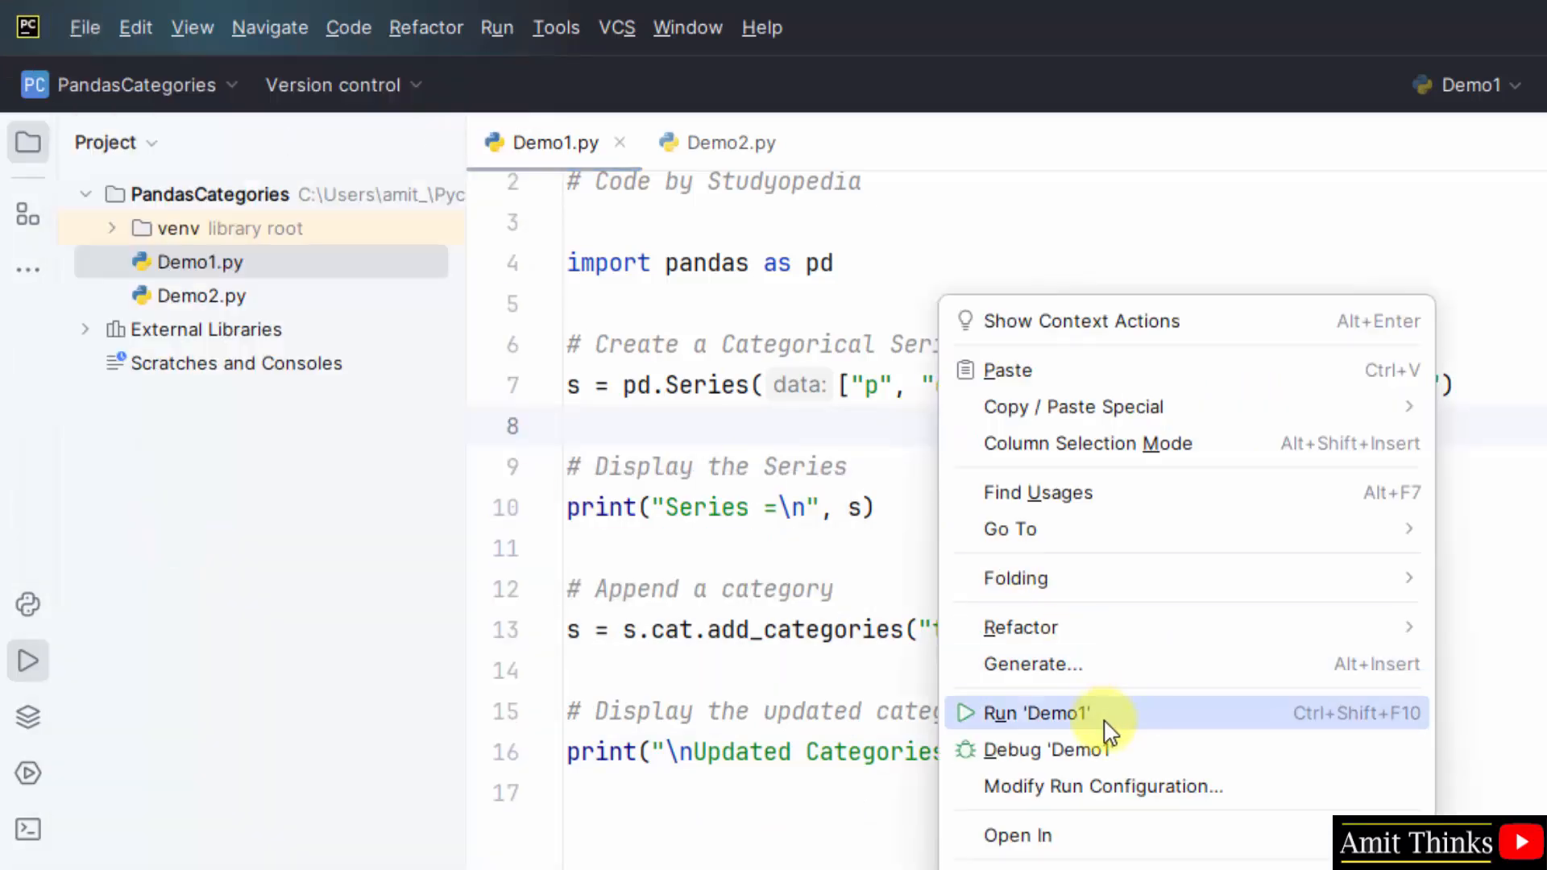
click(1032, 712)
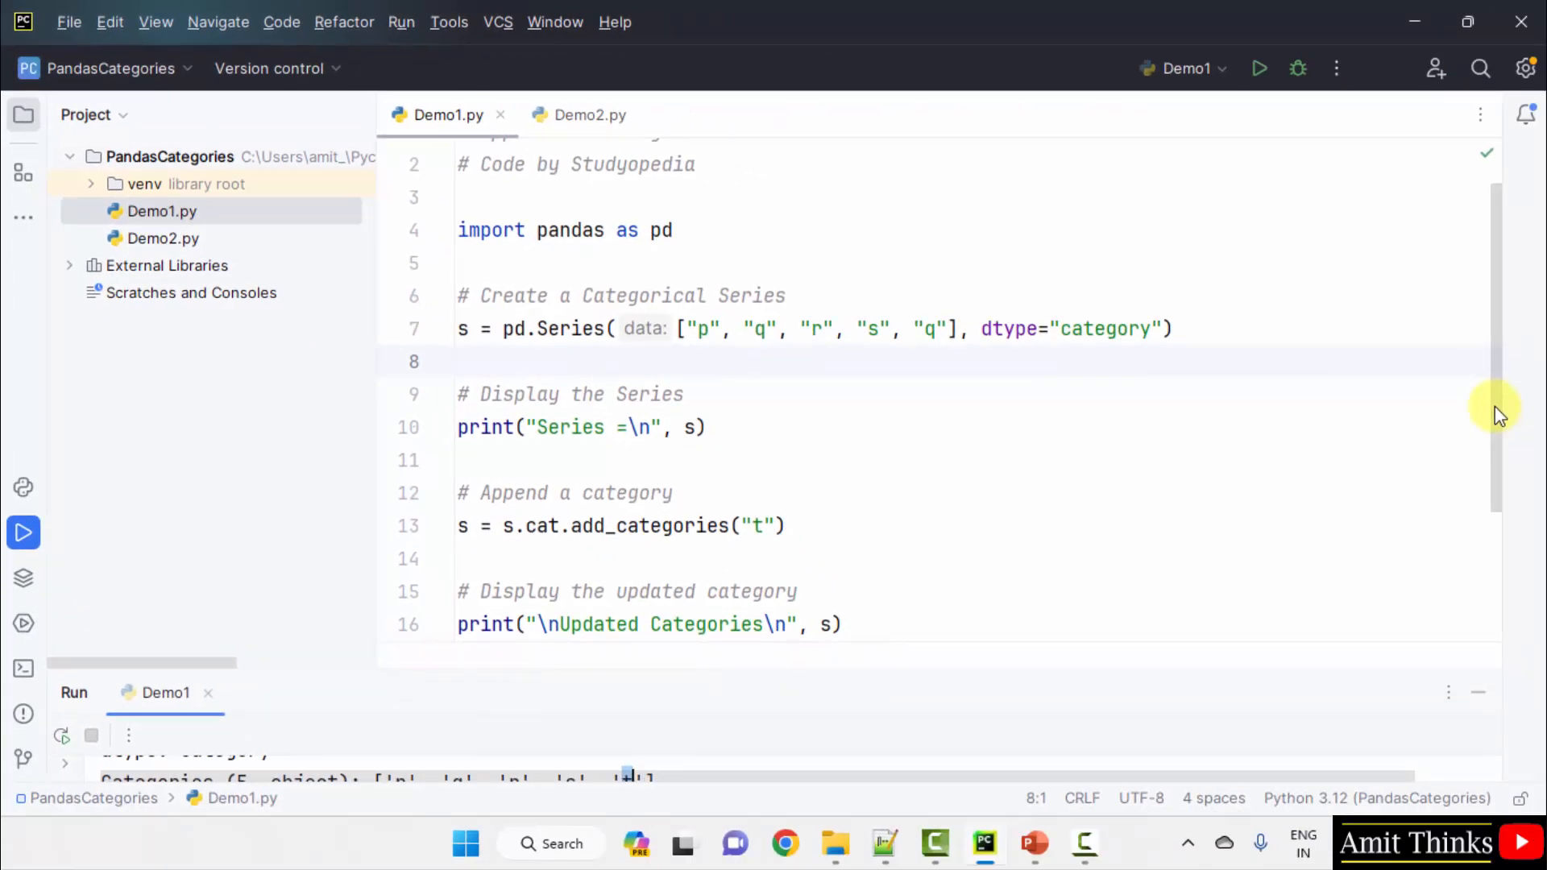
mouse_move(501, 368)
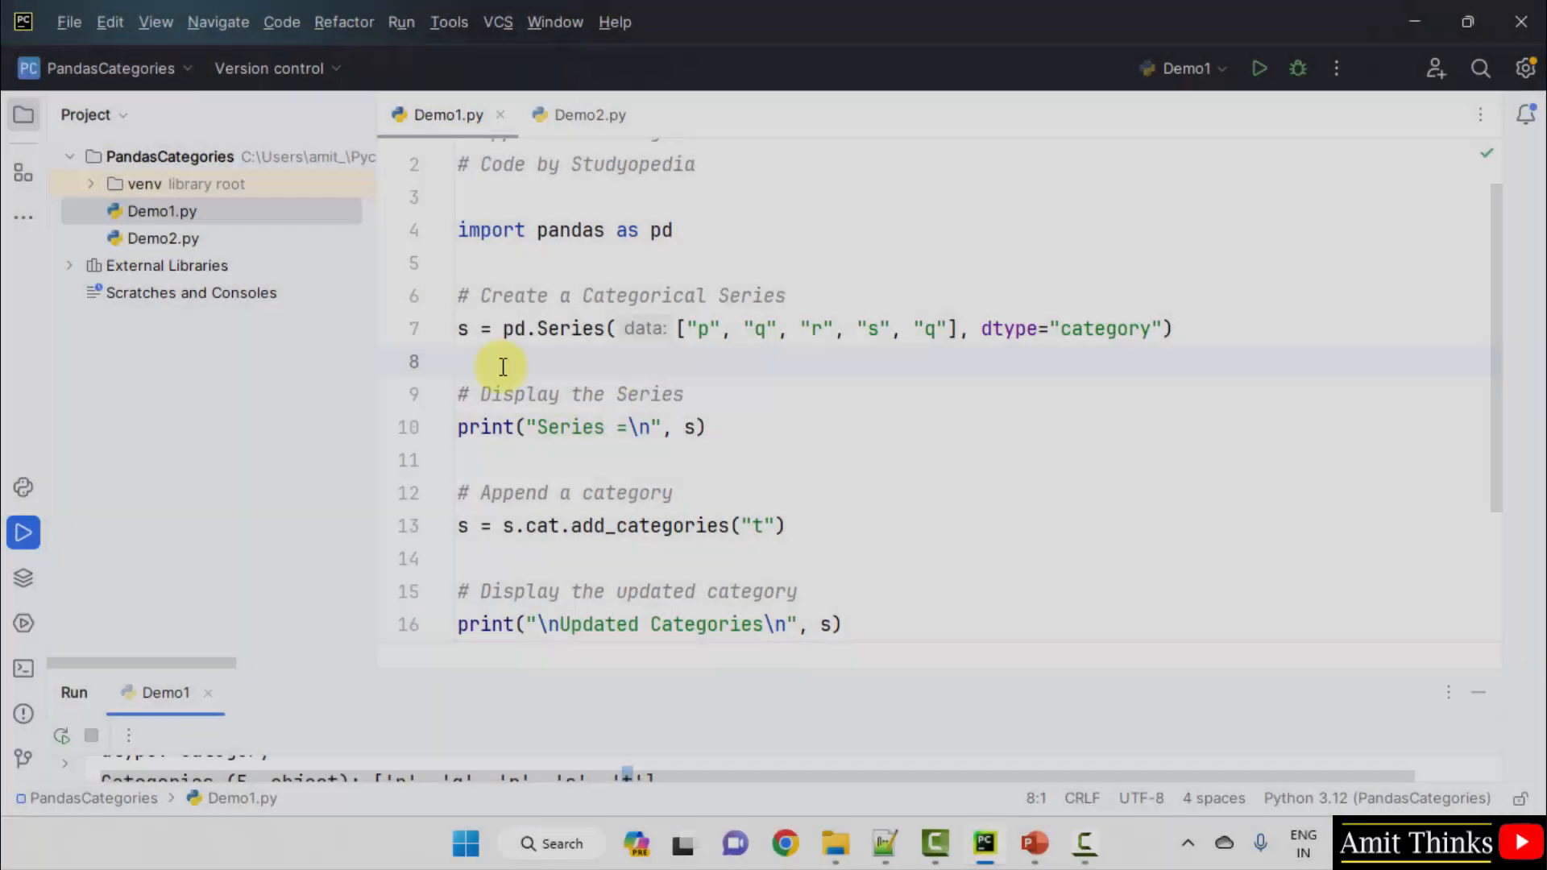
click(589, 114)
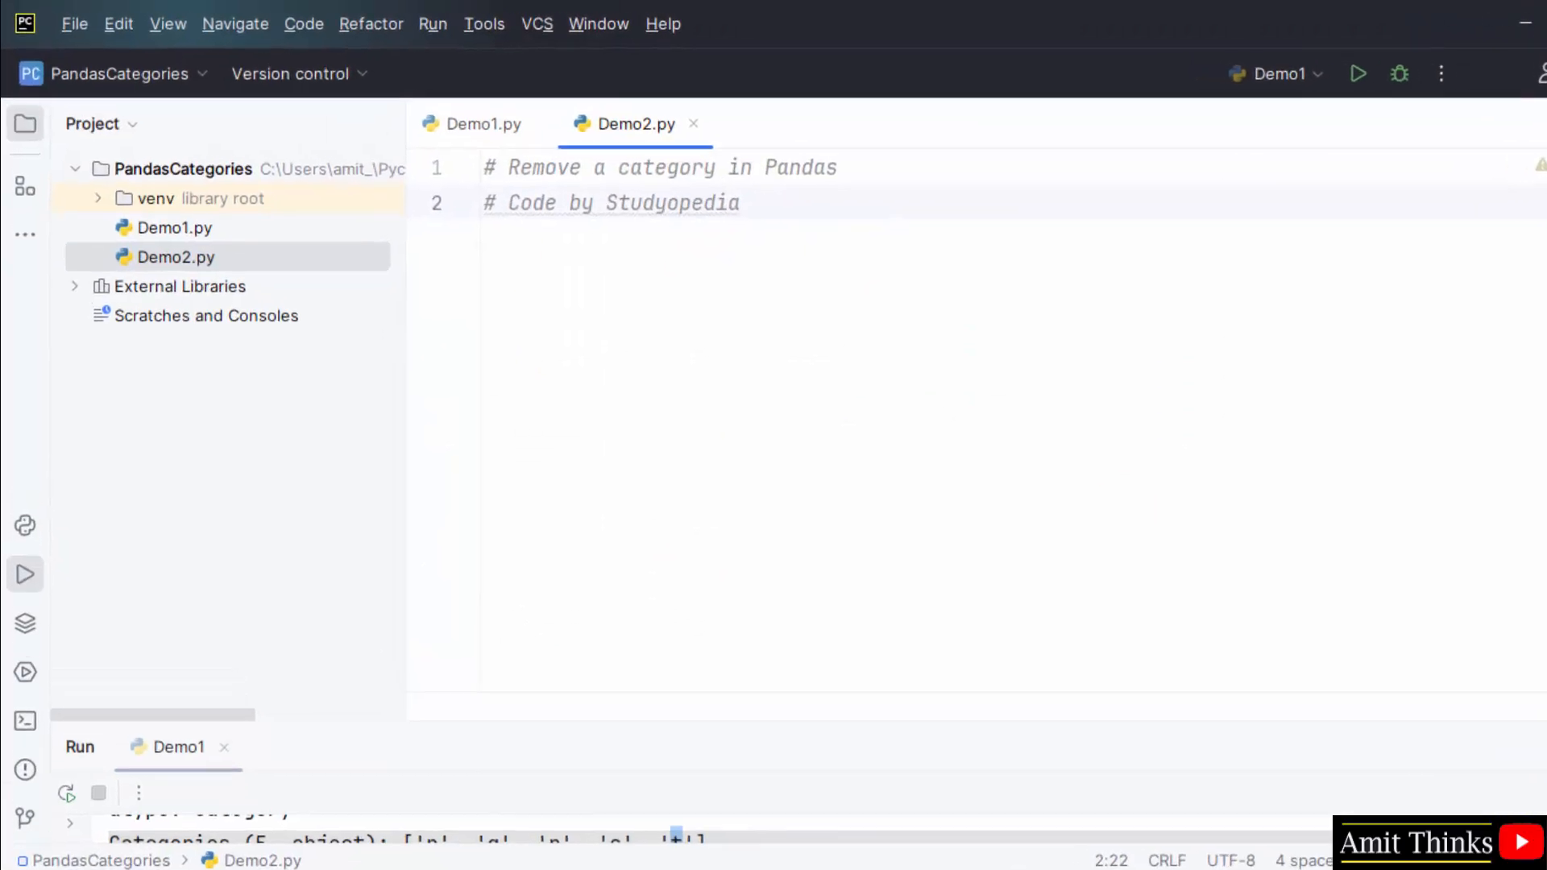
- In Demo2.py, import pandas as pd and add the p, q, r, s, q Series and its print
text(import)
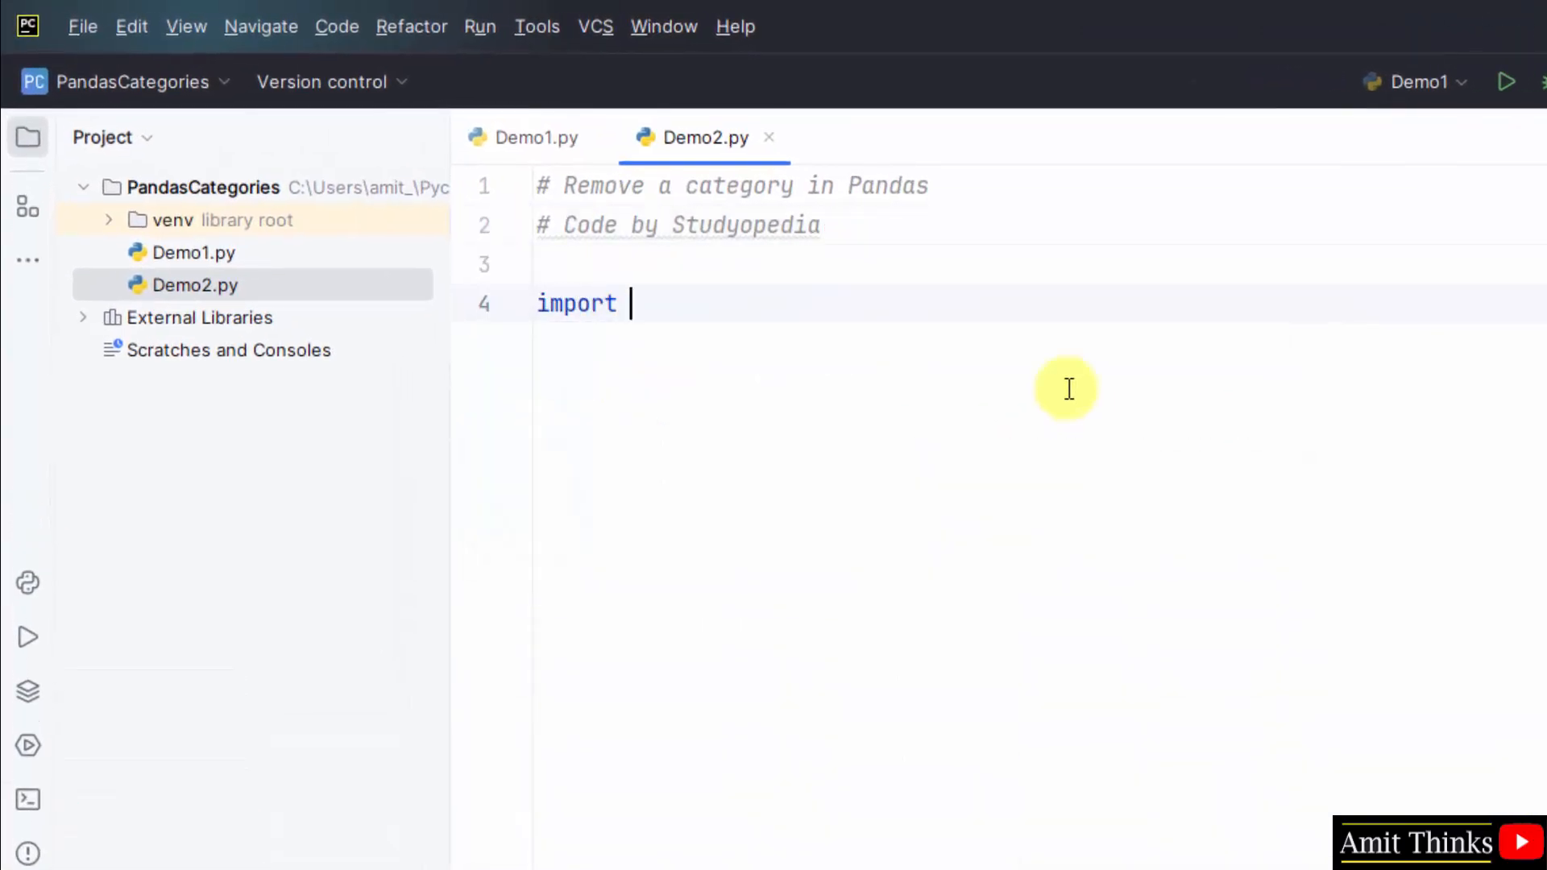
text(pandas as pd)
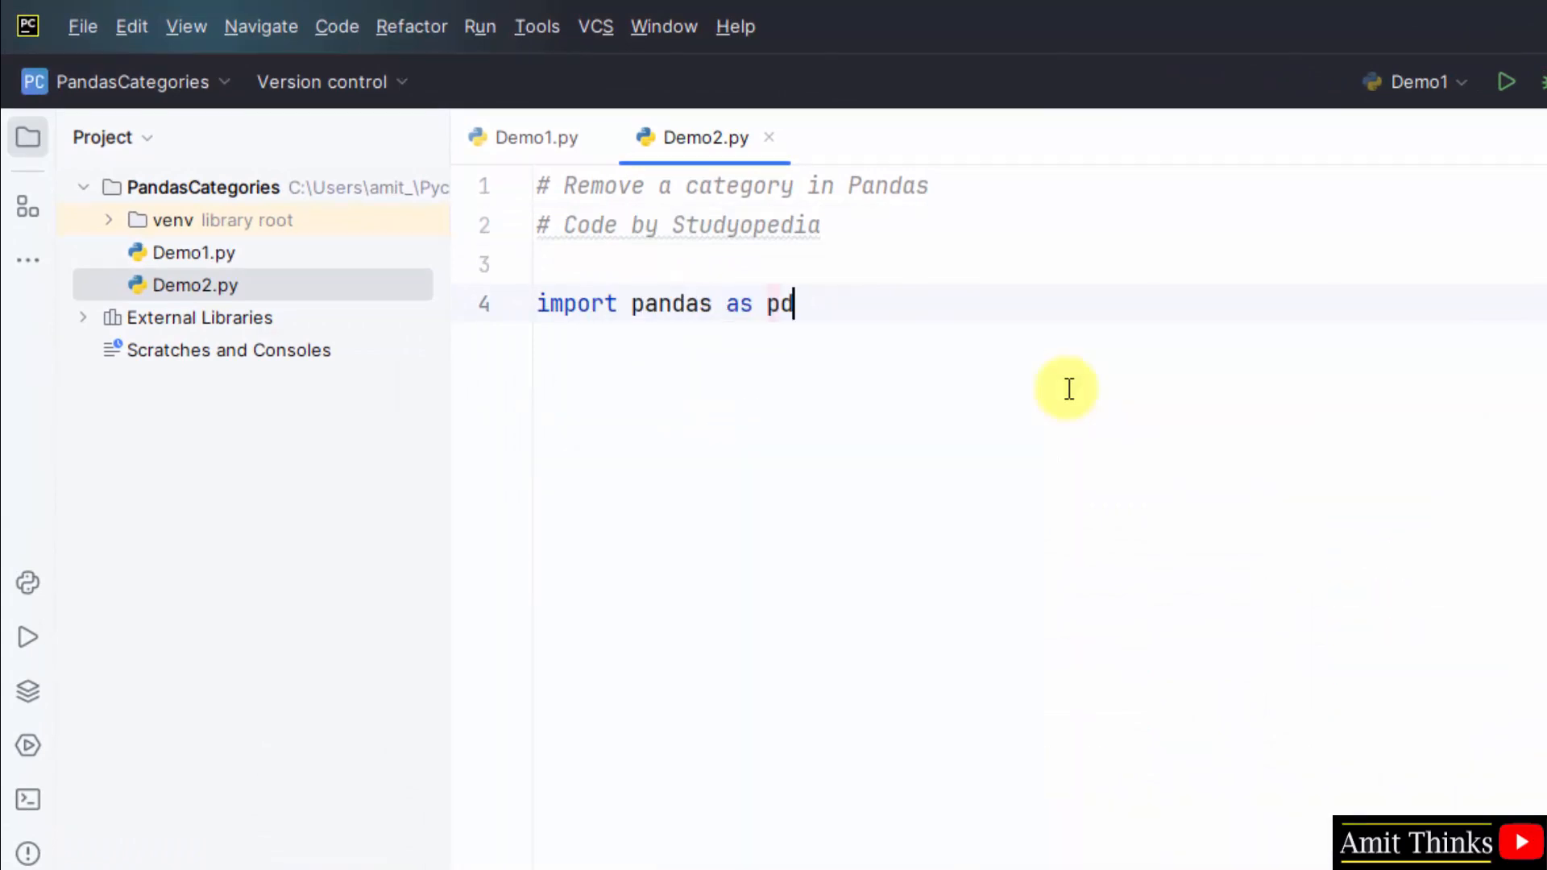
key(enter)
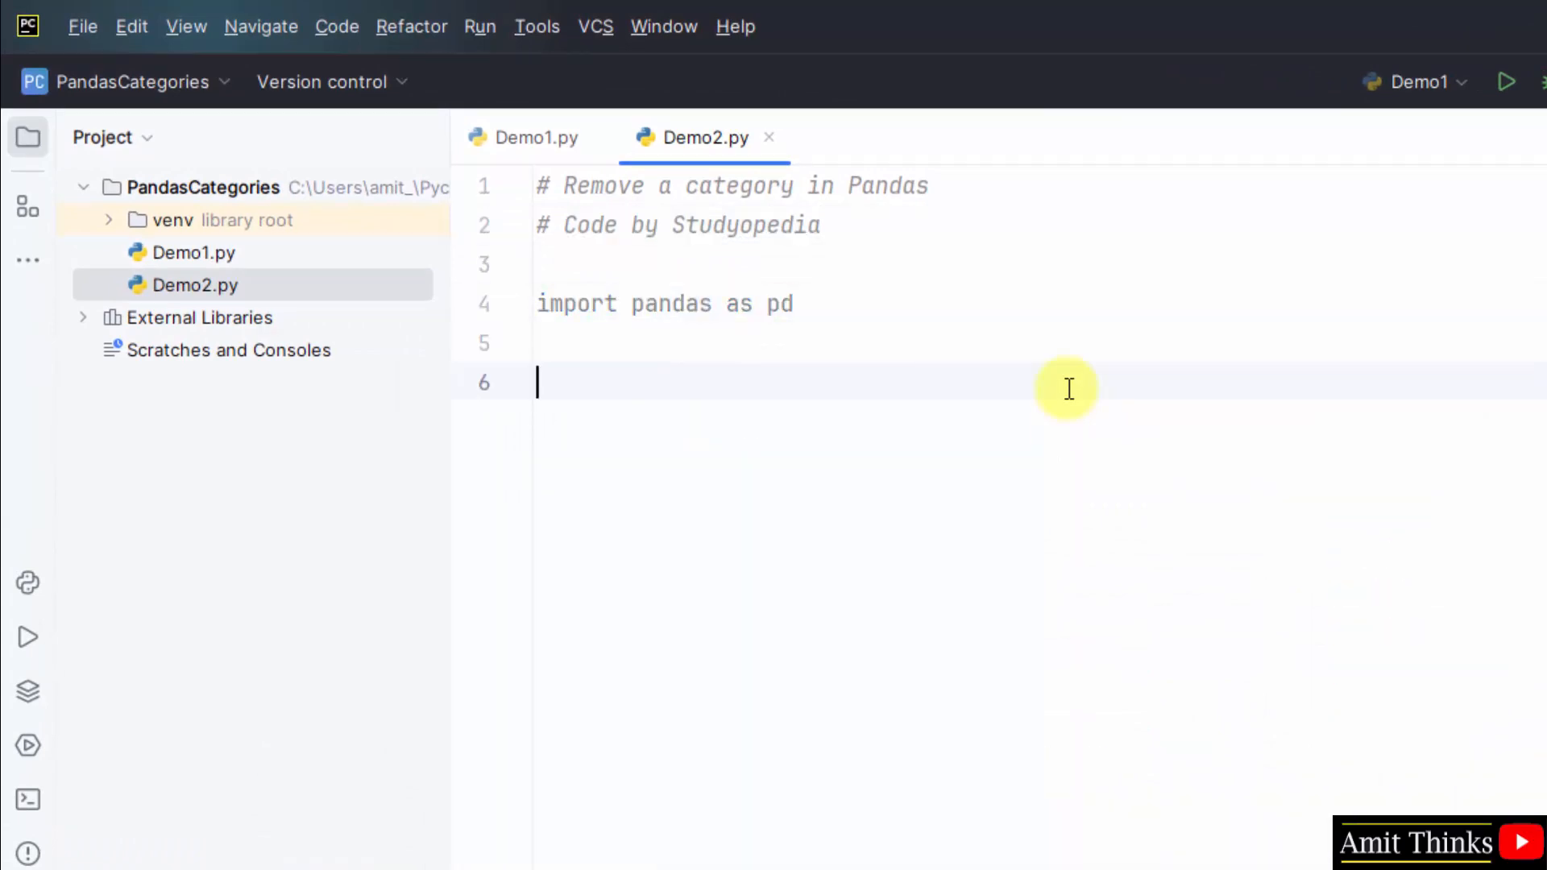
mouse_move(286, 242)
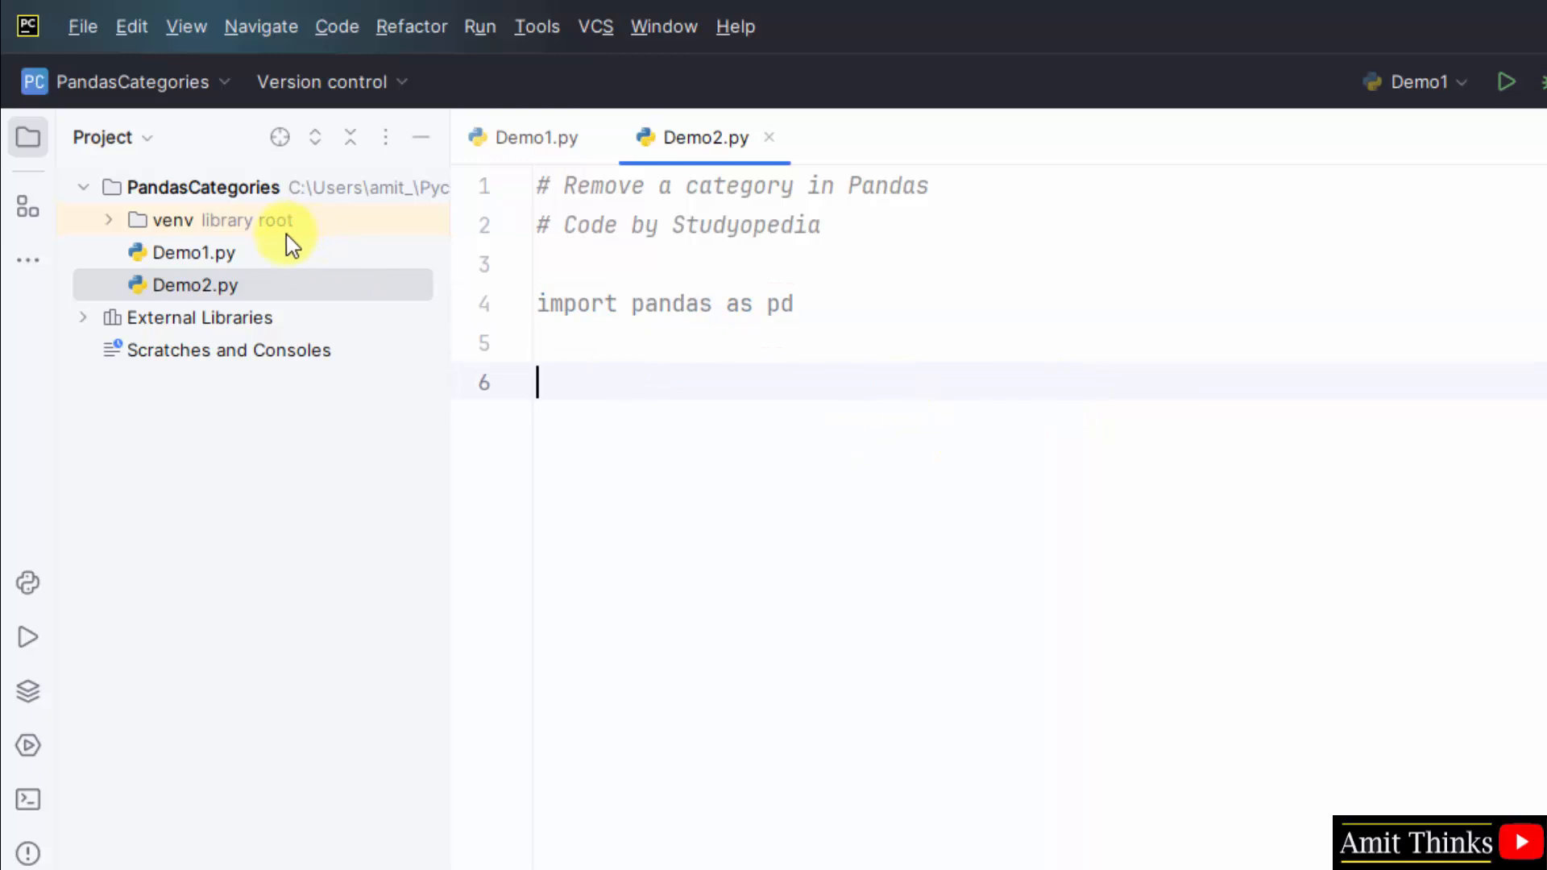
click(536, 137)
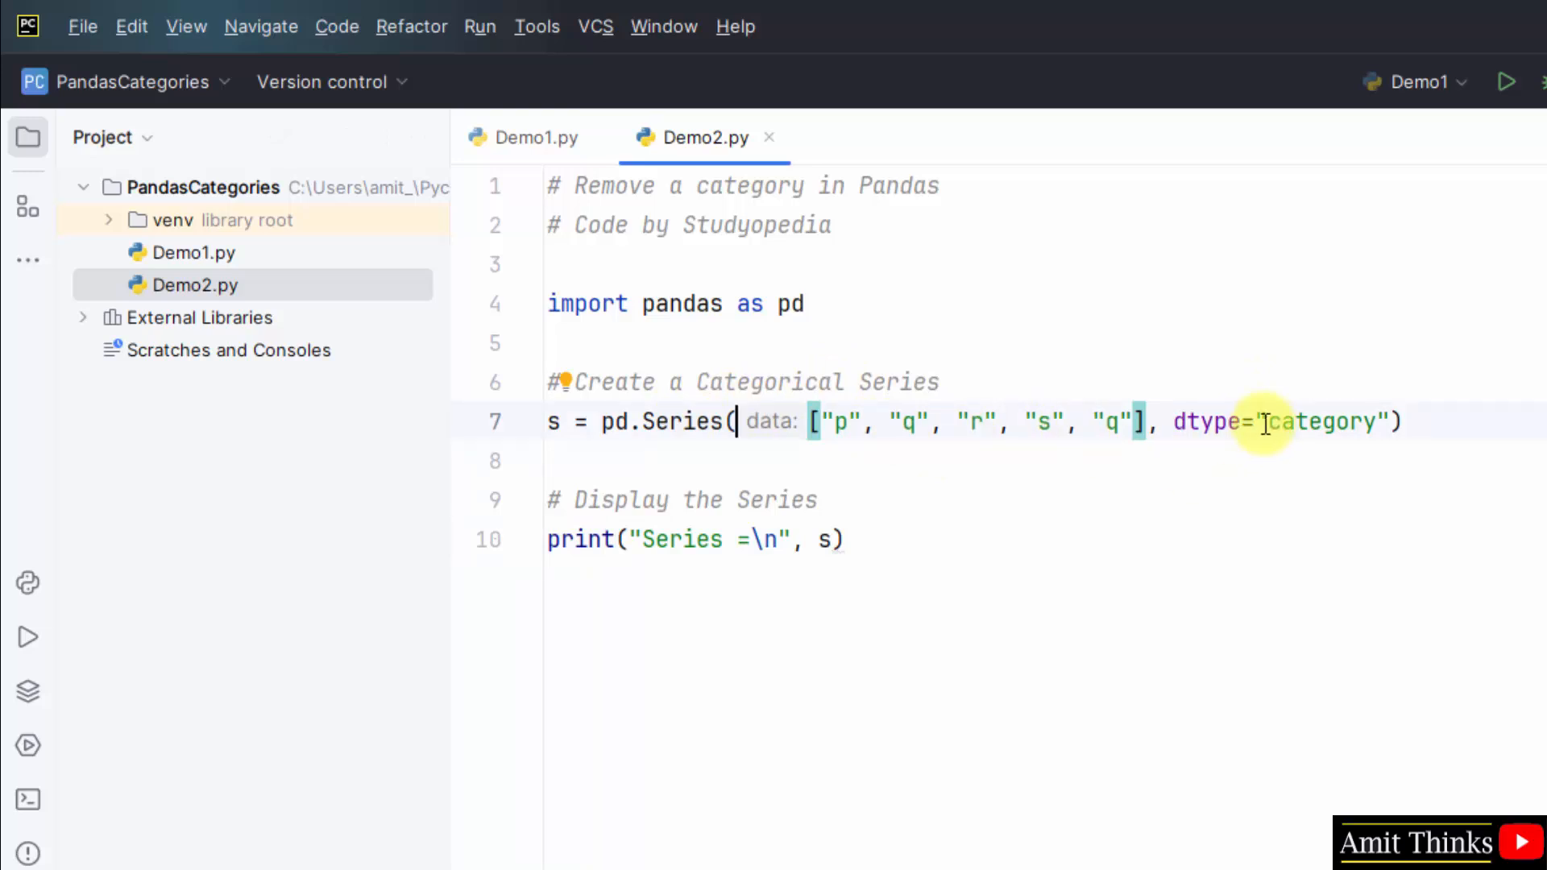
double_click(1201, 422)
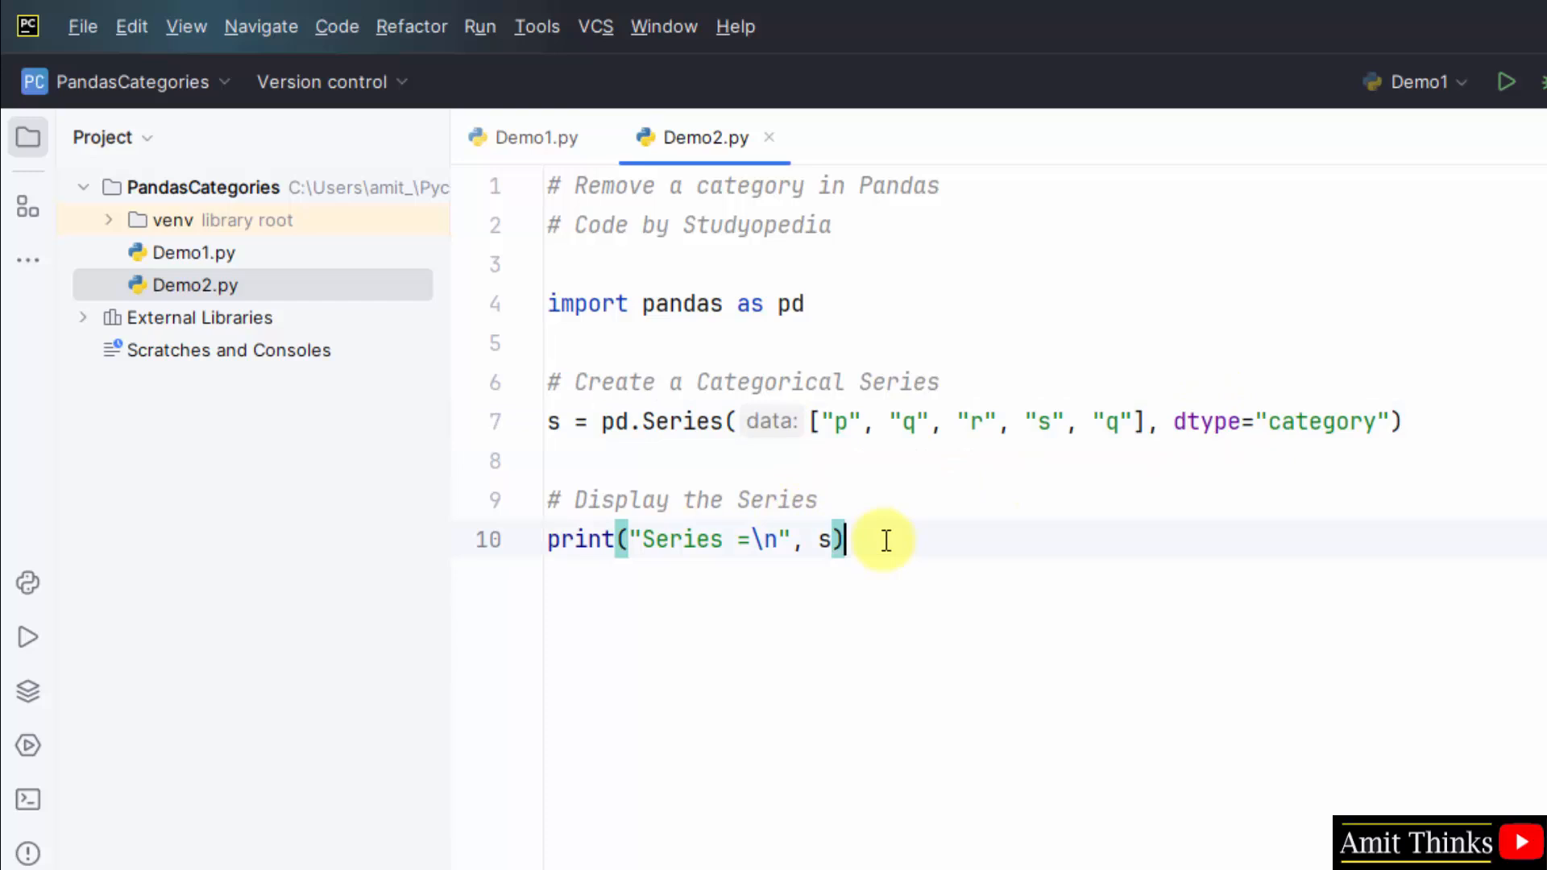
- Add s = s.cat.remove_categories("r") on a new line after the print
key(enter)
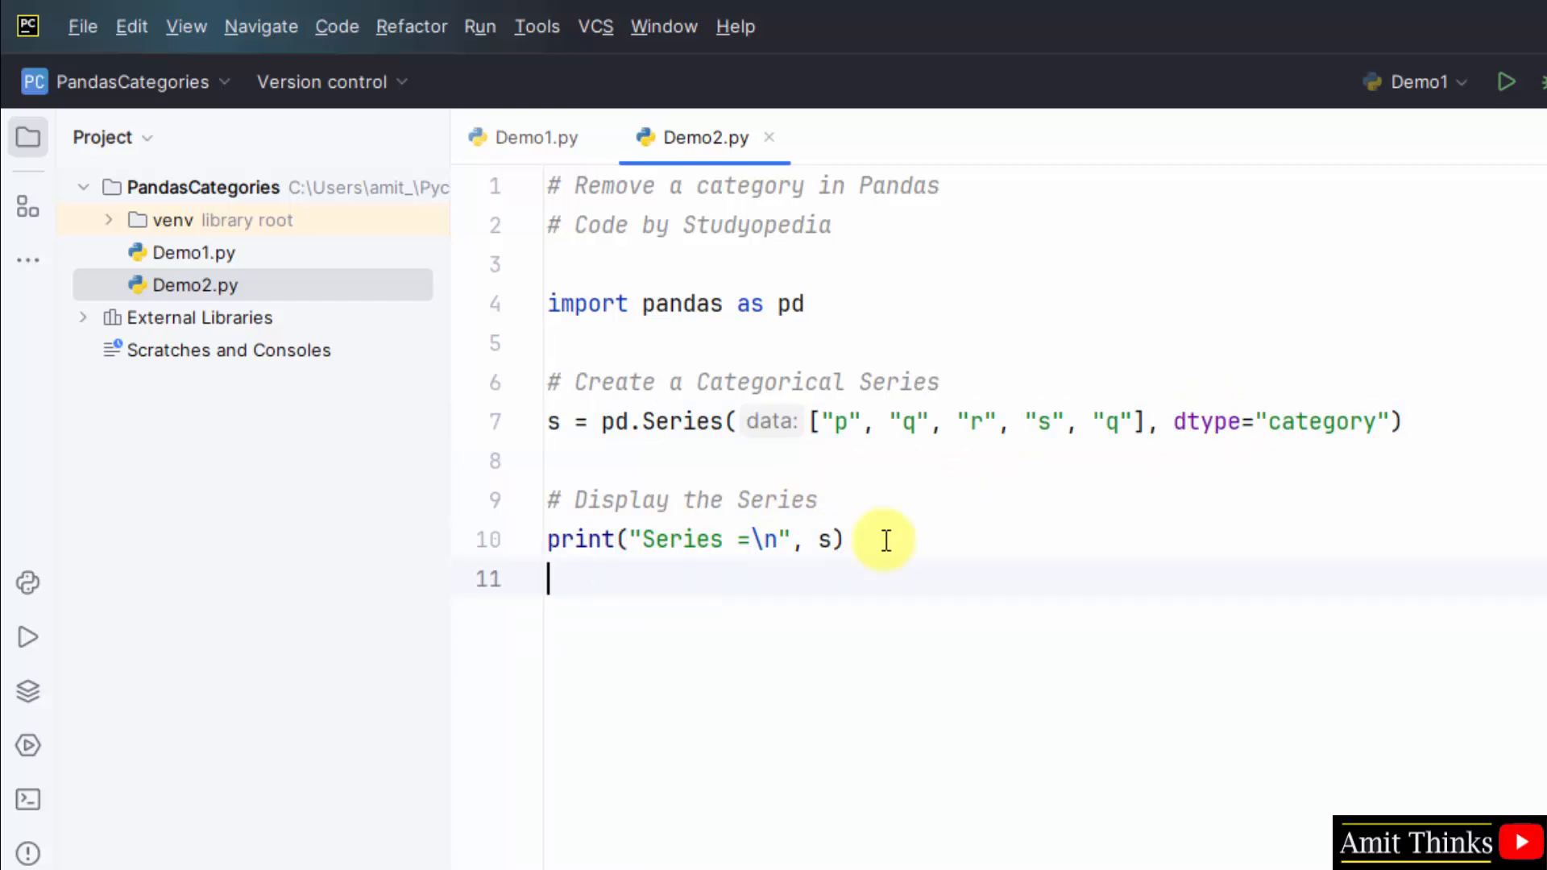
text(s = s)
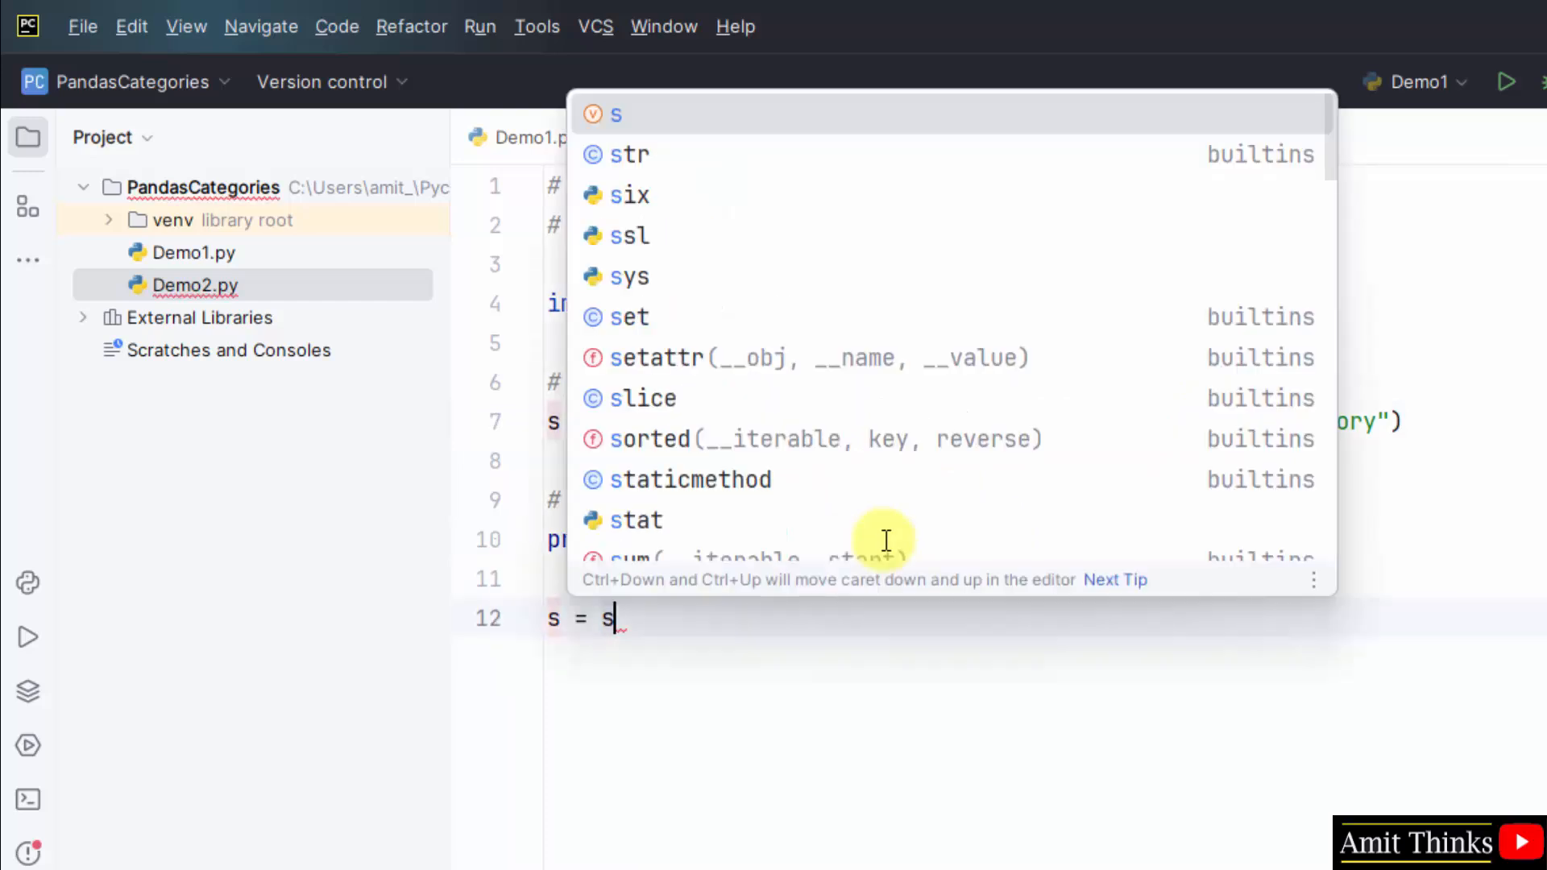
text(.cat)
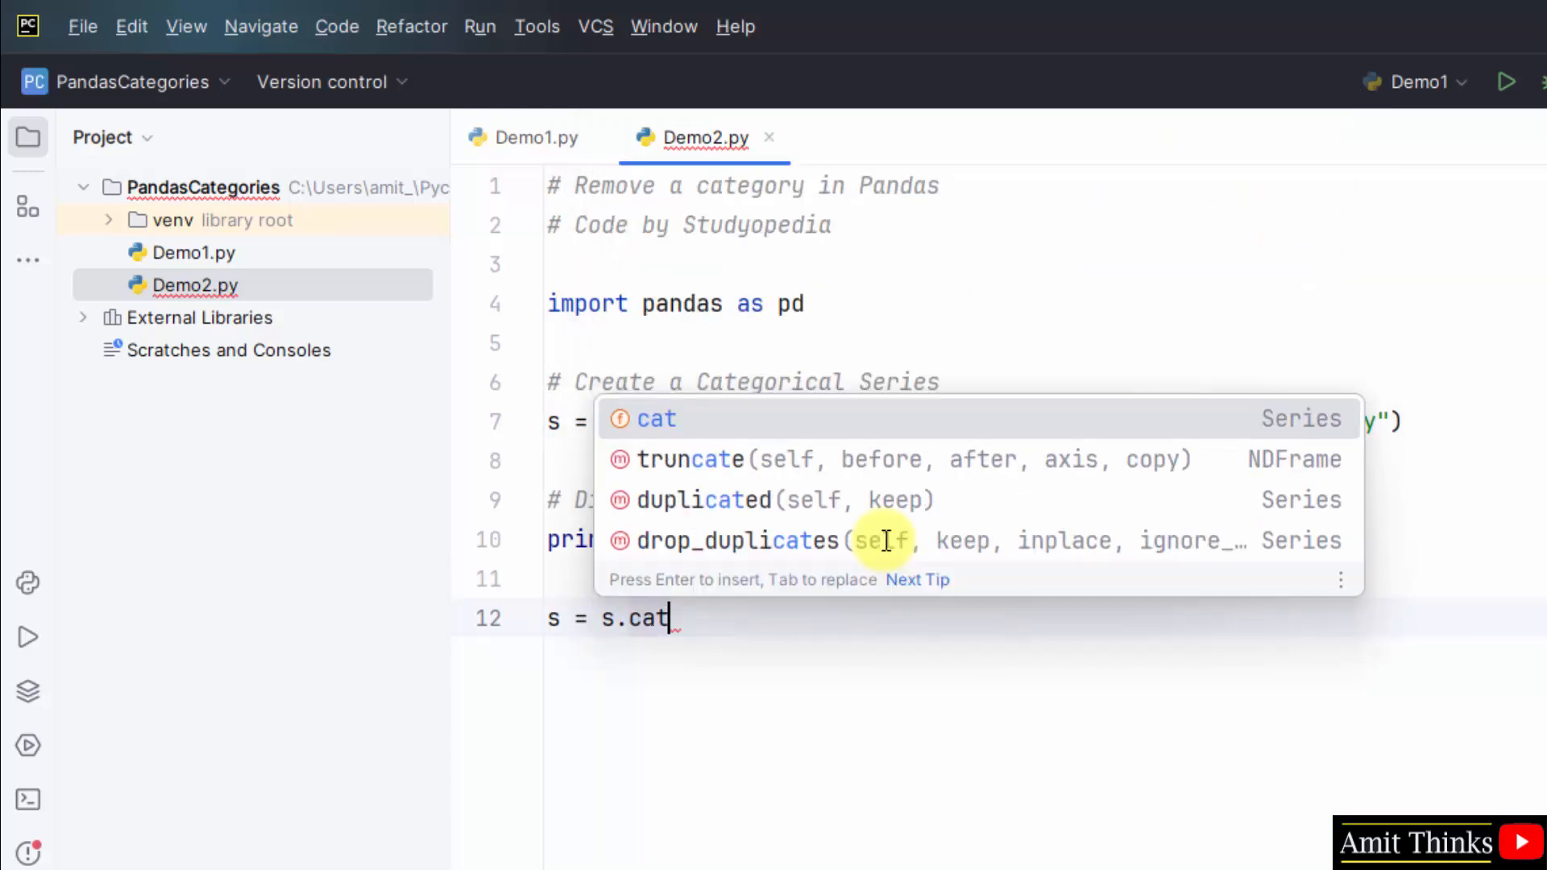
text(.remove)
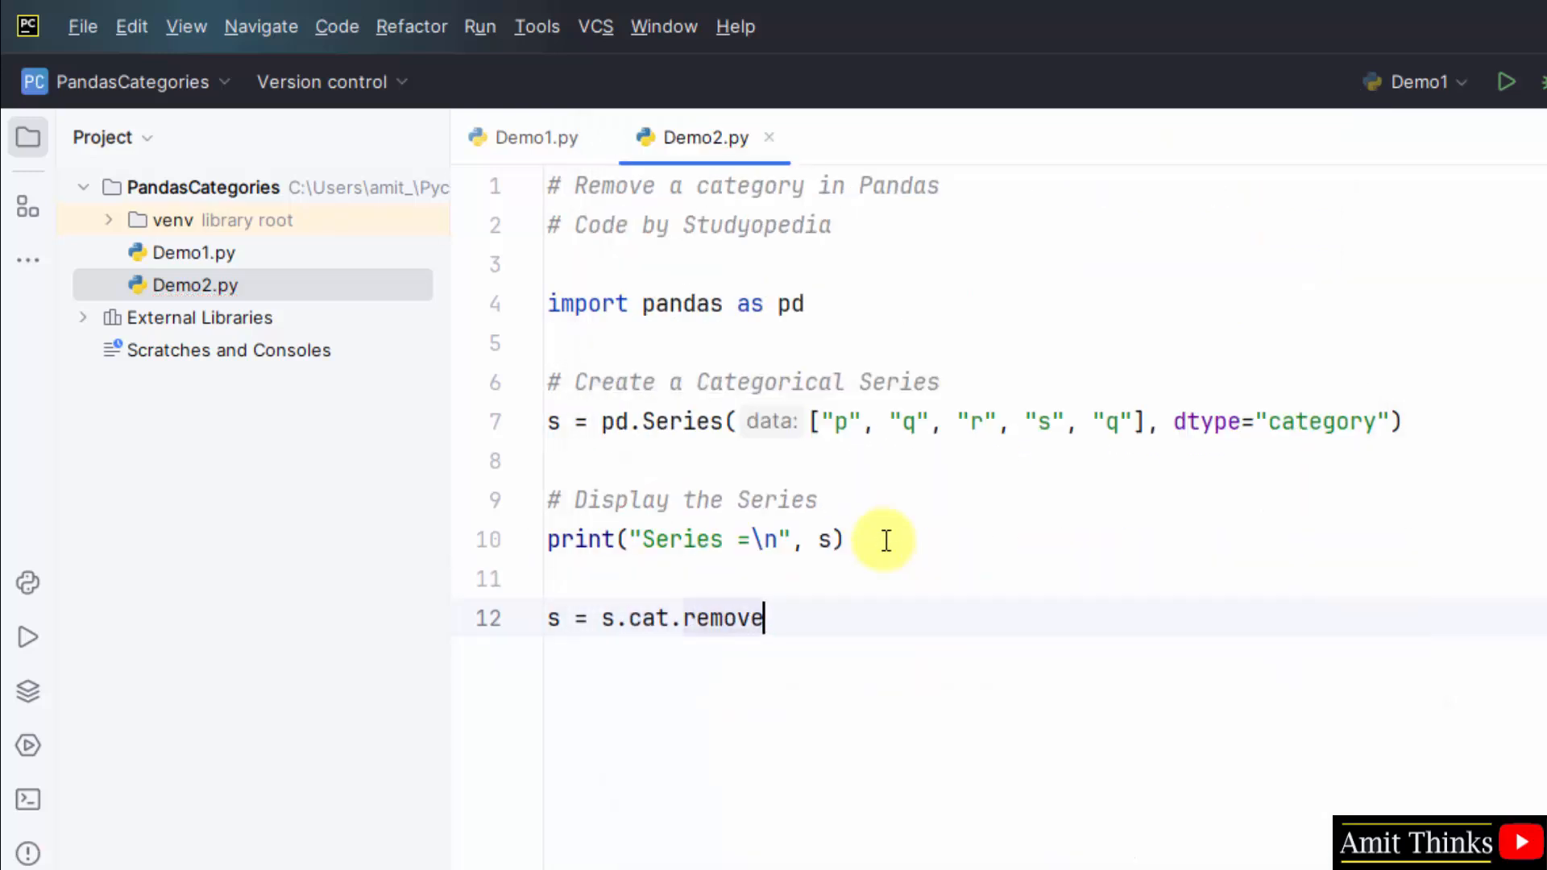
text(_categories)
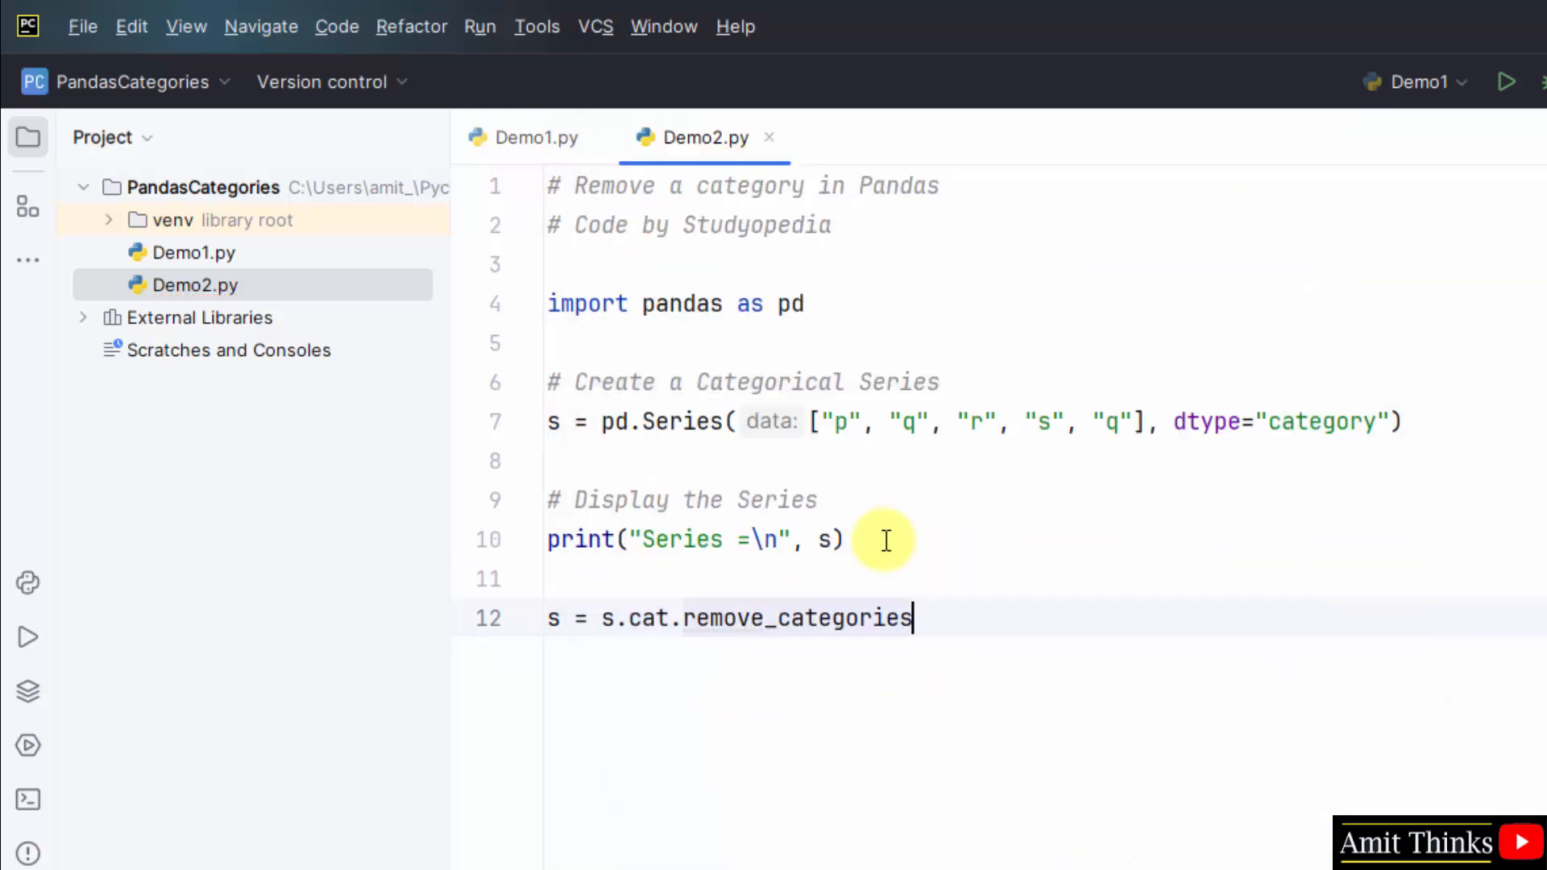
text((""))
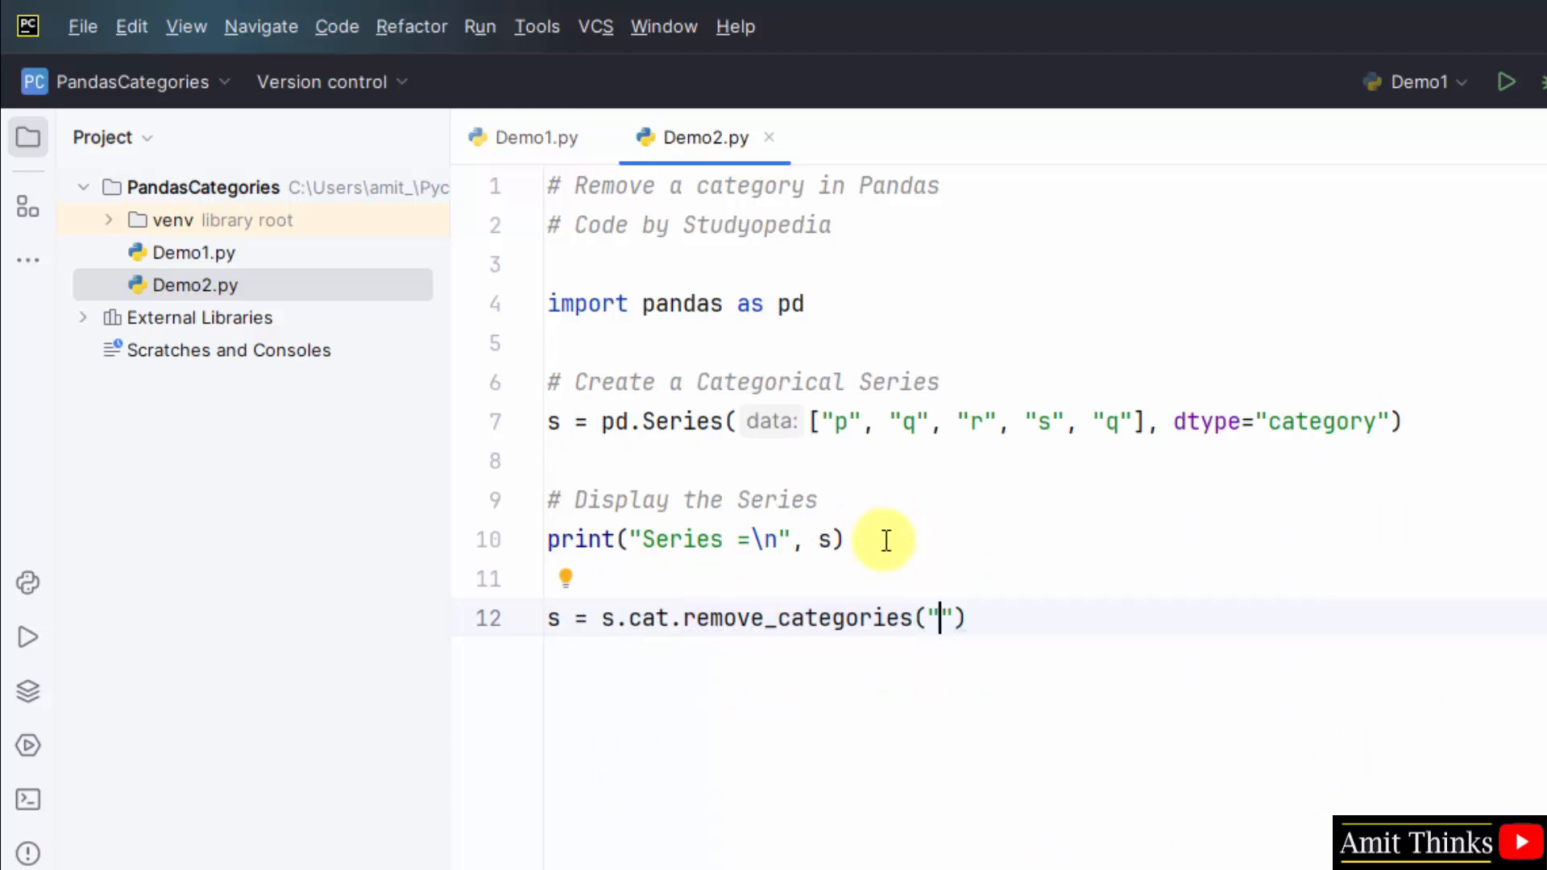
text(print("\n"s)
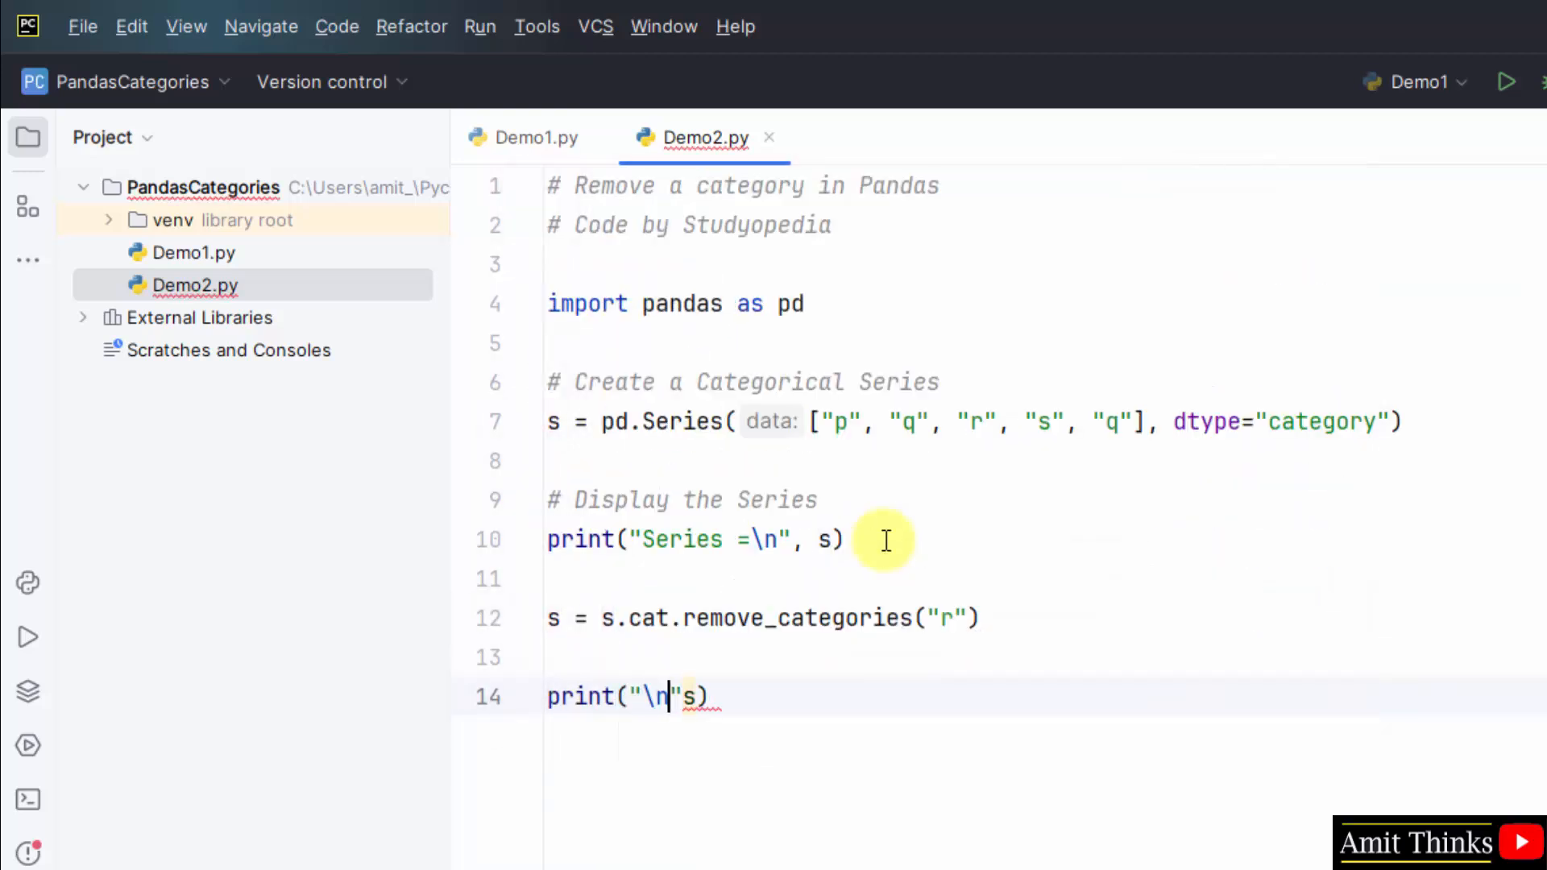
text(,)
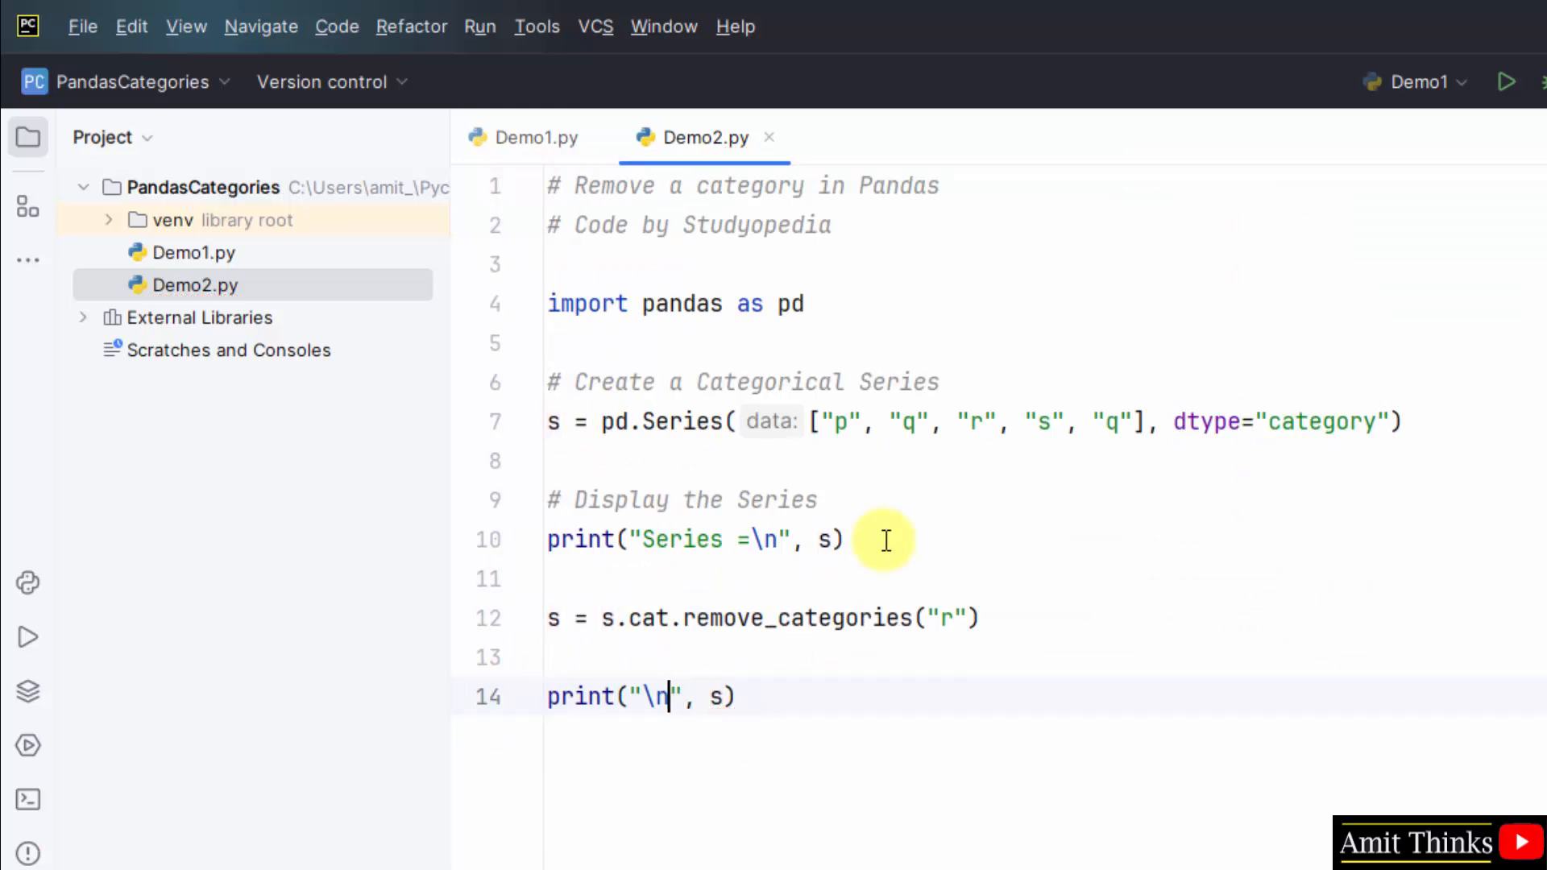
- Add the 'Updated Category' print and removal comment, then run Demo2 showing p, q, s
text(Updated Category\n)
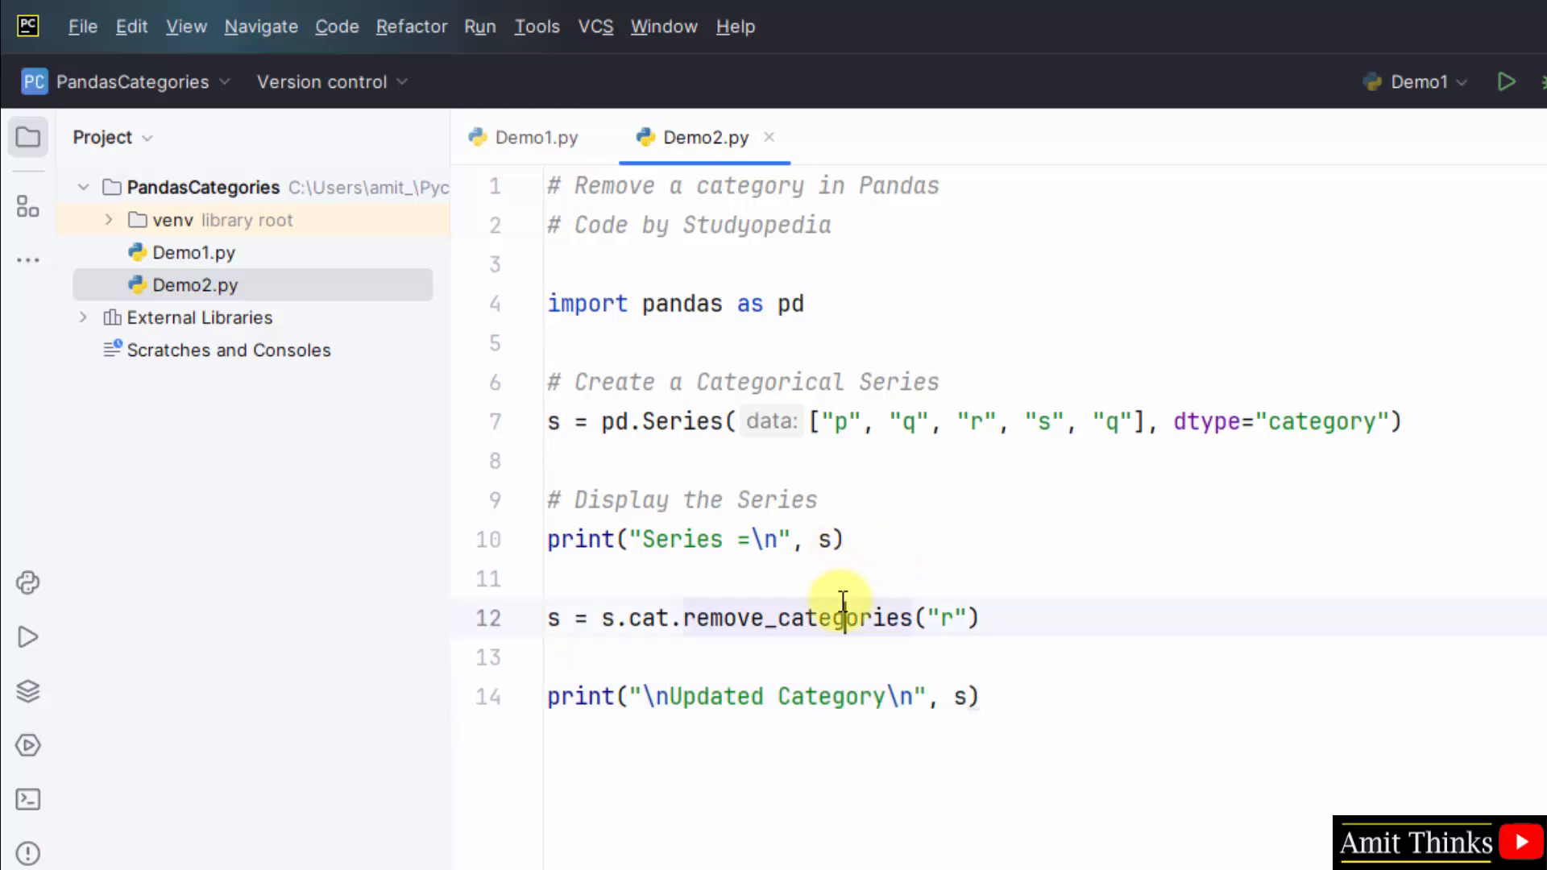
text(# Removing a category)
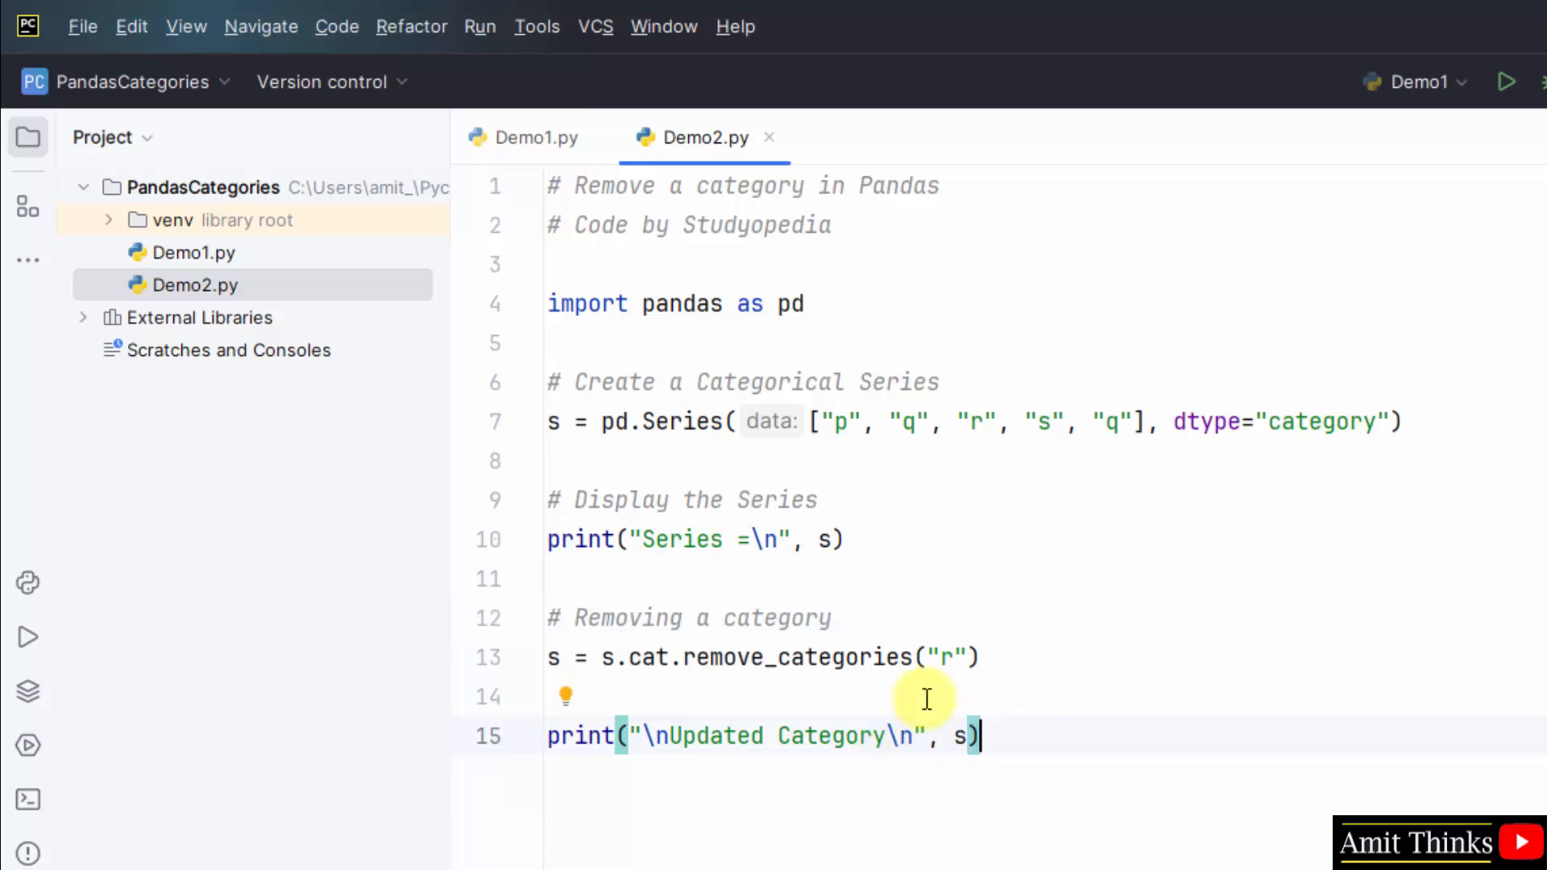
click(82, 26)
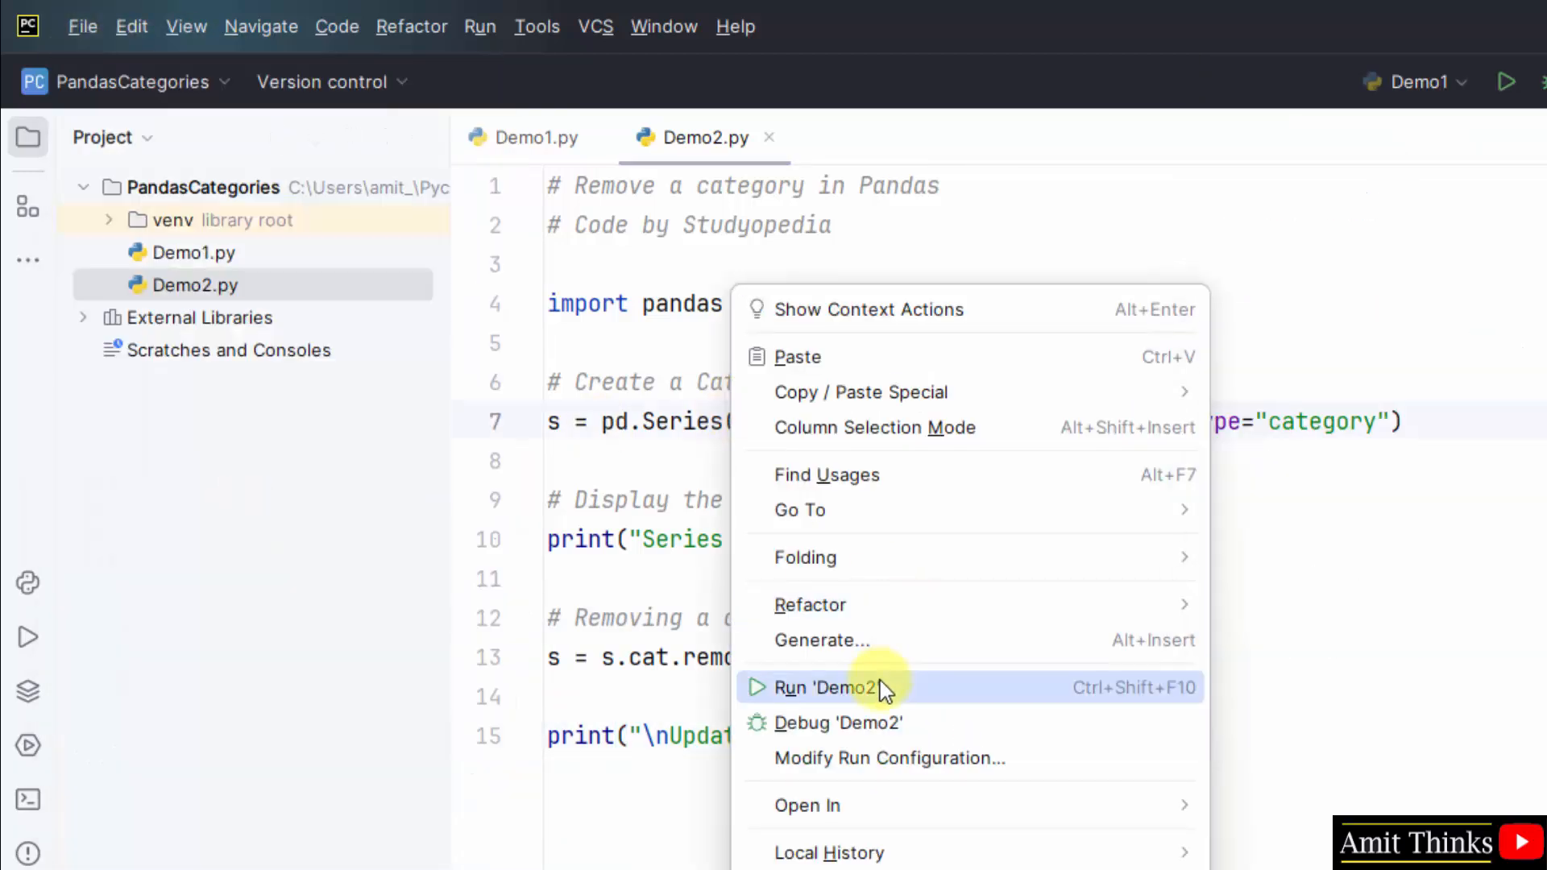
click(826, 687)
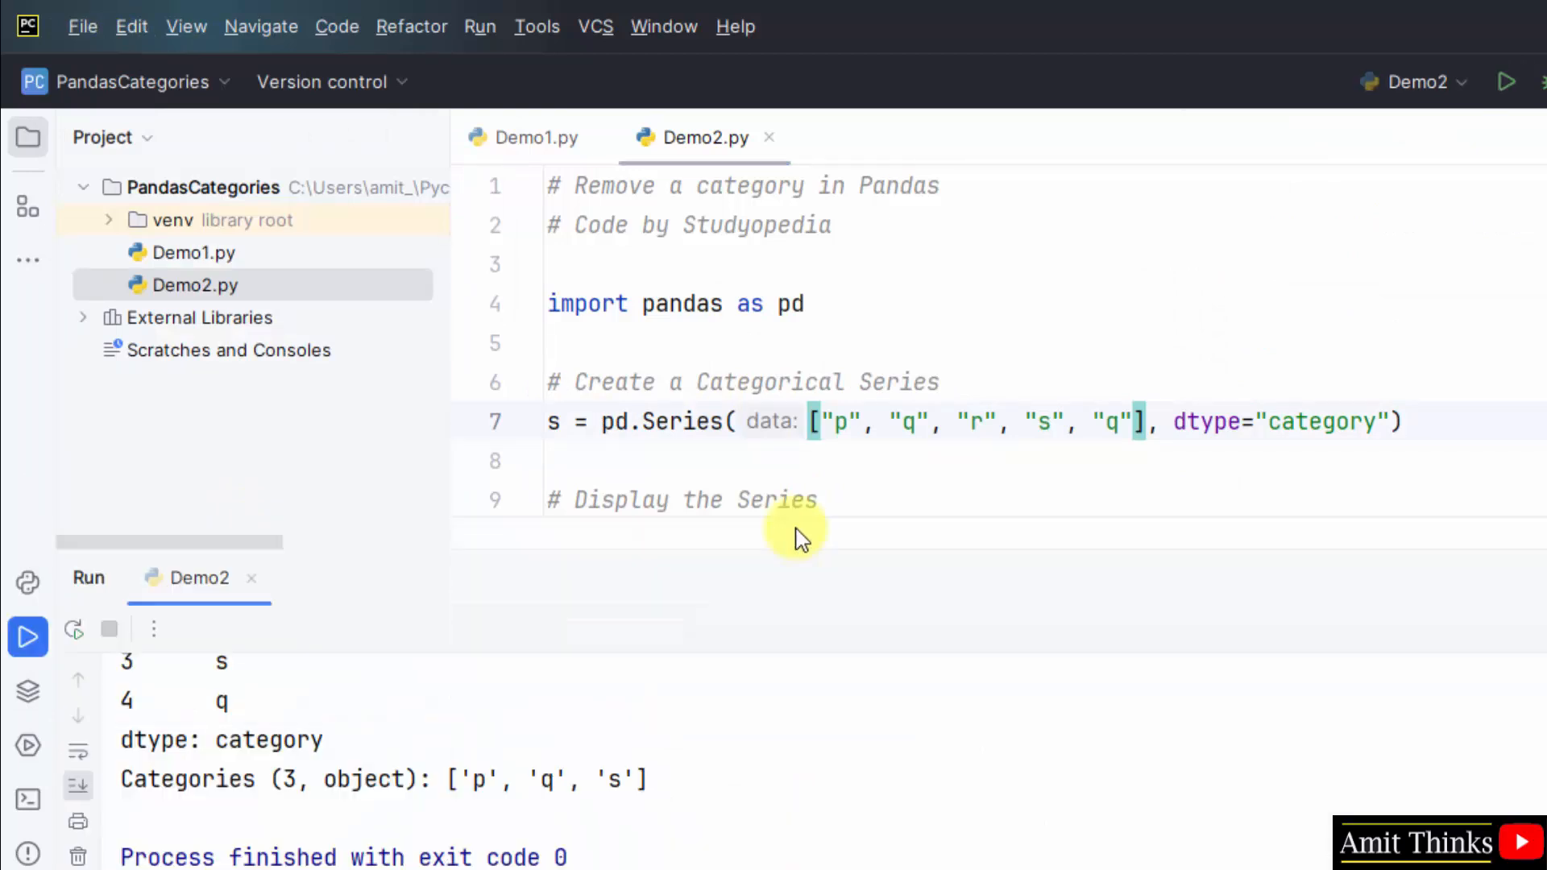